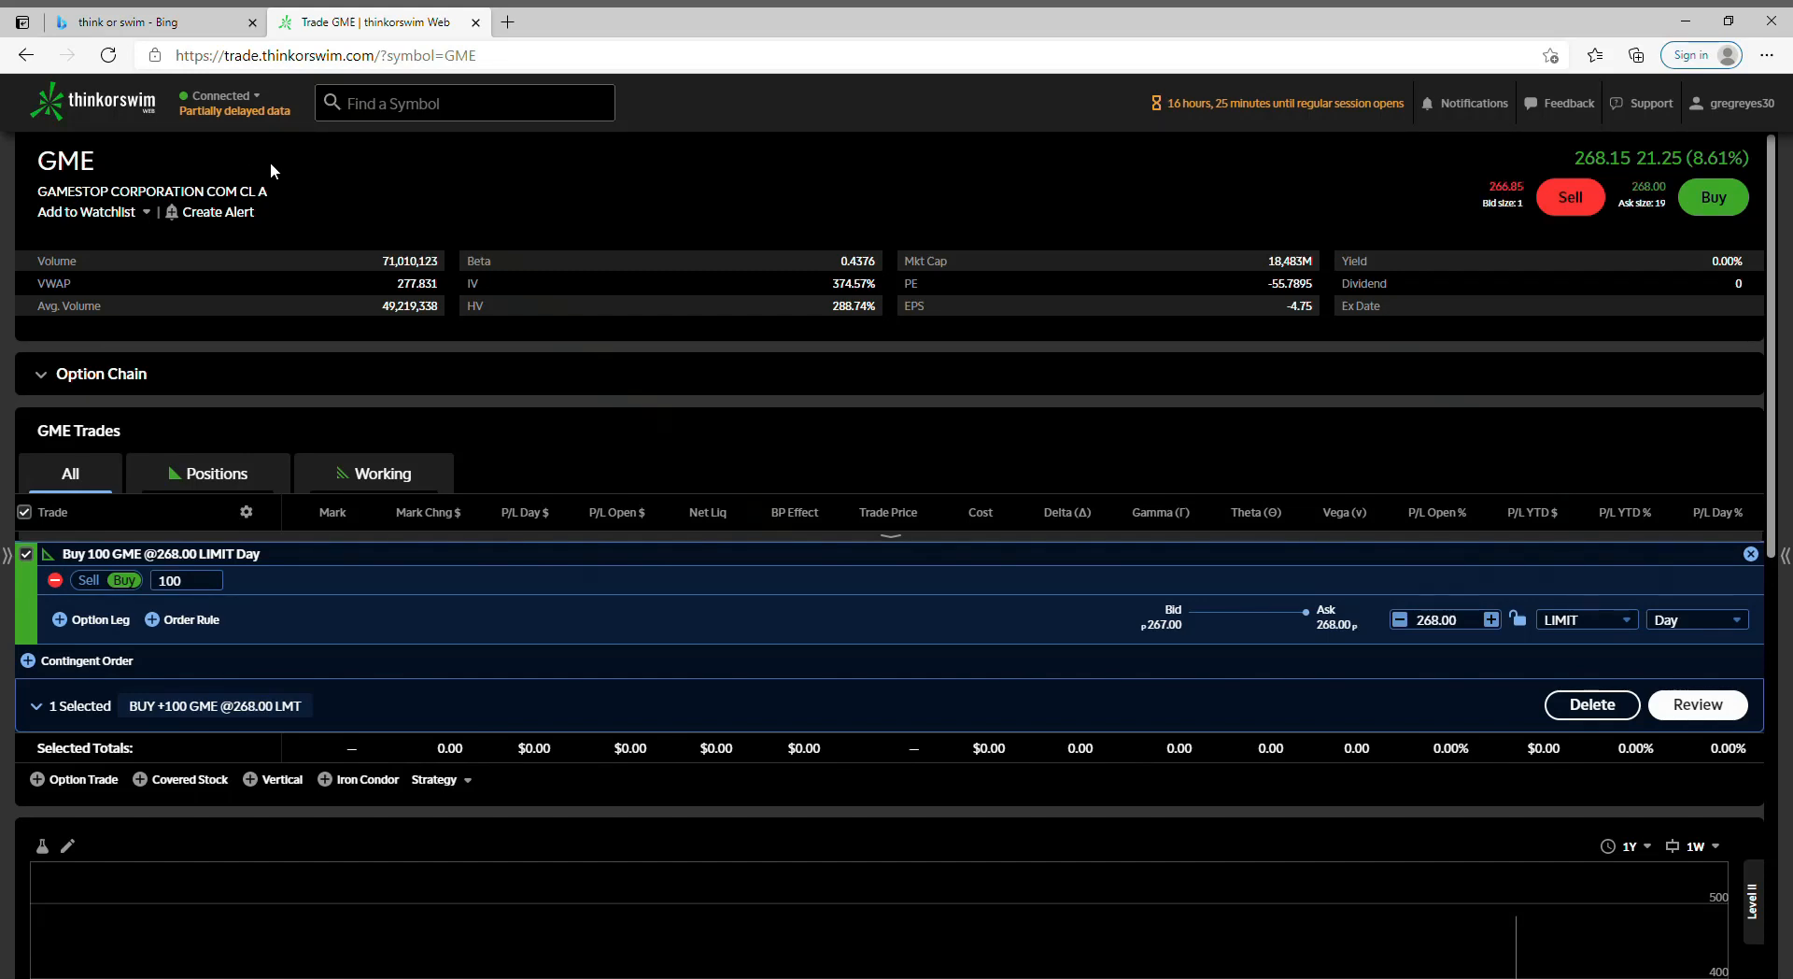
pyautogui.moveTo(1318, 260)
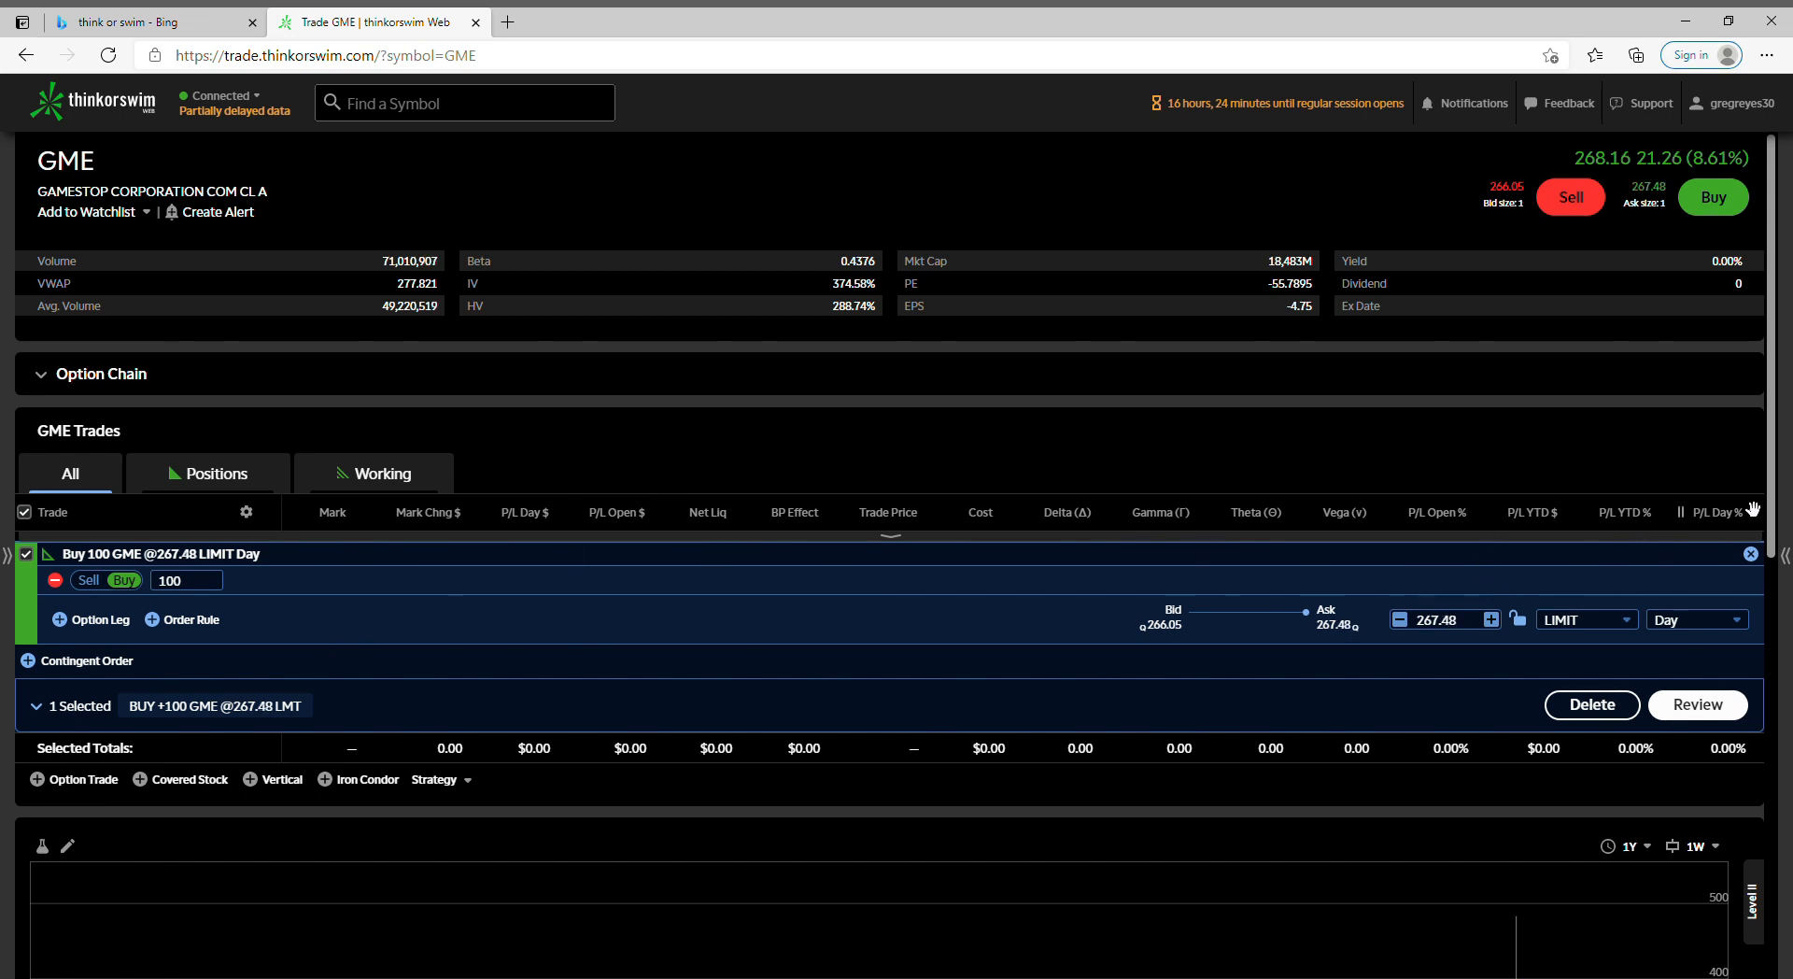
# - Scroll down to GME's one-year weekly chart and read the January spike candles
pyautogui.scroll(-3)
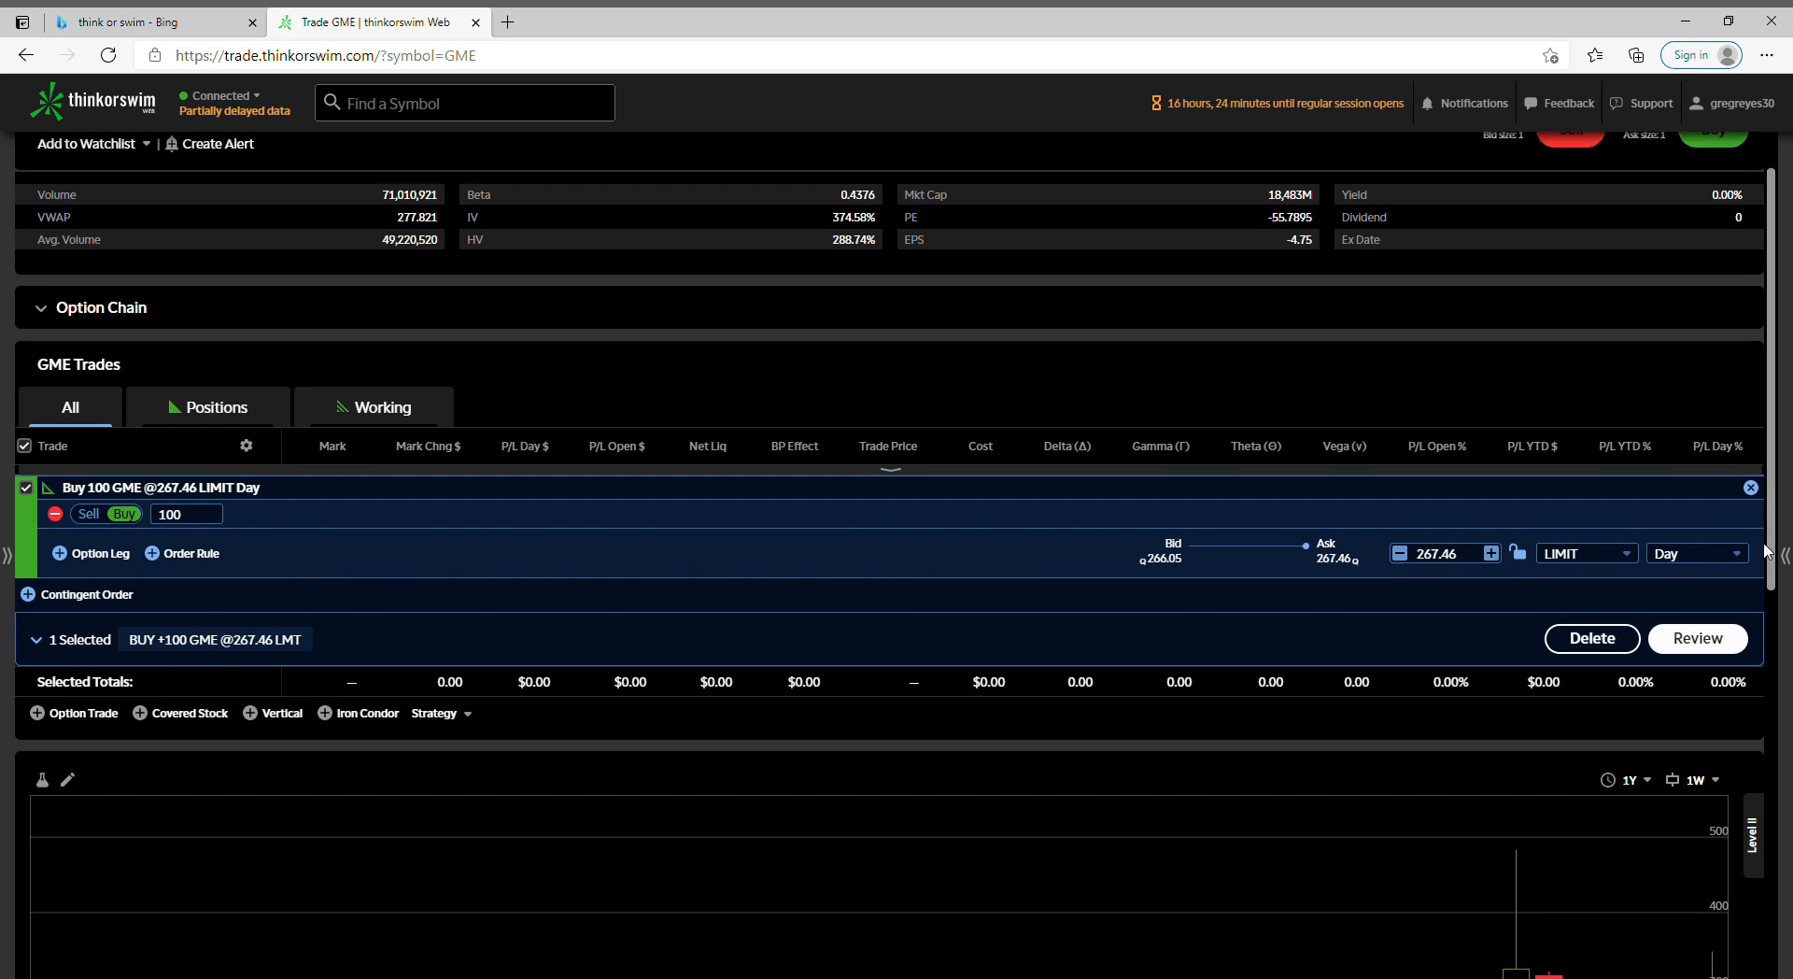
pyautogui.scroll(-3)
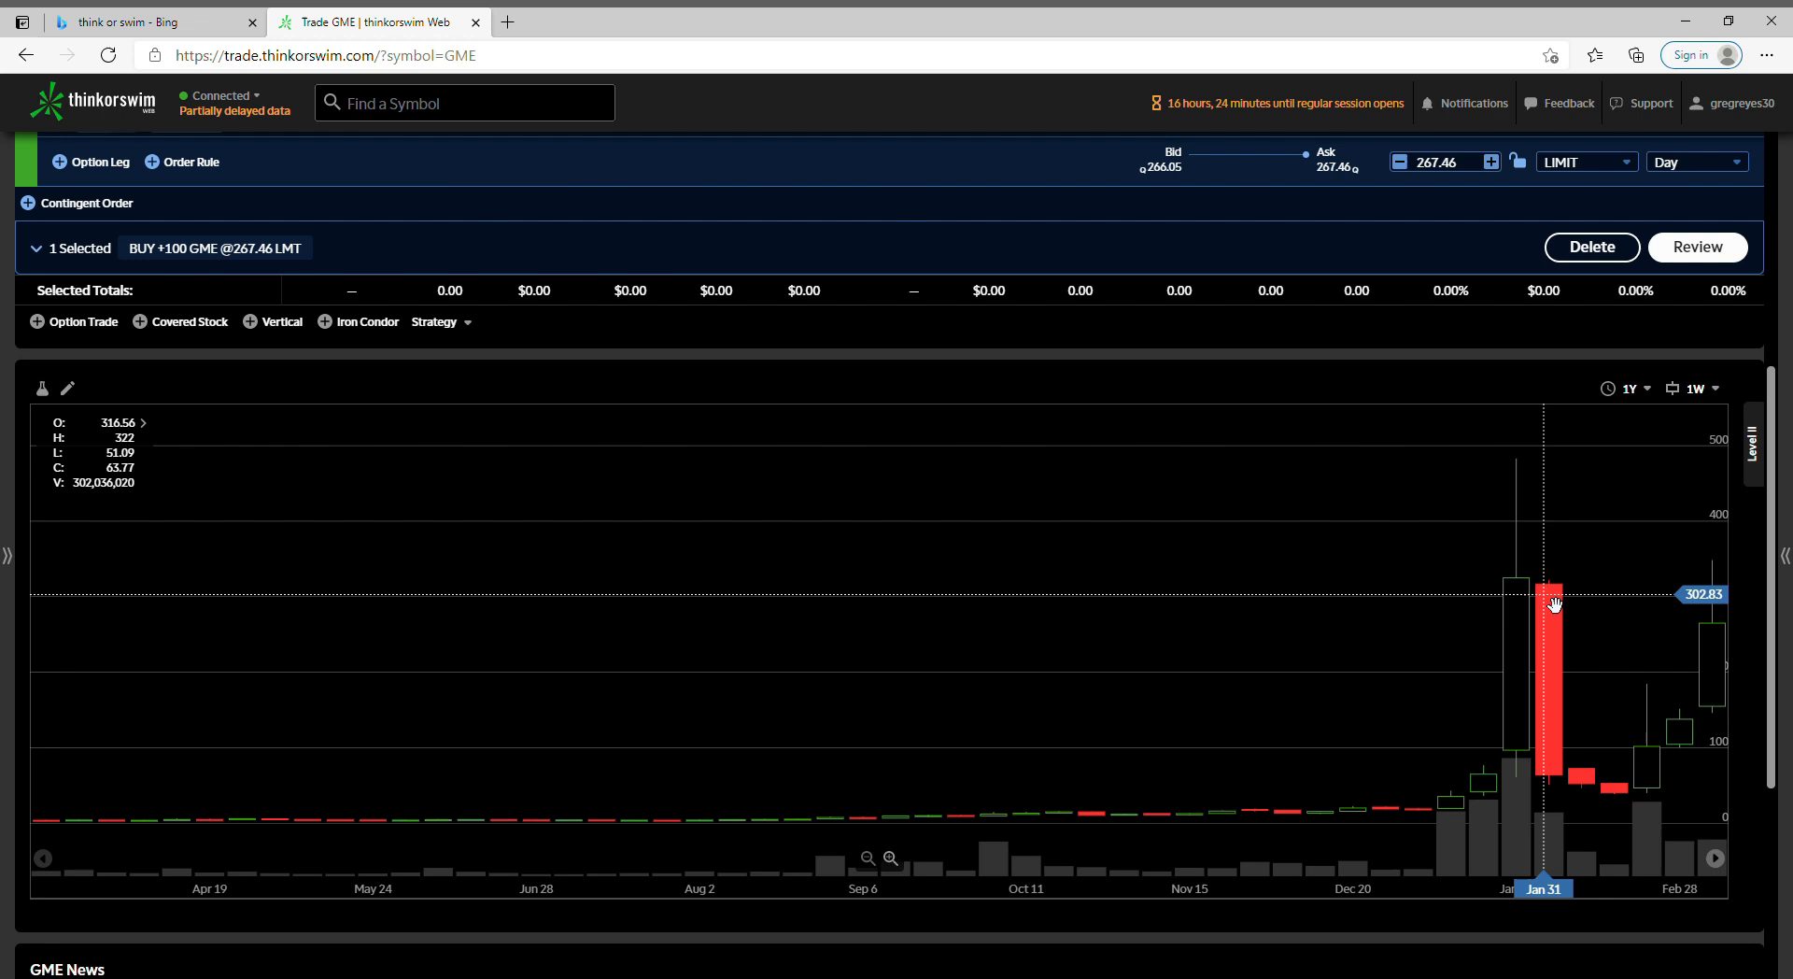
pyautogui.moveTo(1525, 604)
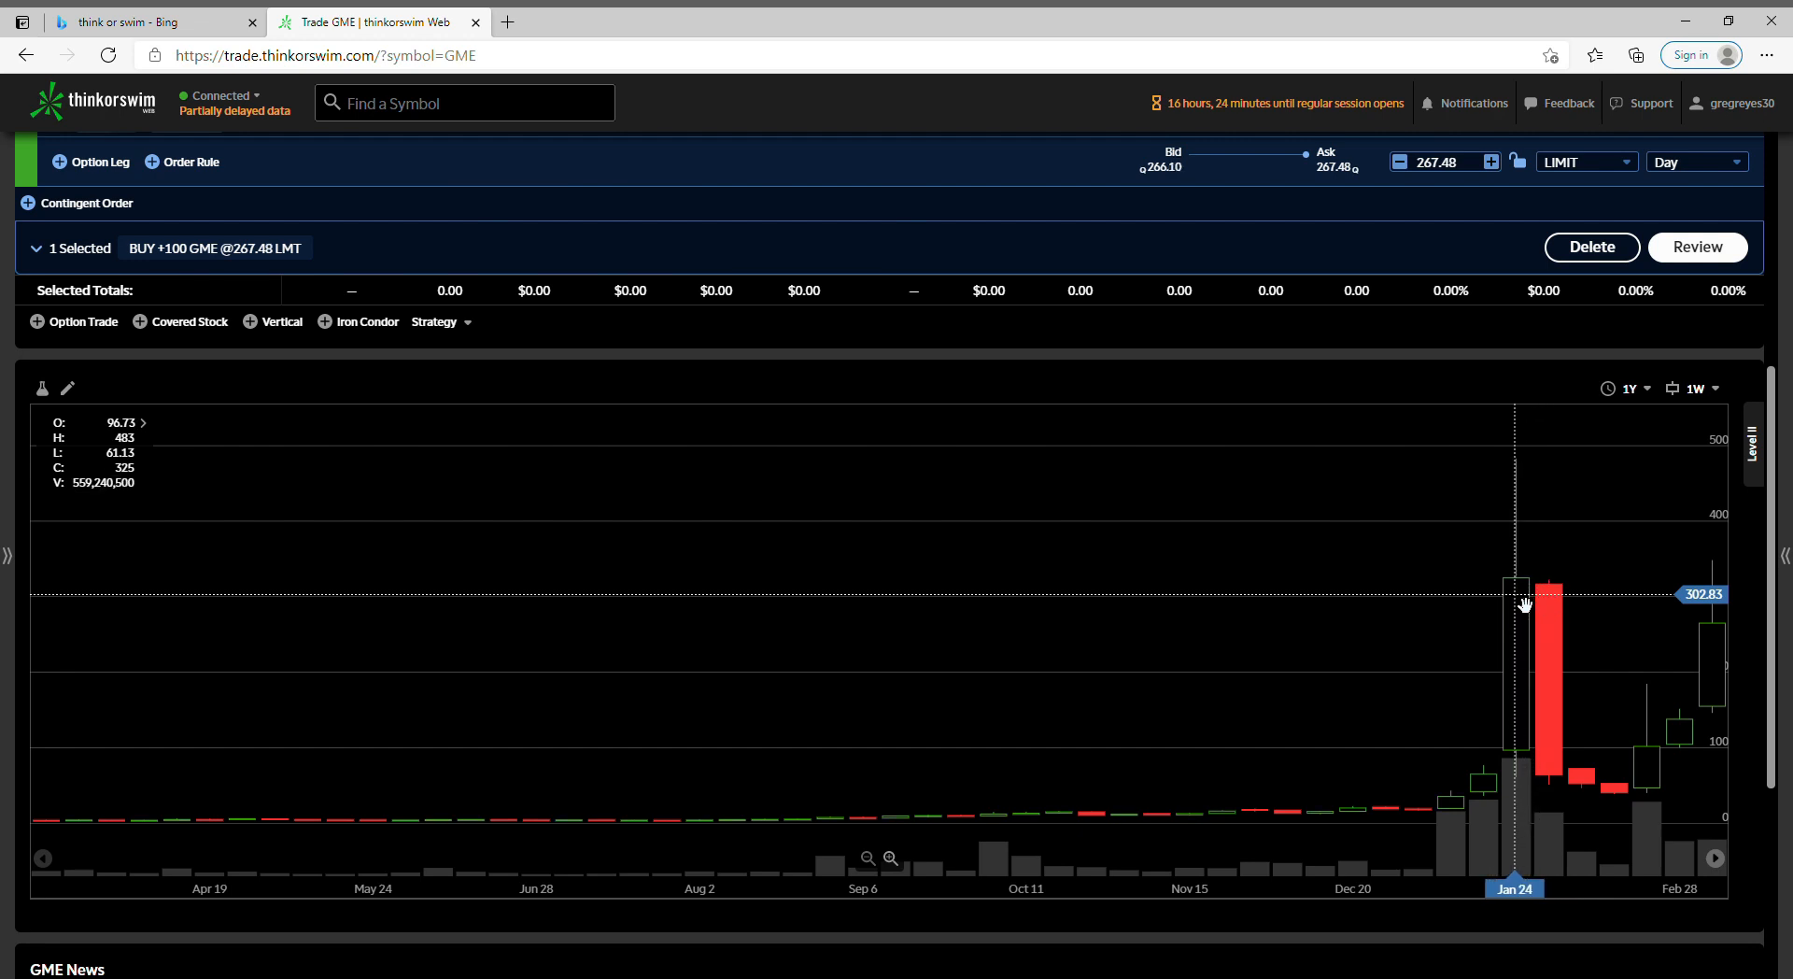
pyautogui.moveTo(1183, 627)
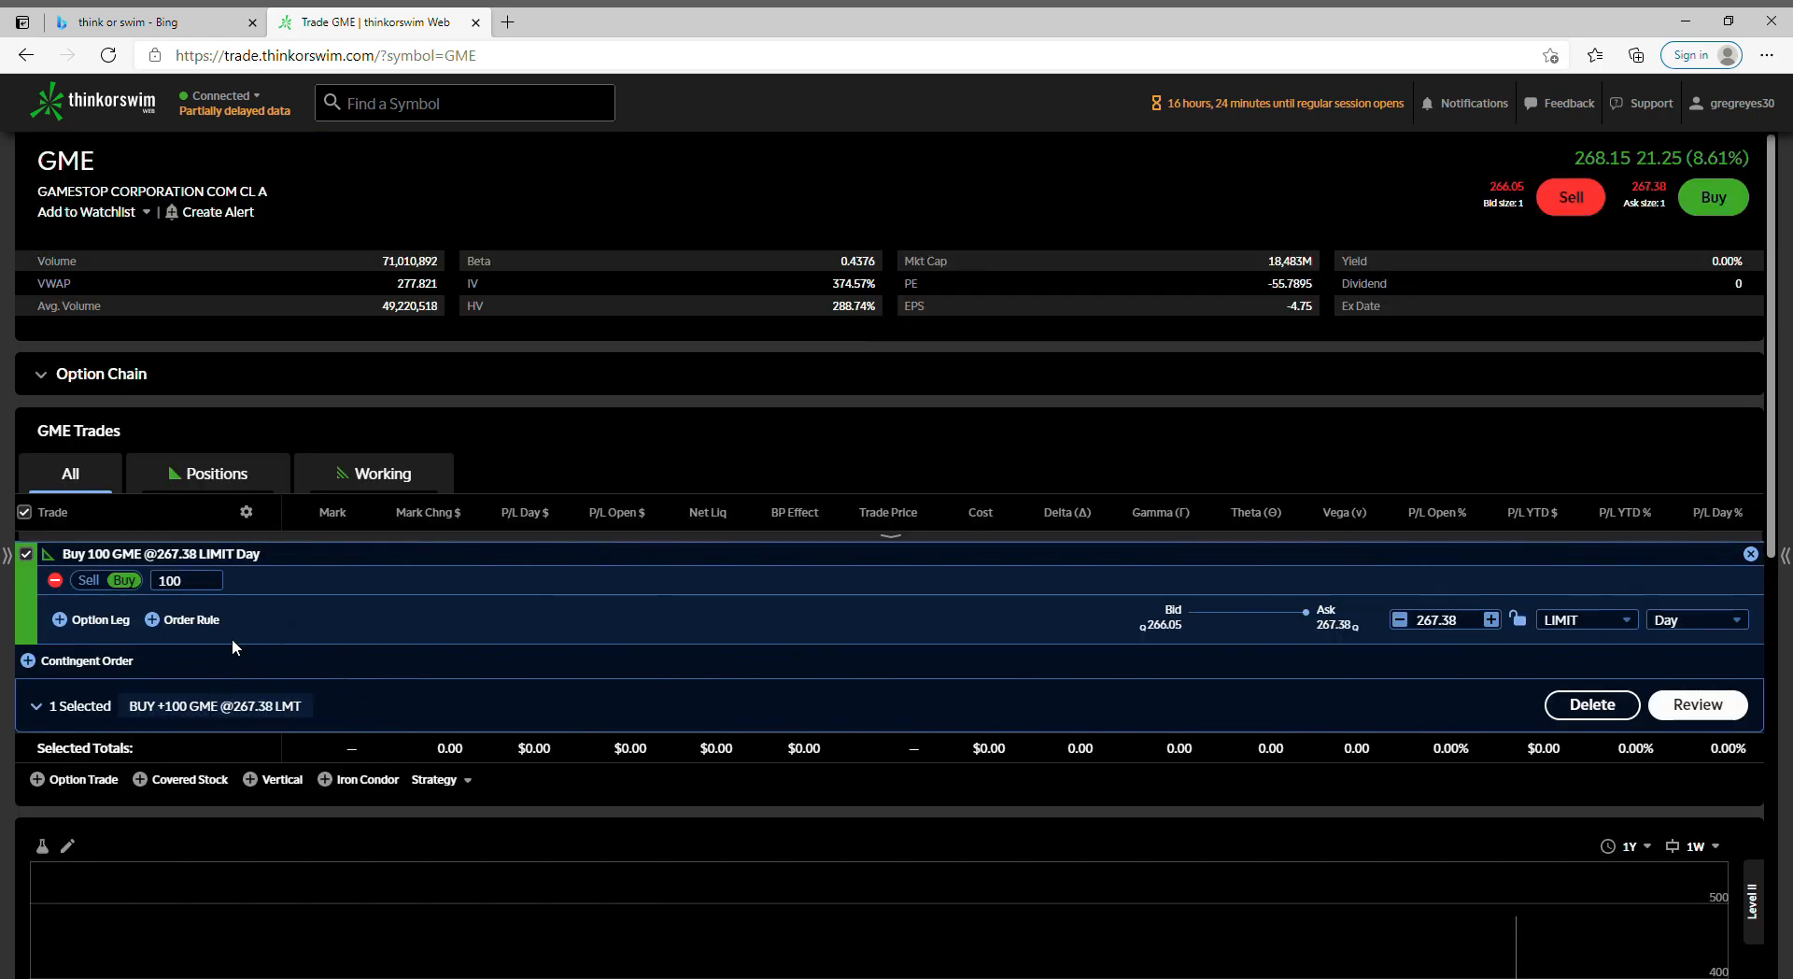
pyautogui.scroll(-3)
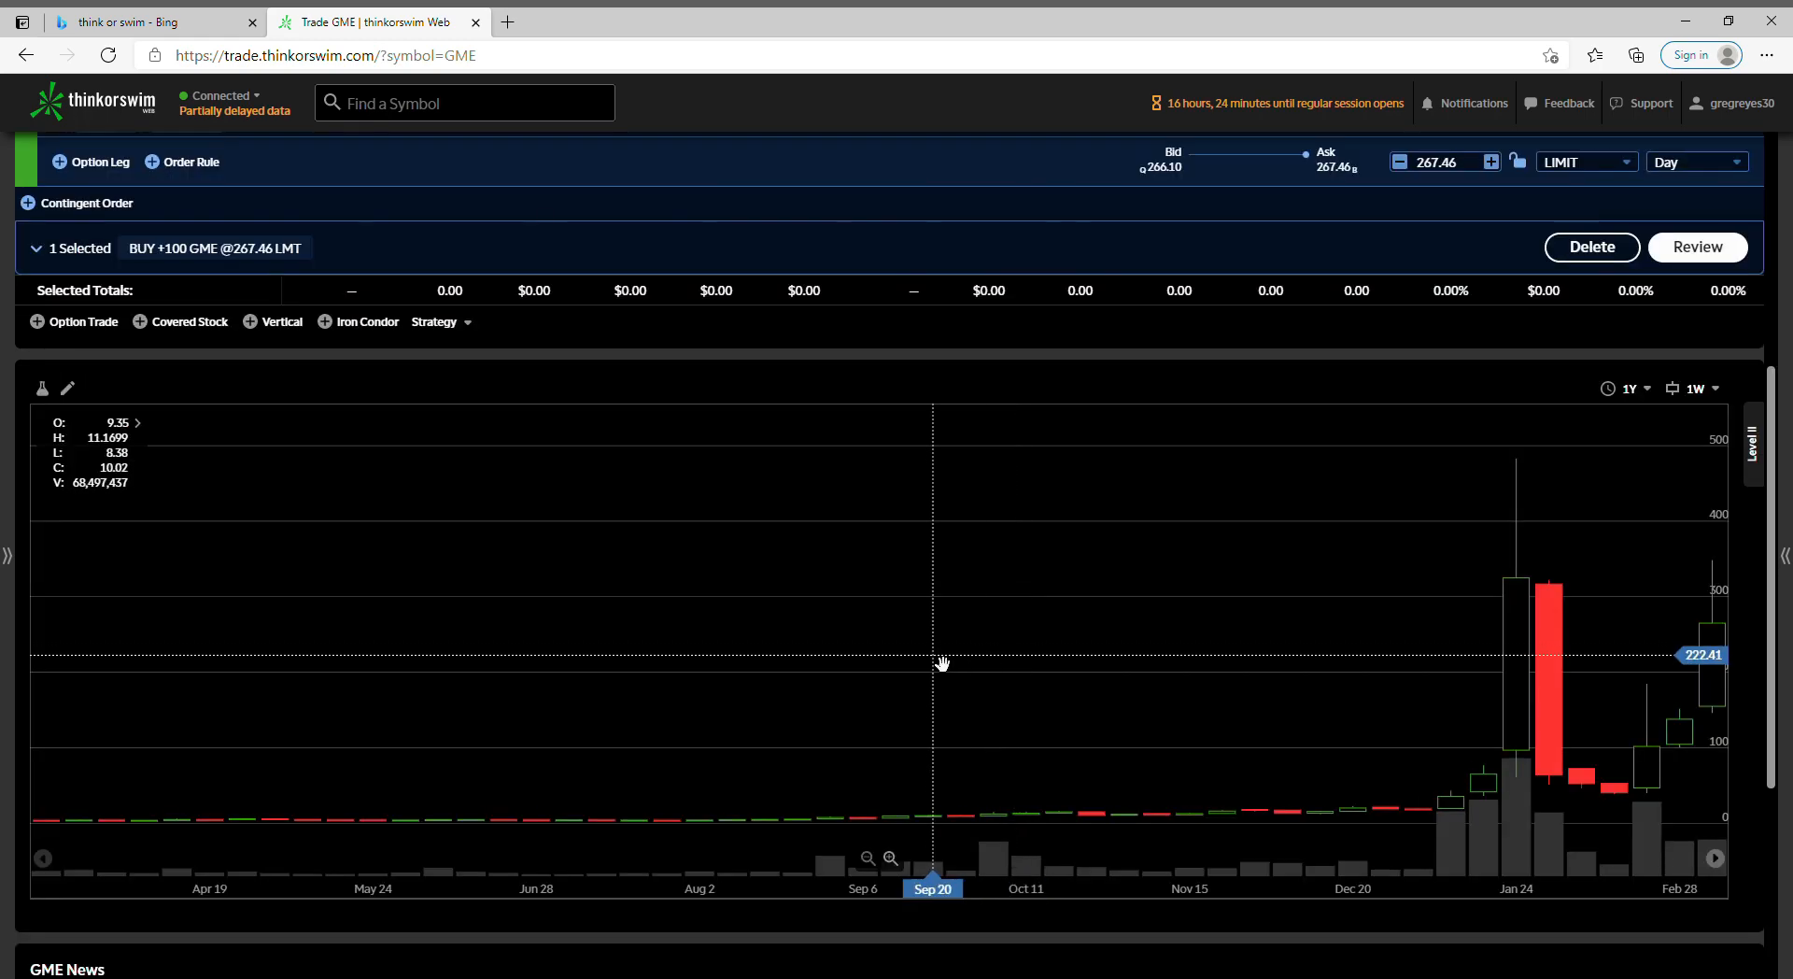
pyautogui.moveTo(695, 673)
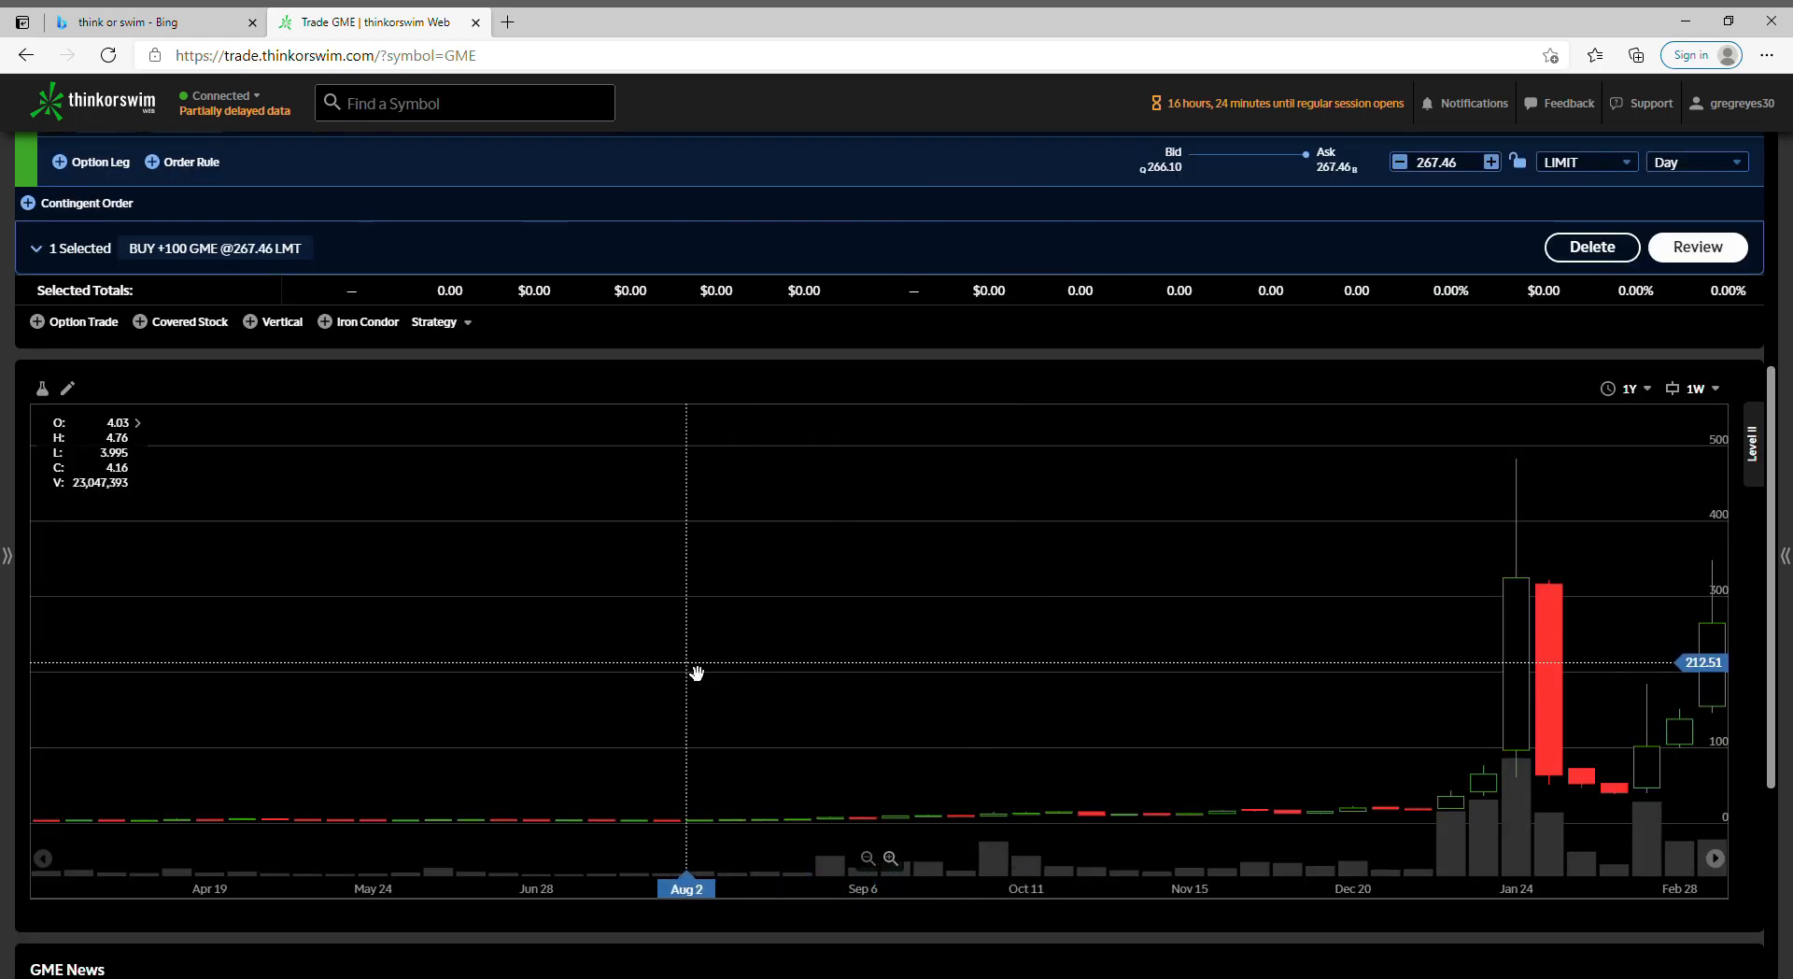
pyautogui.moveTo(497, 673)
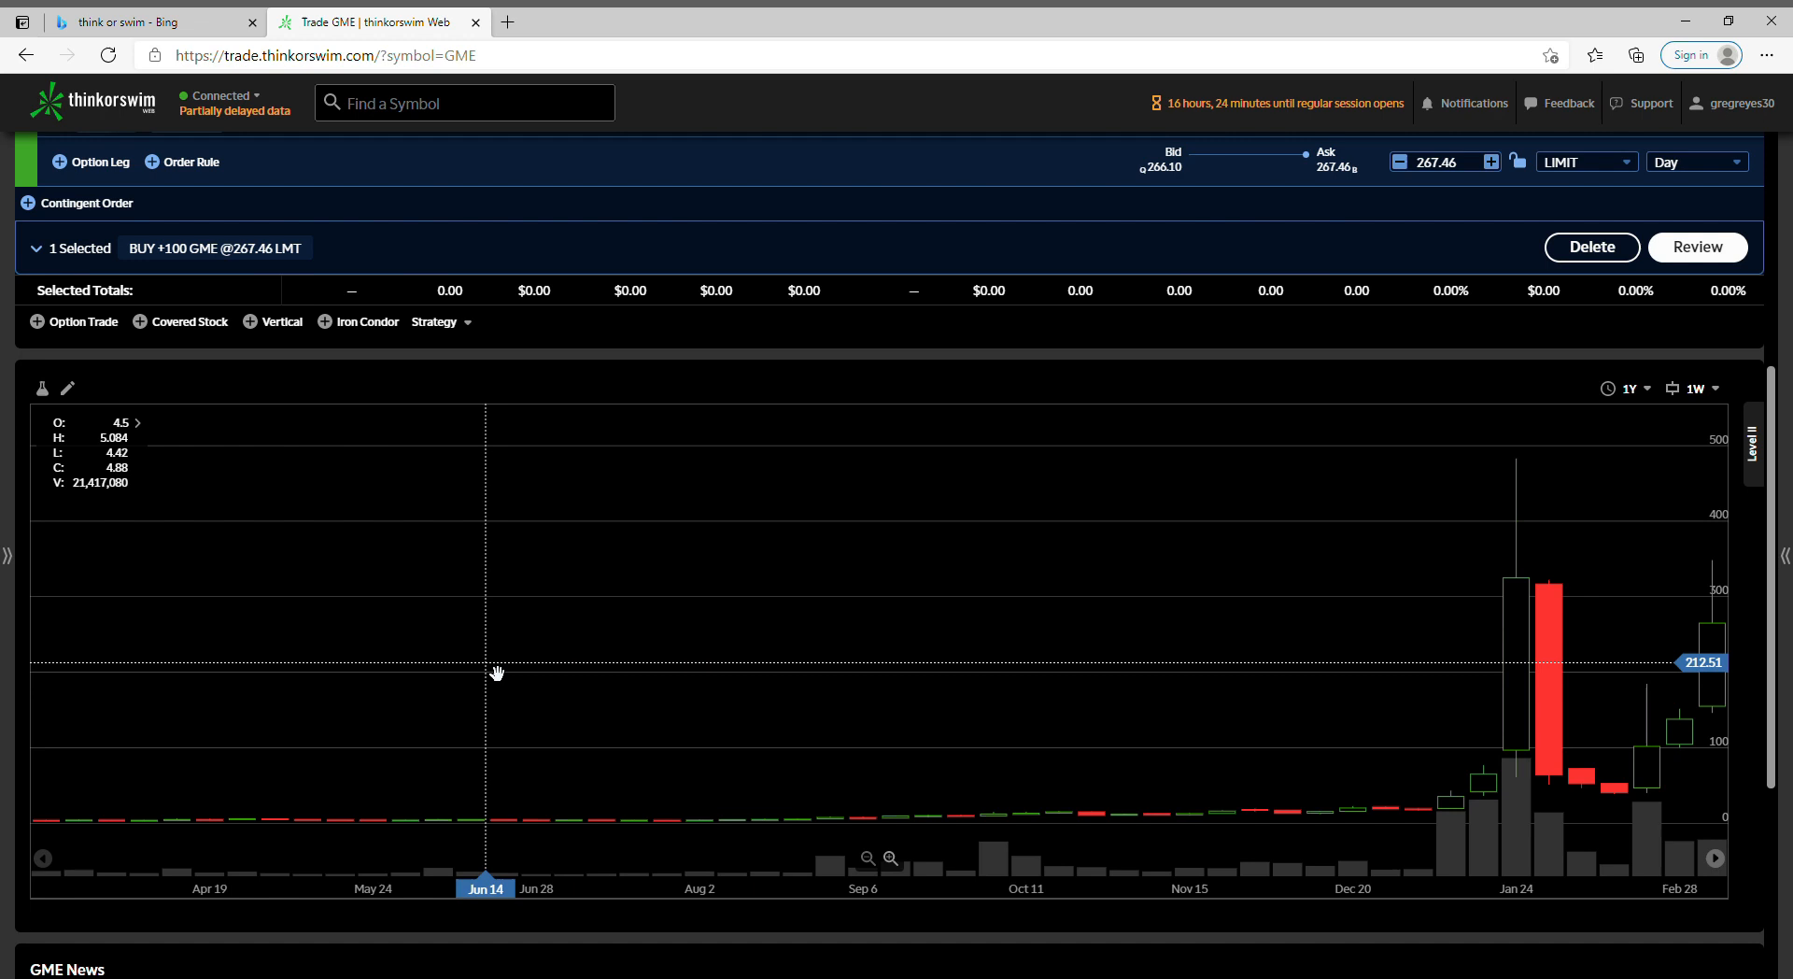
pyautogui.moveTo(661, 745)
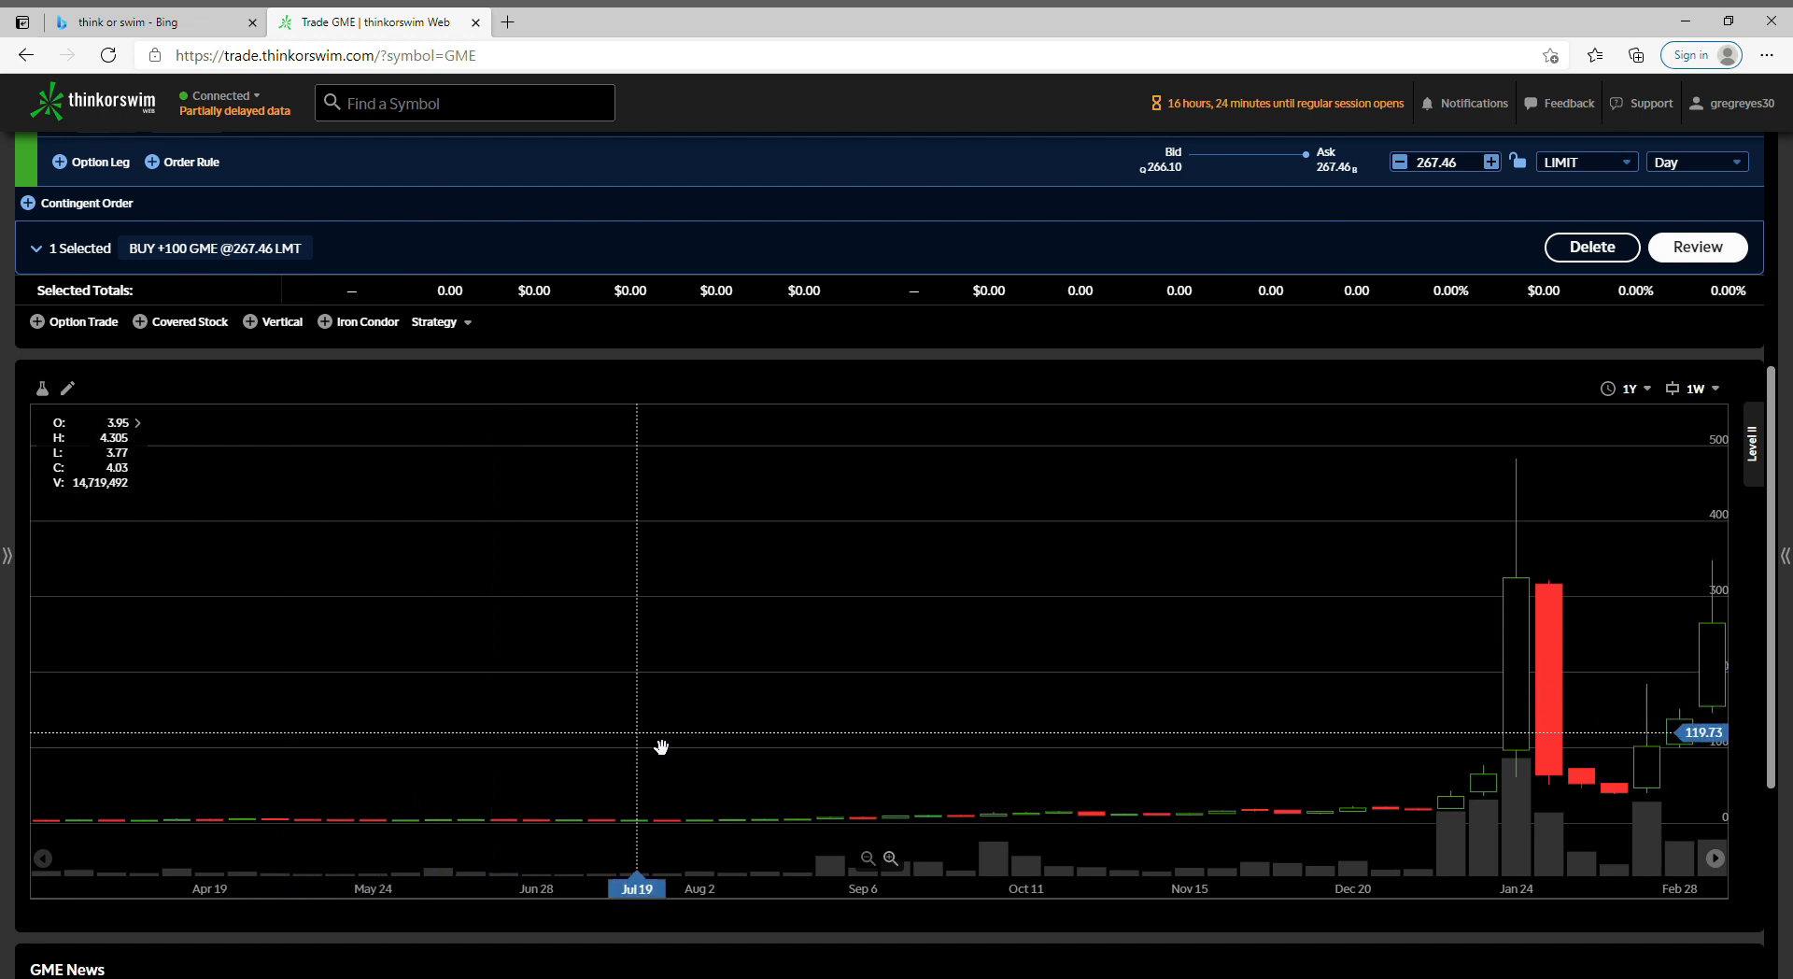
pyautogui.moveTo(1141, 775)
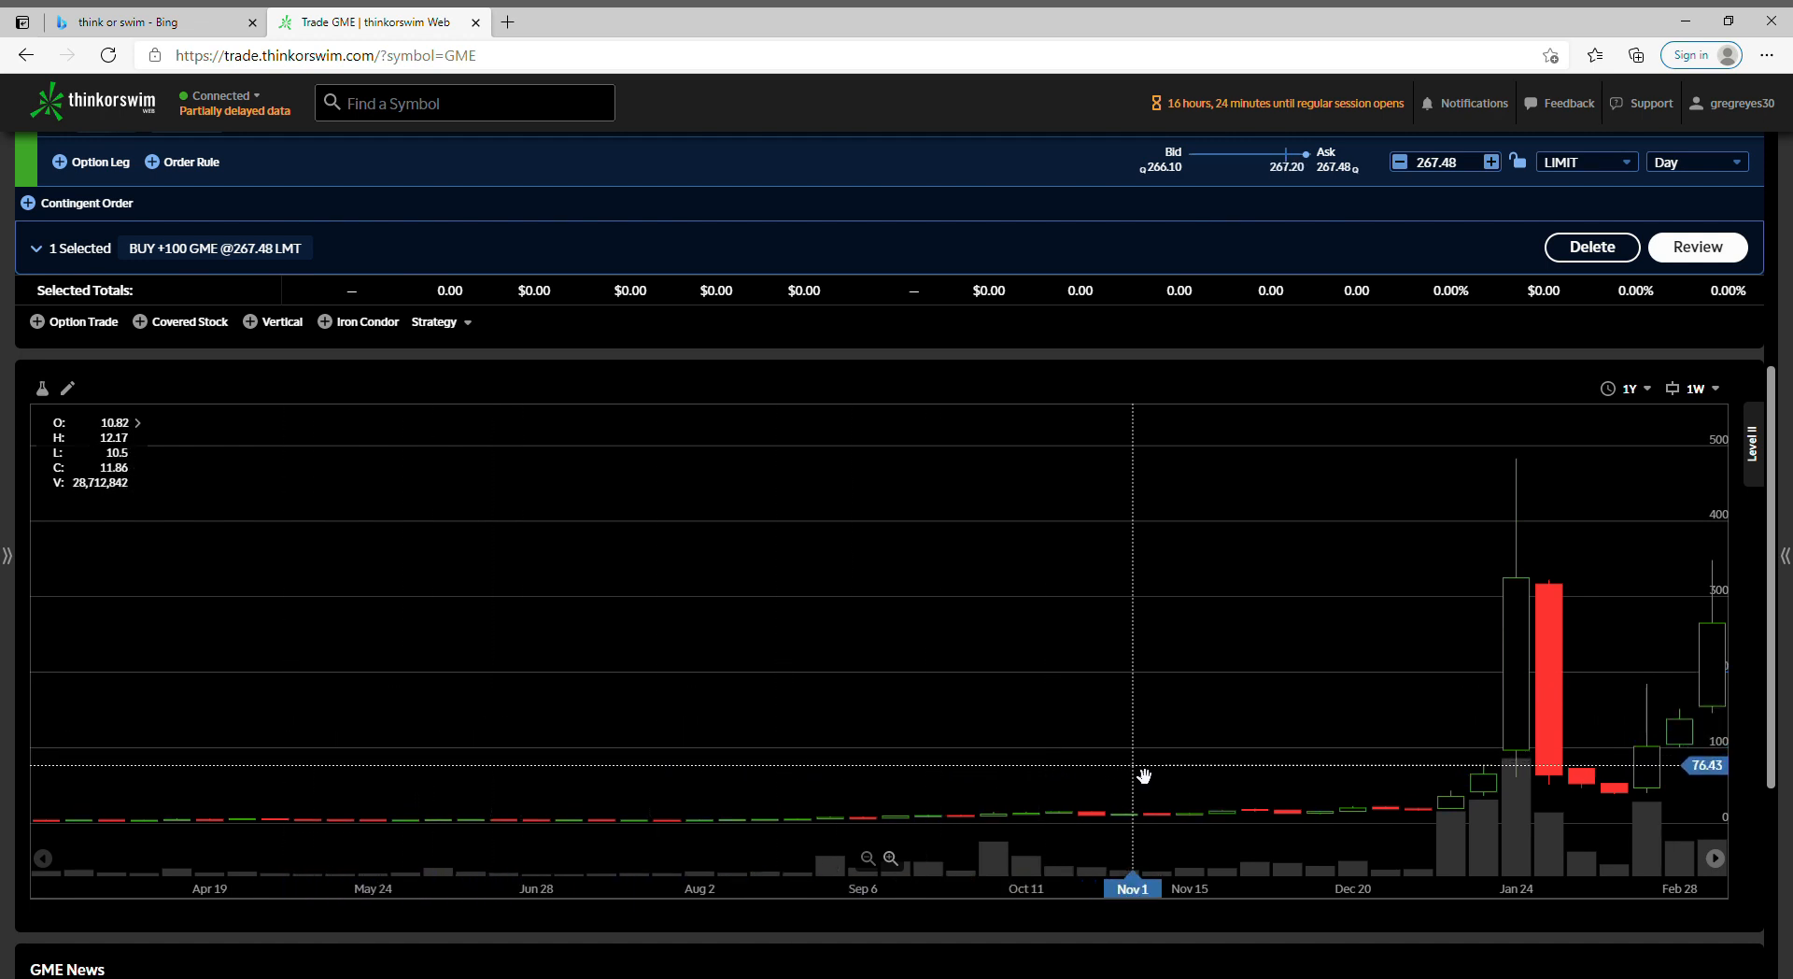
pyautogui.moveTo(1465, 798)
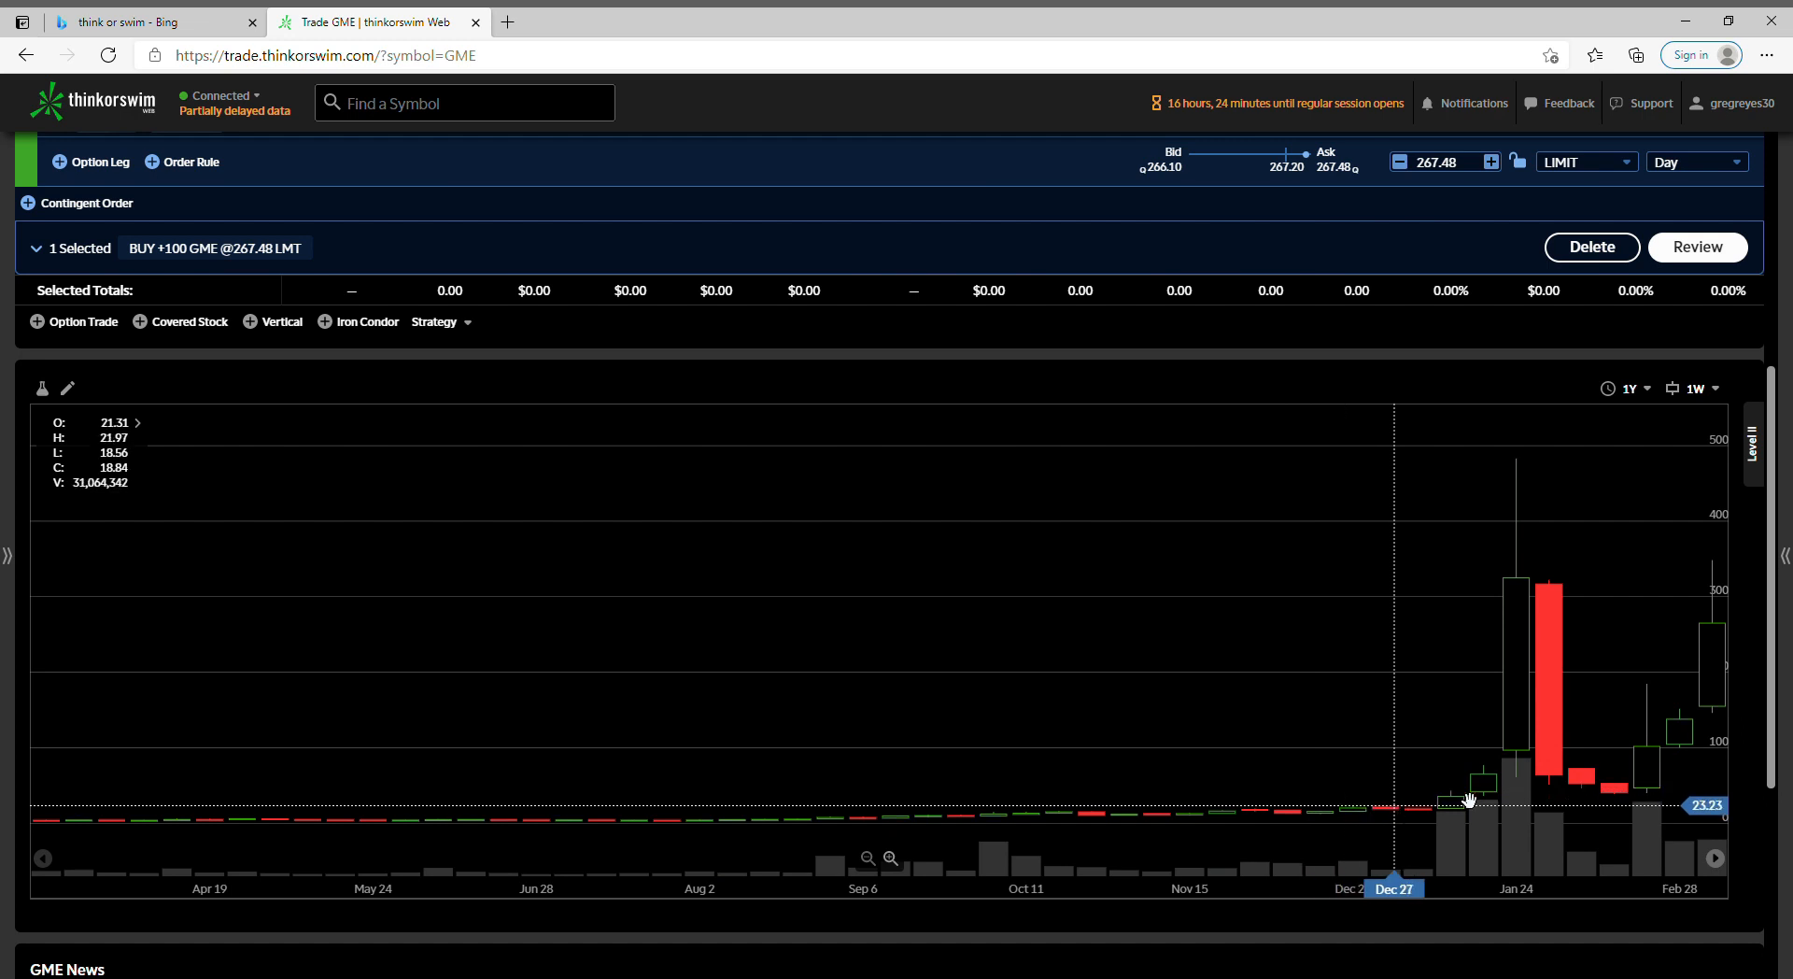
pyautogui.moveTo(1629, 843)
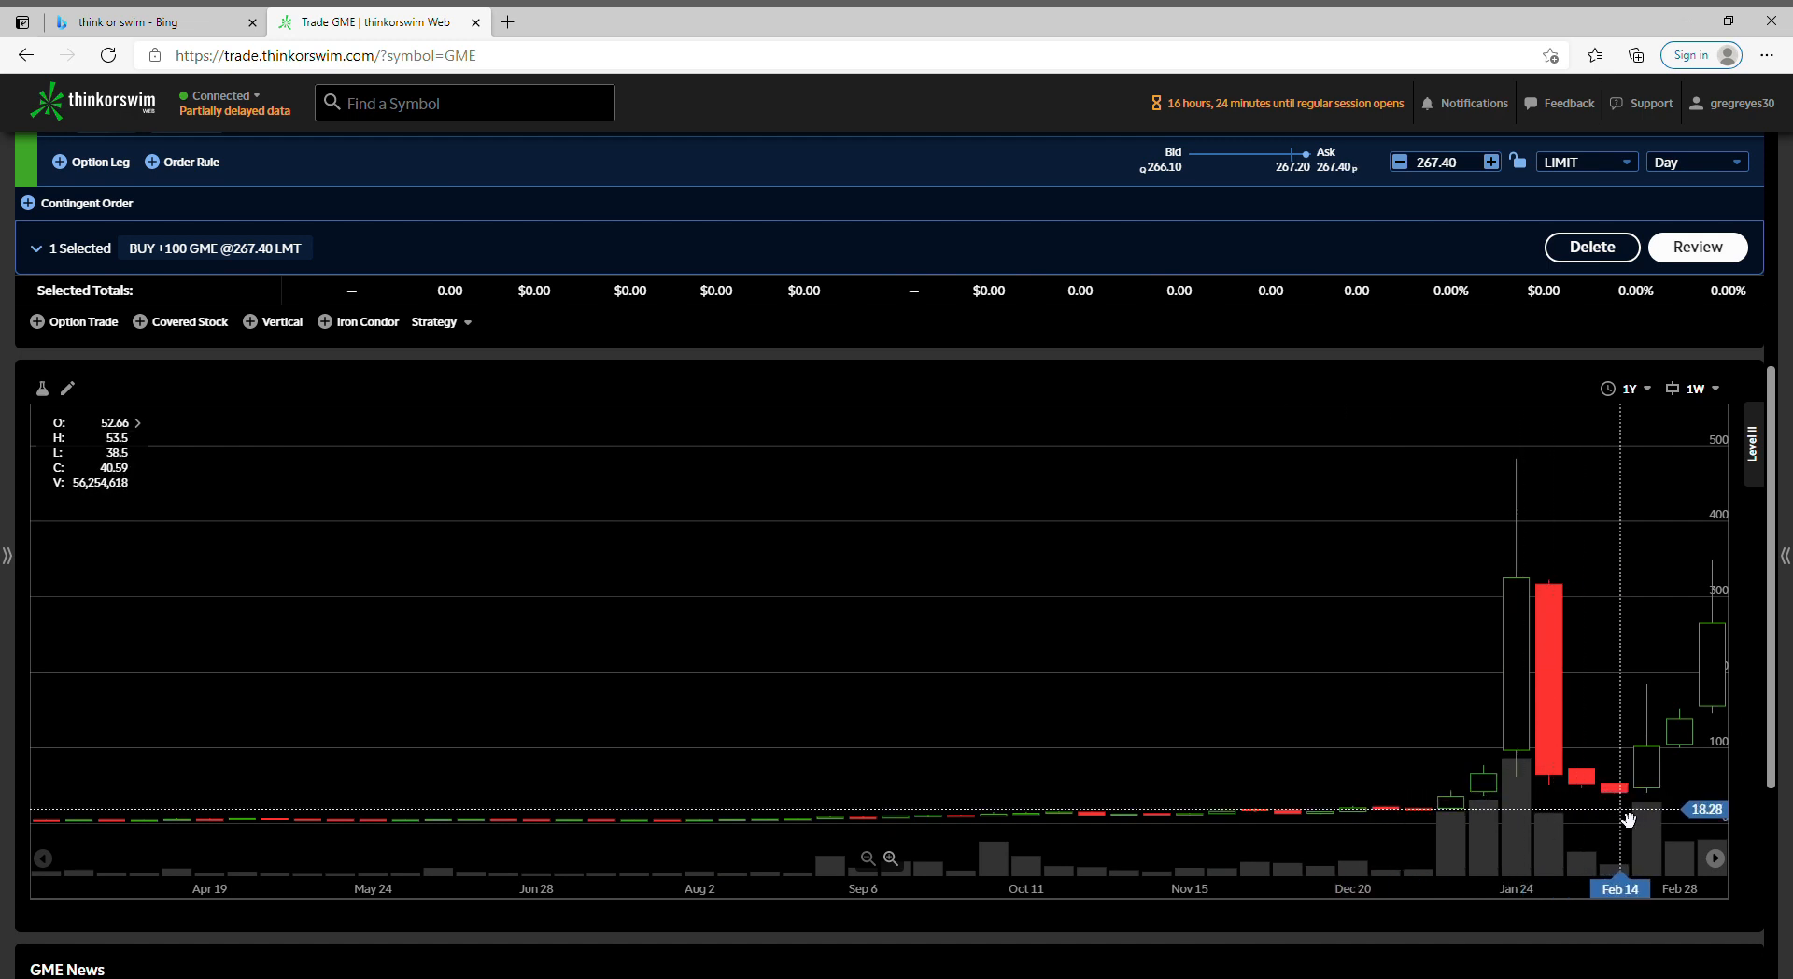
pyautogui.moveTo(1548, 614)
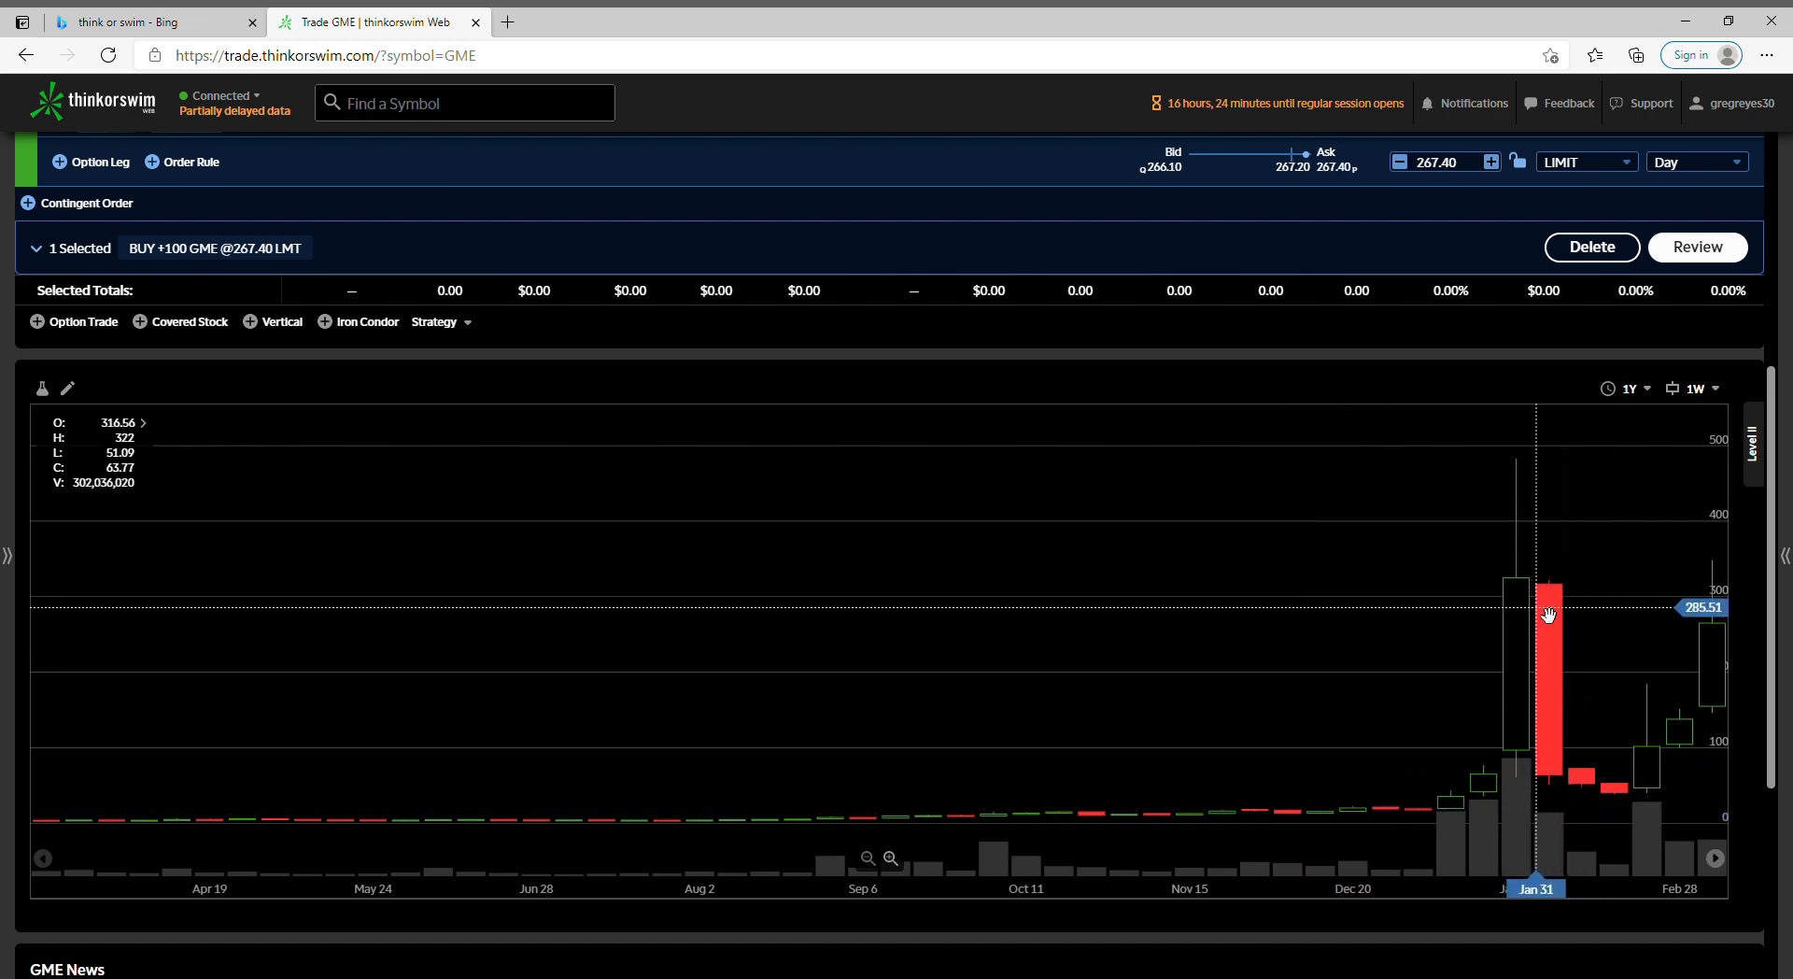
pyautogui.moveTo(1543, 487)
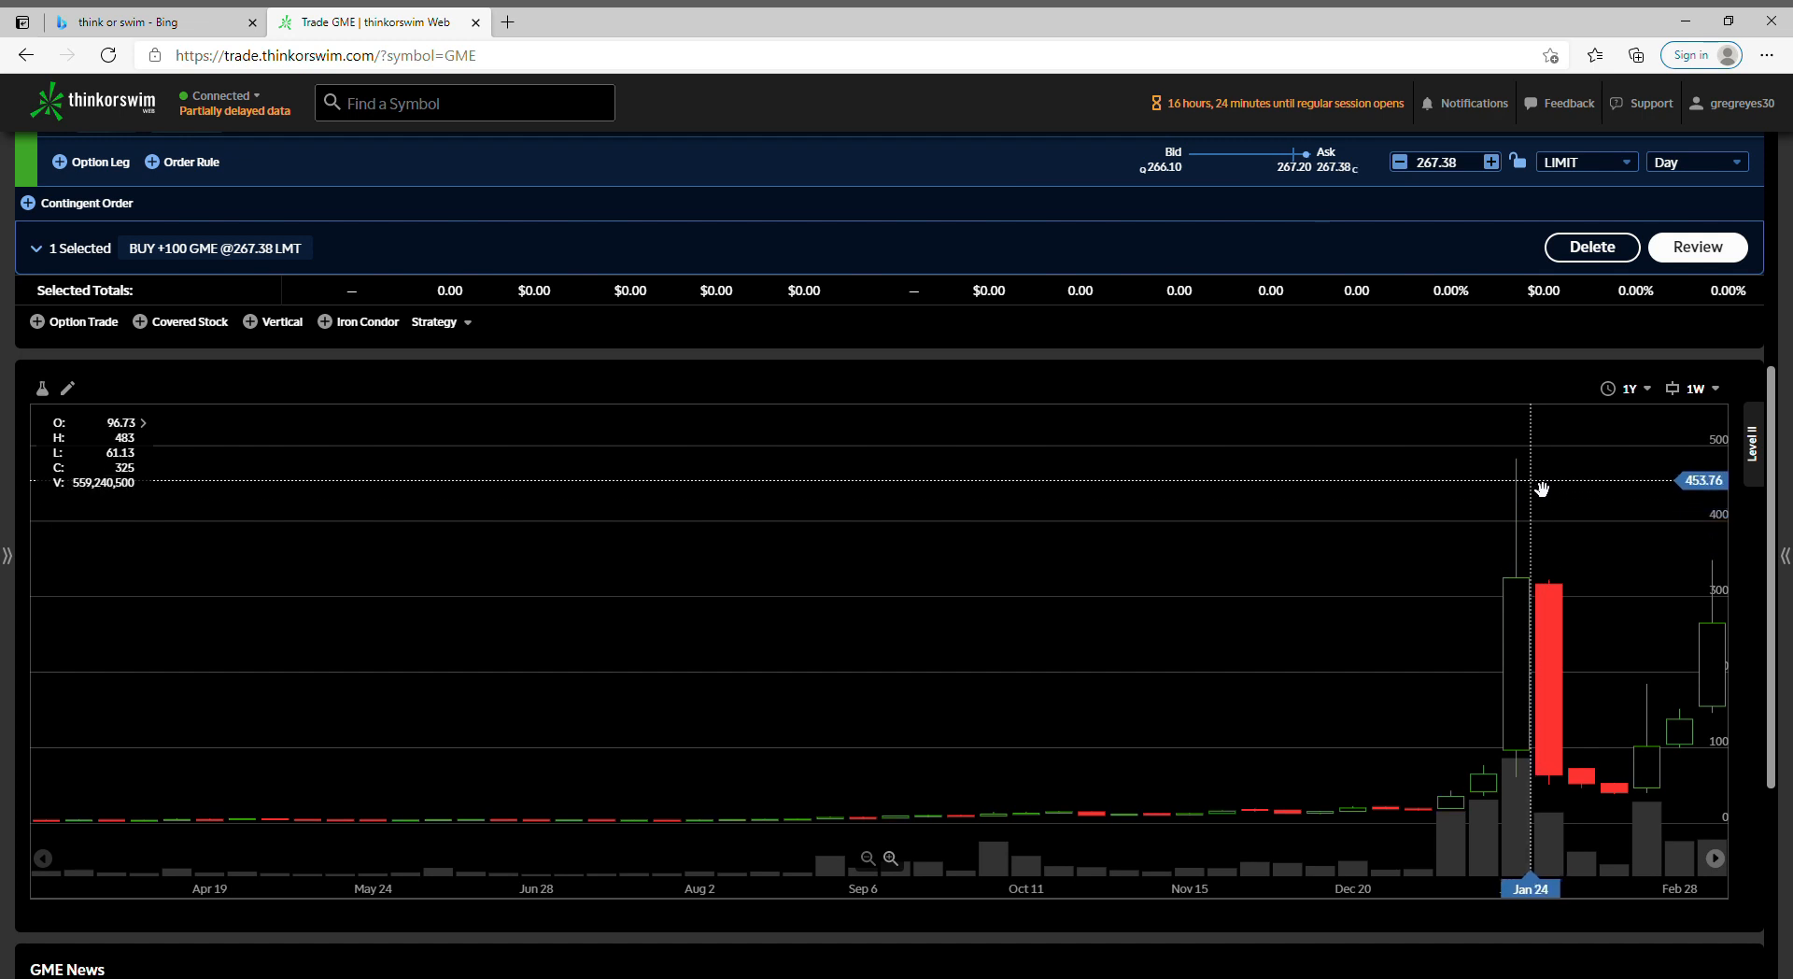
pyautogui.moveTo(1537, 470)
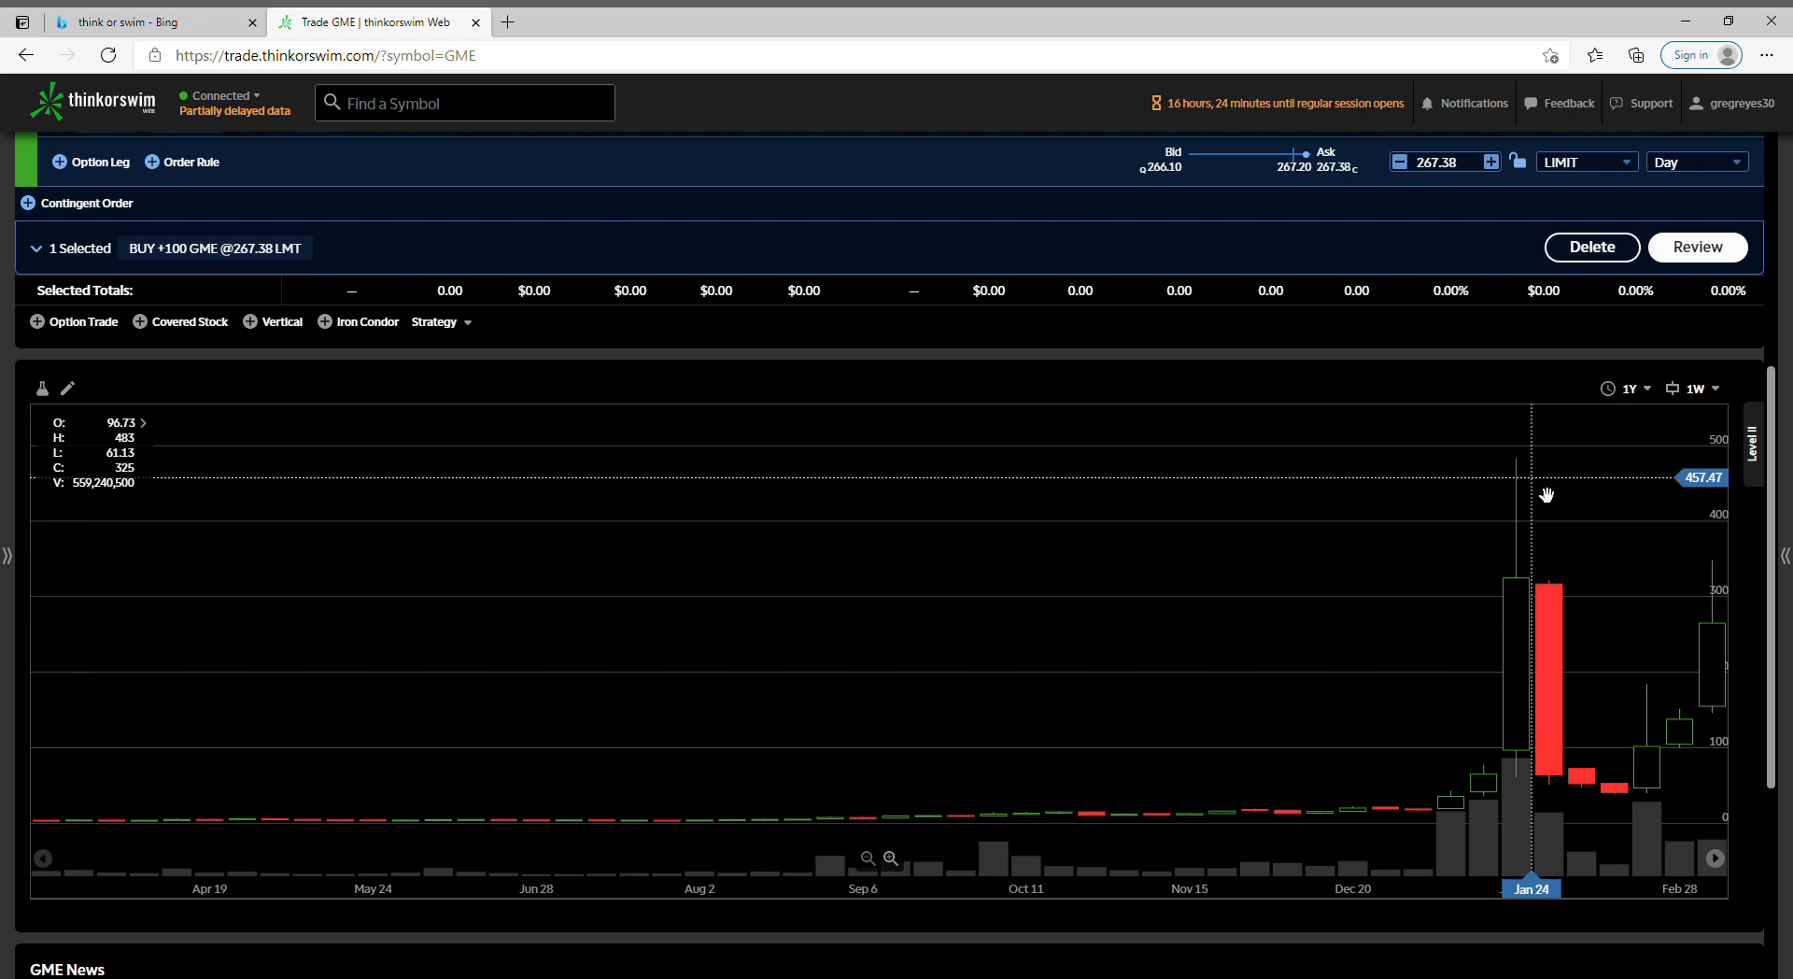
pyautogui.moveTo(1702, 561)
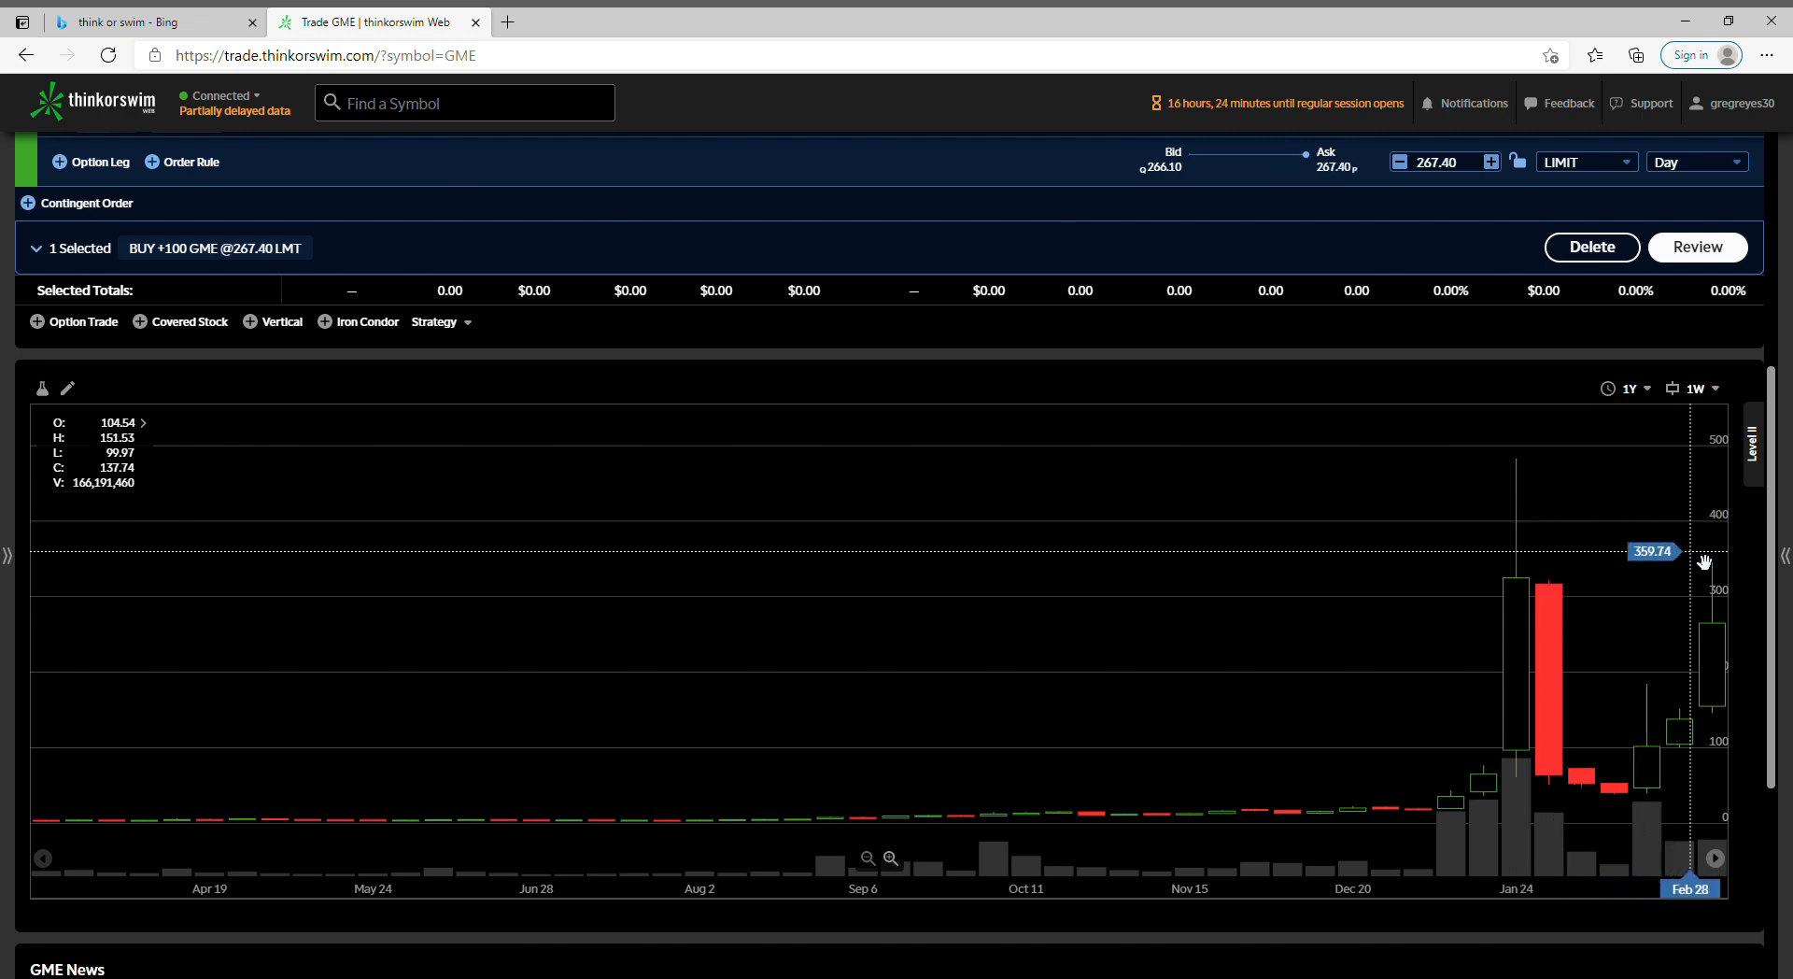
pyautogui.moveTo(1728, 581)
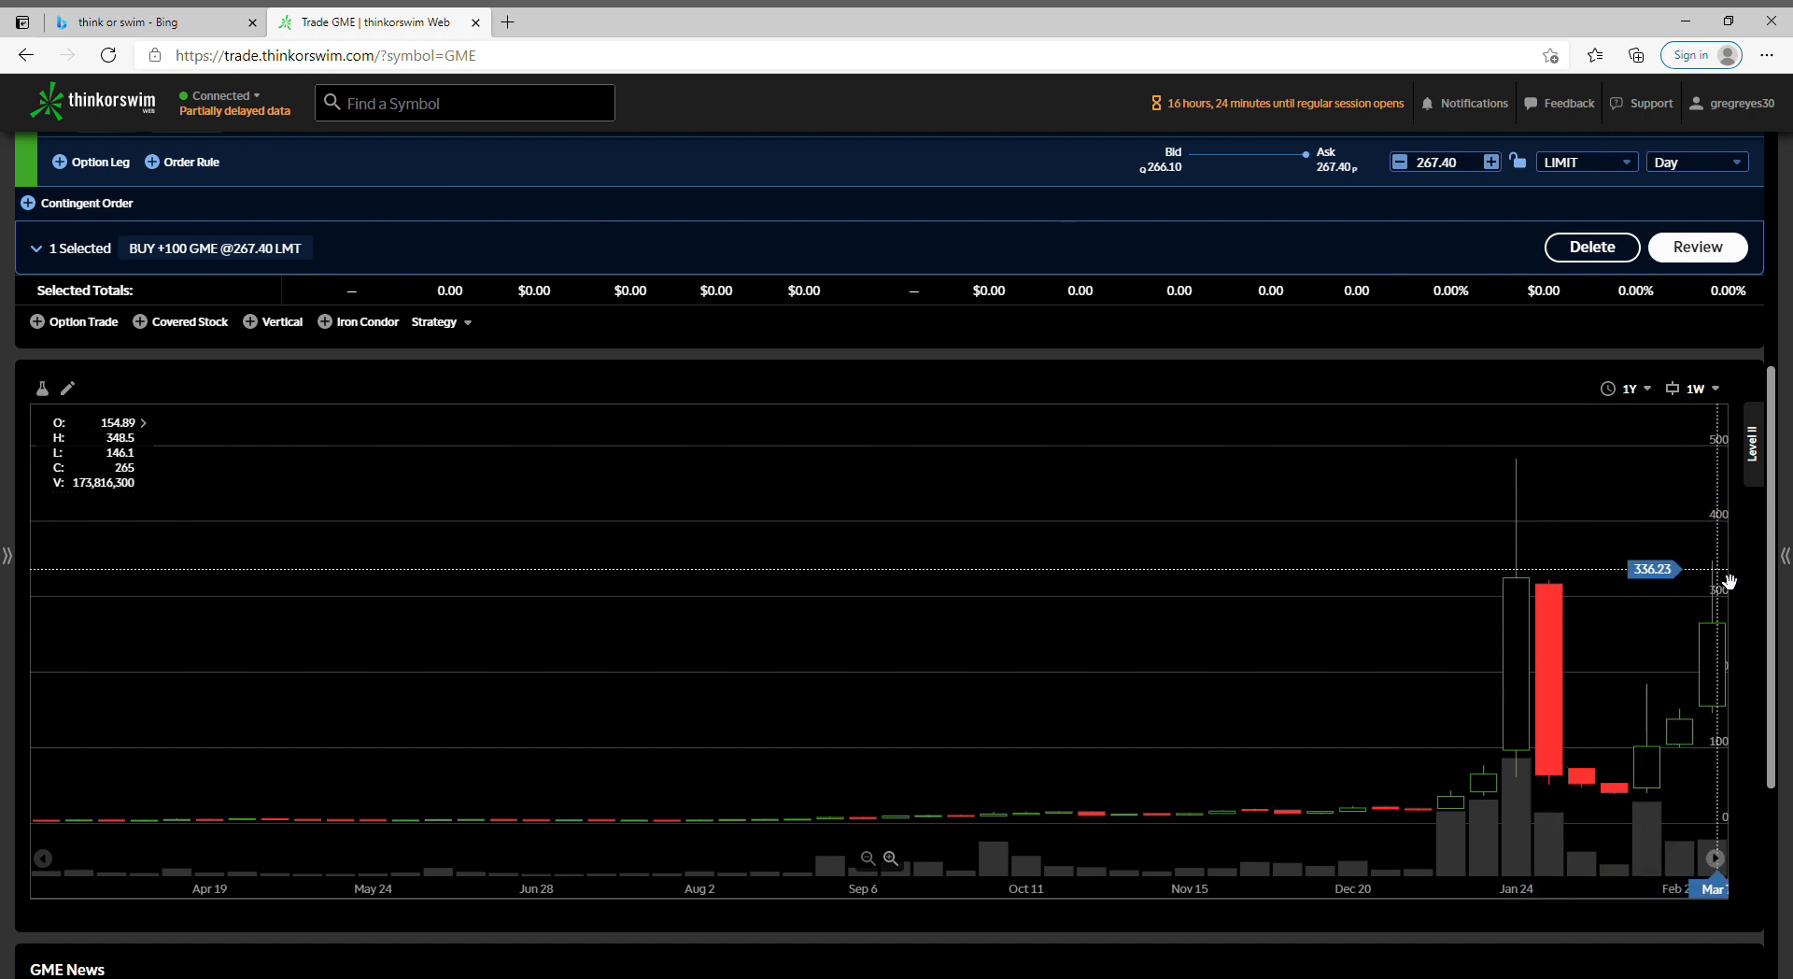
pyautogui.moveTo(1618, 606)
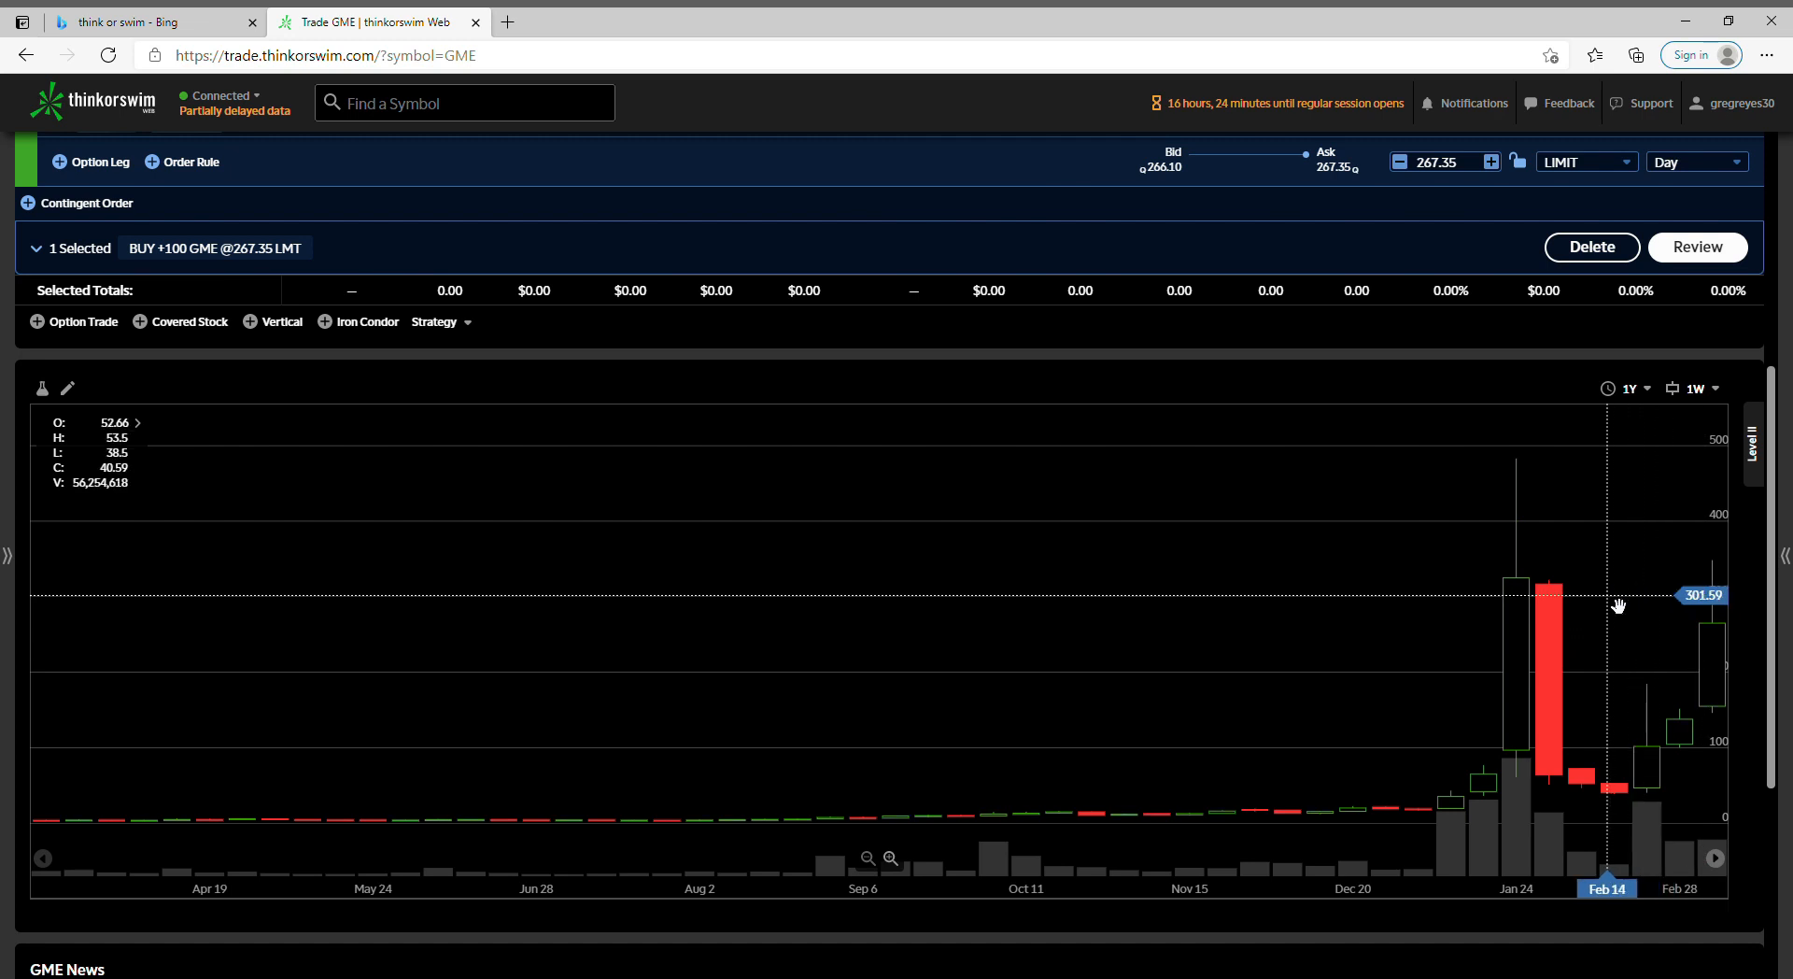
pyautogui.moveTo(1532, 488)
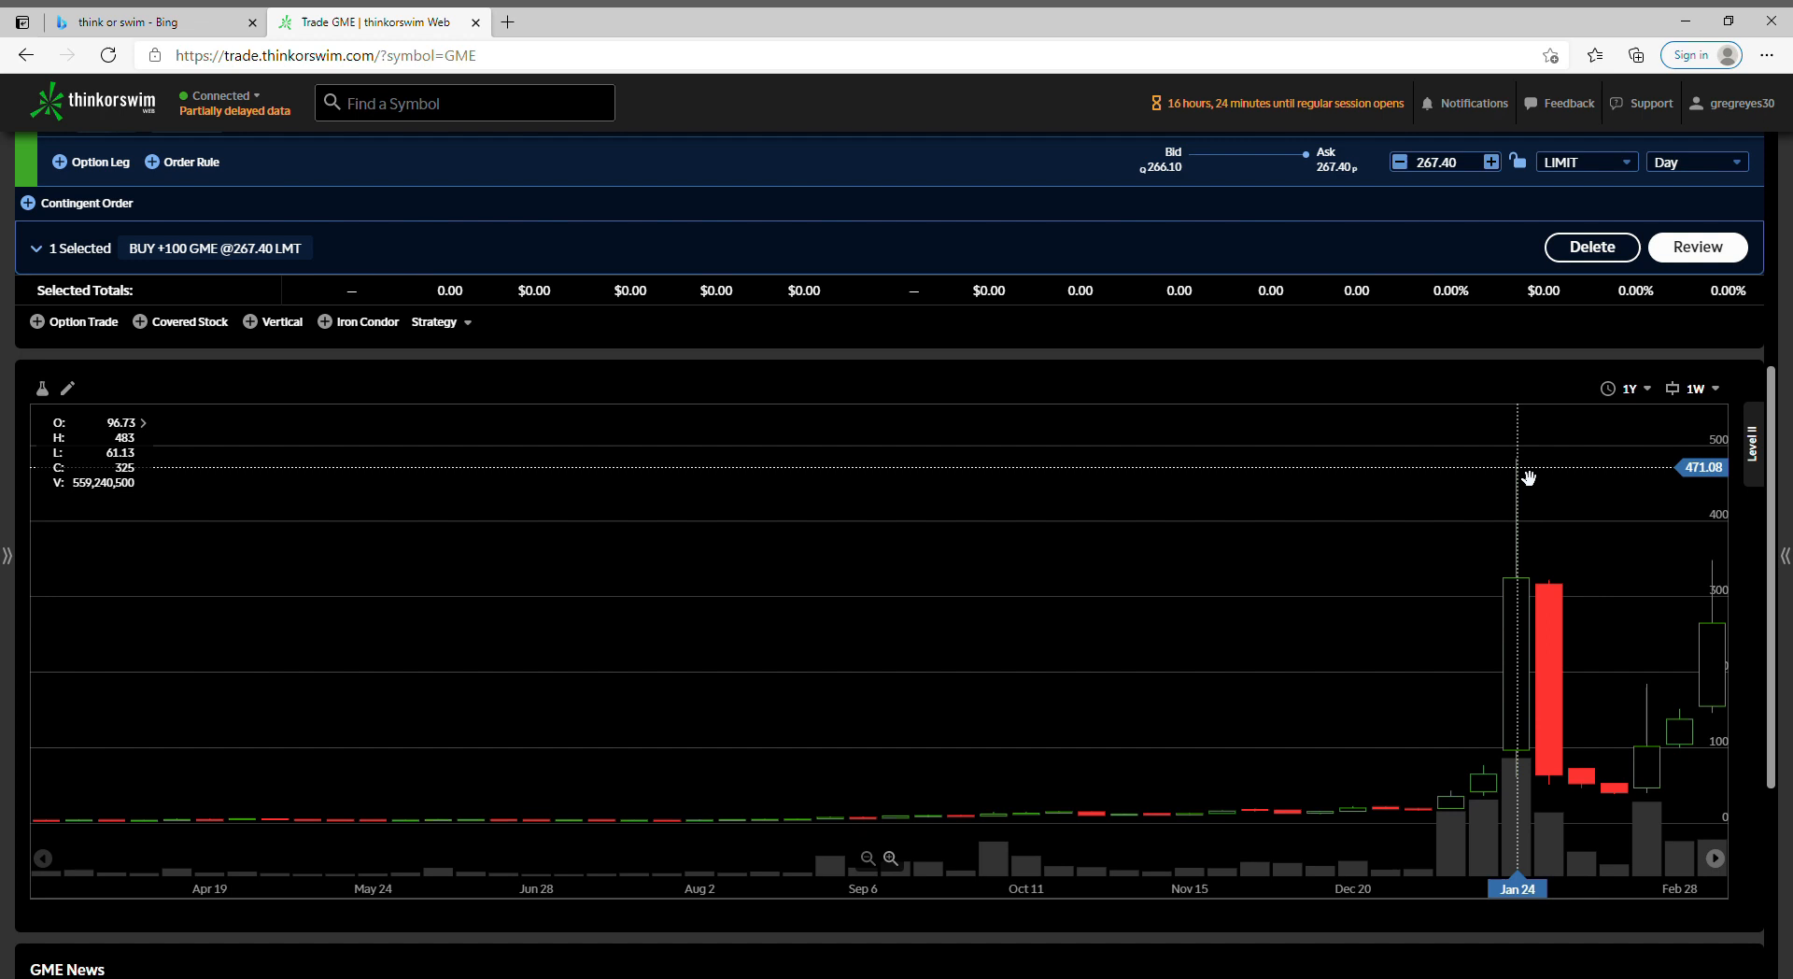
pyautogui.moveTo(1356, 478)
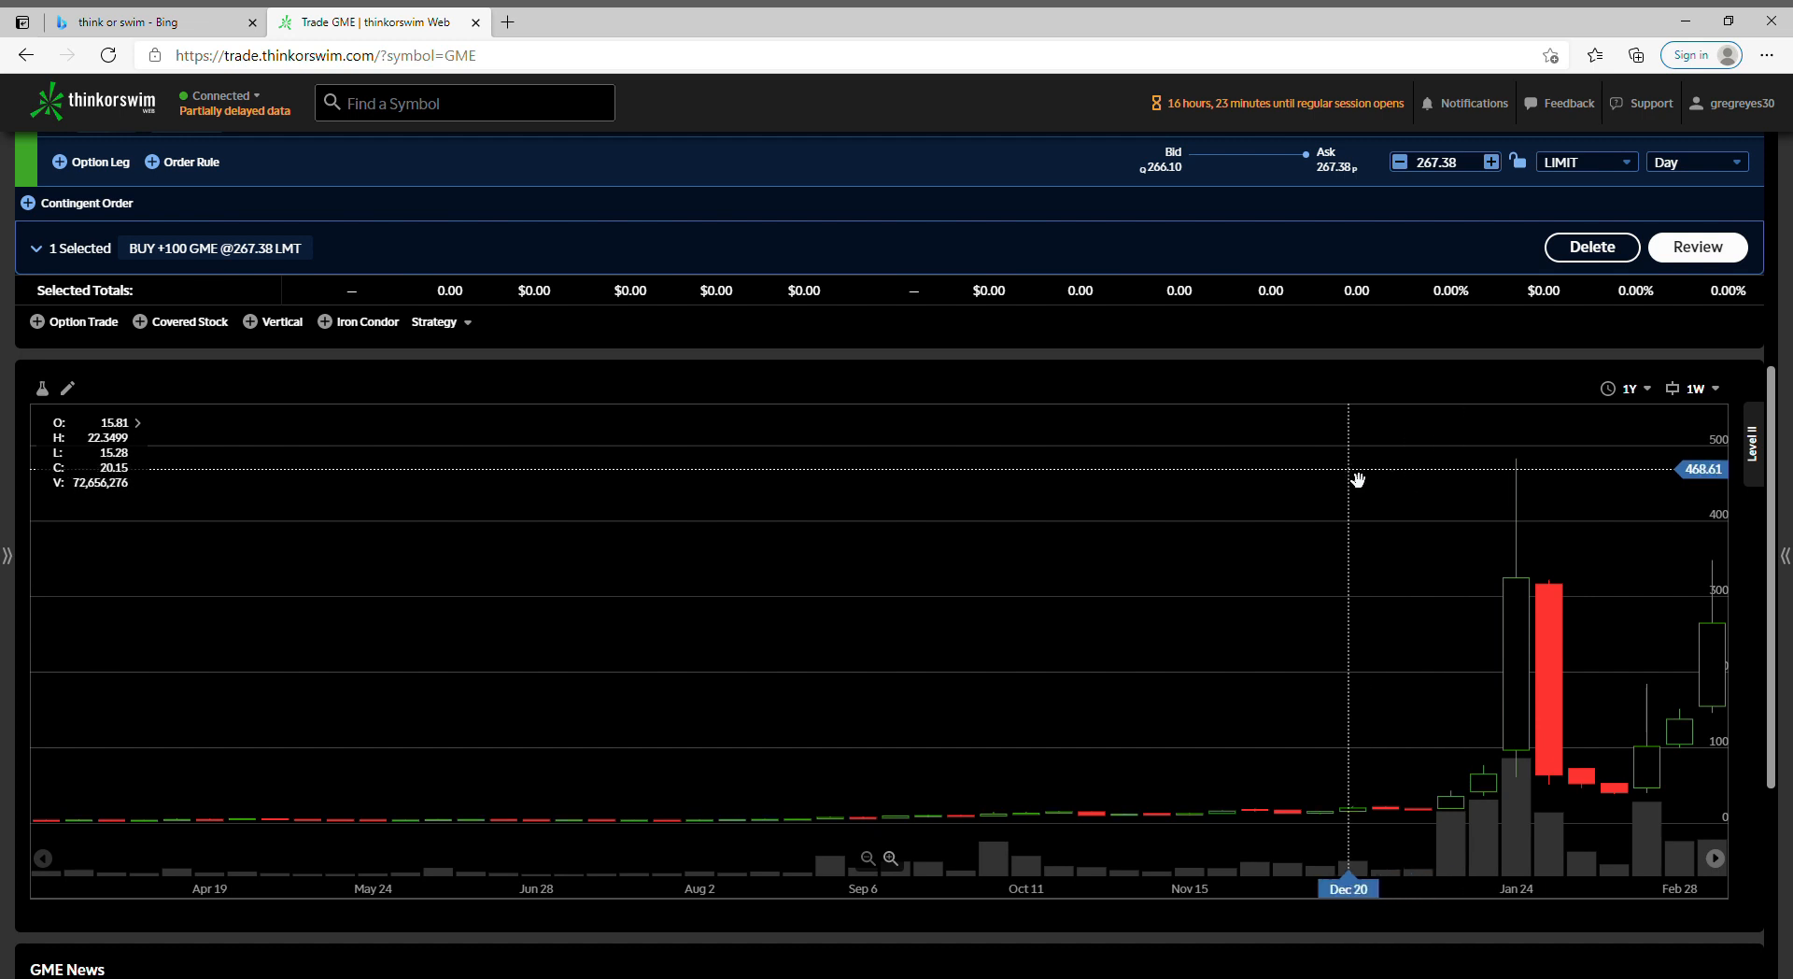
pyautogui.moveTo(885, 758)
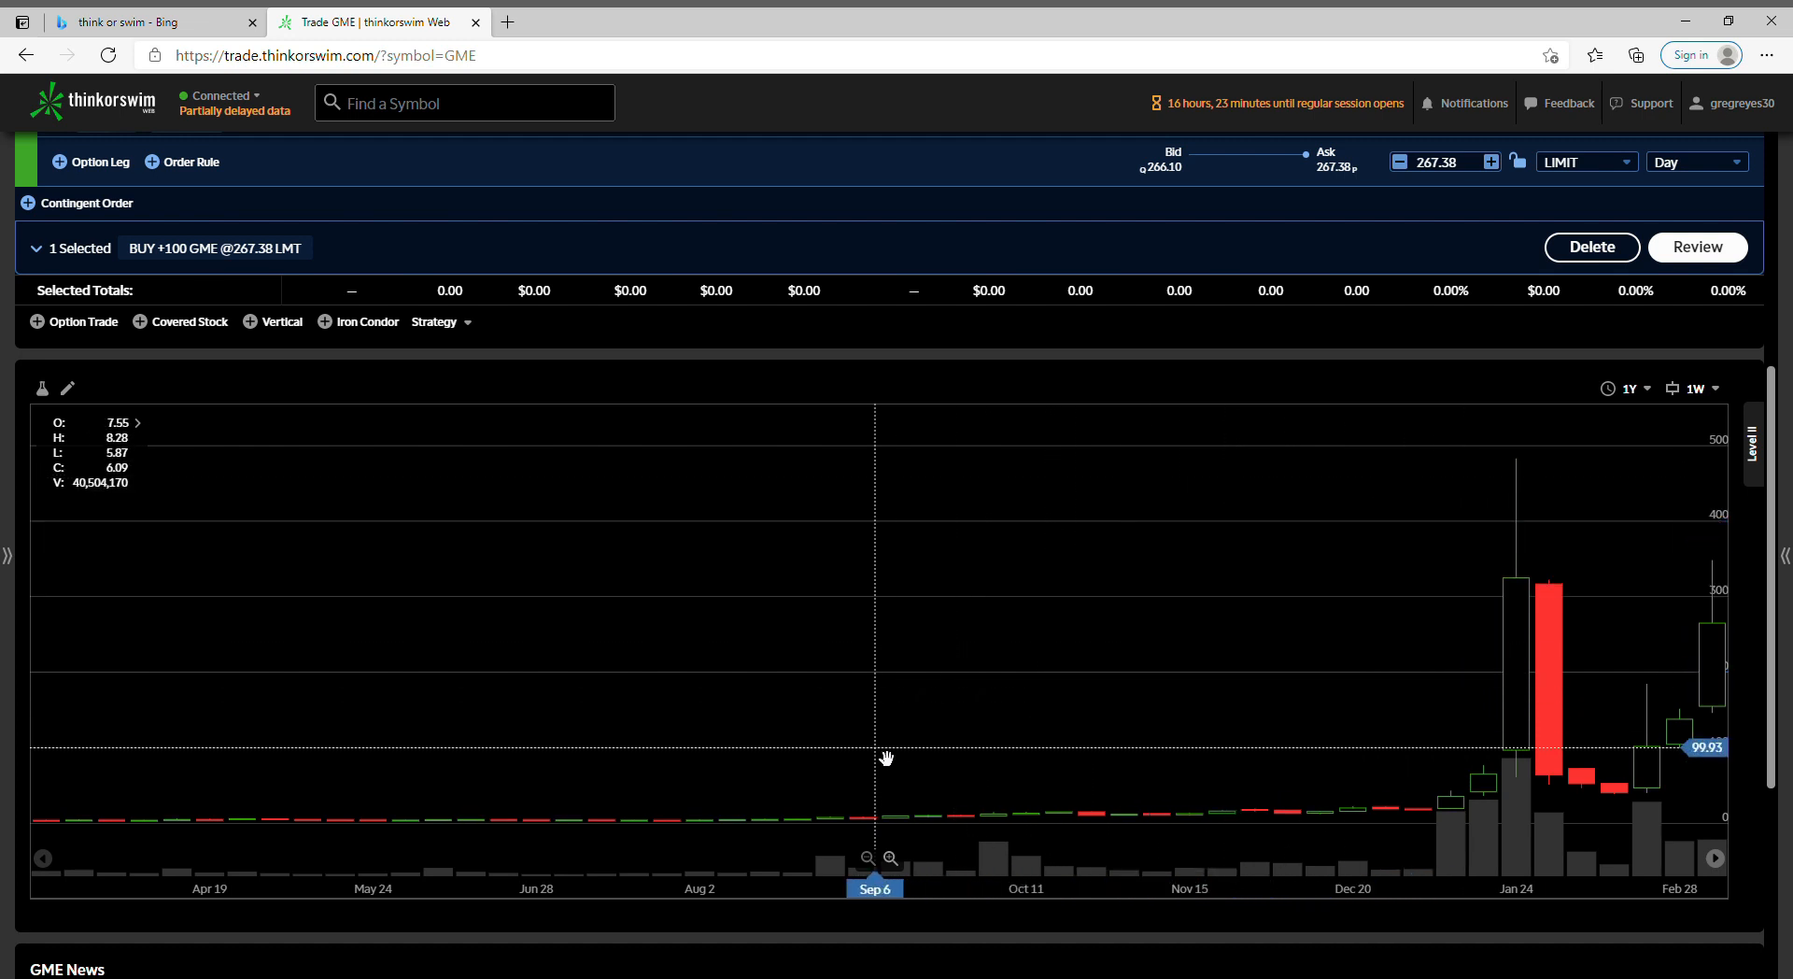
pyautogui.moveTo(714, 834)
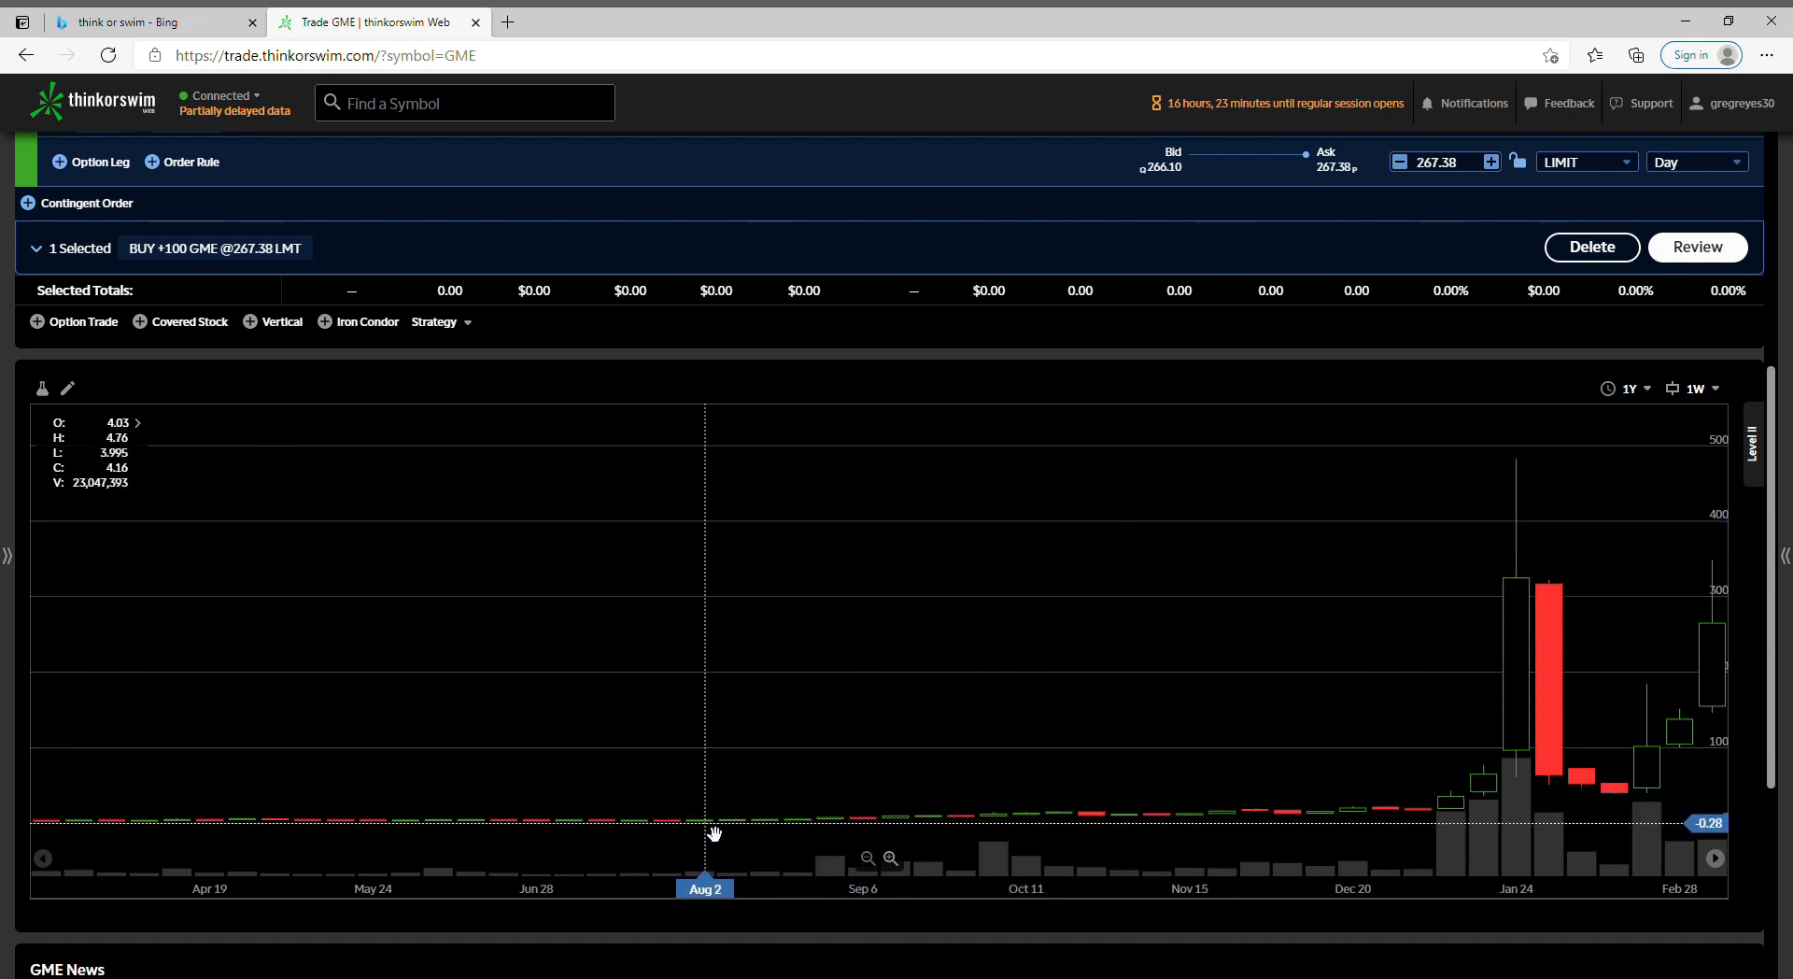
pyautogui.moveTo(600, 830)
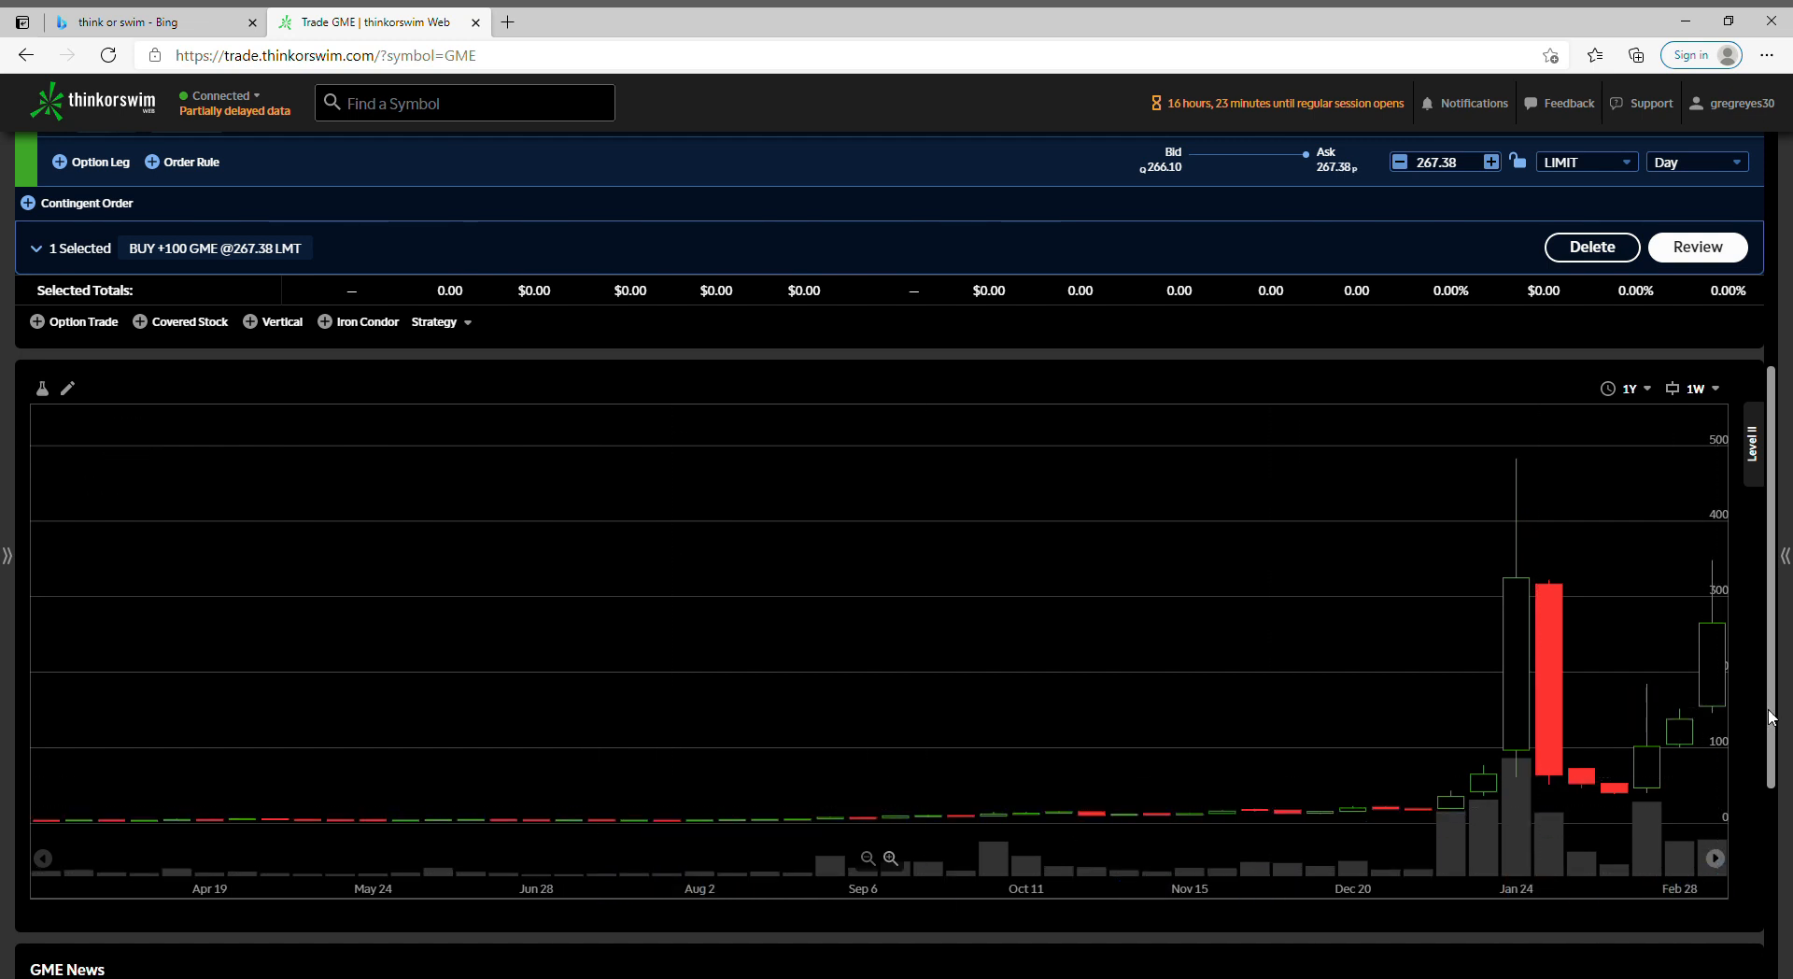
# - Scroll down past the drafted 100-share GME limit buy at 267.13 to the news headlines
pyautogui.scroll(-3)
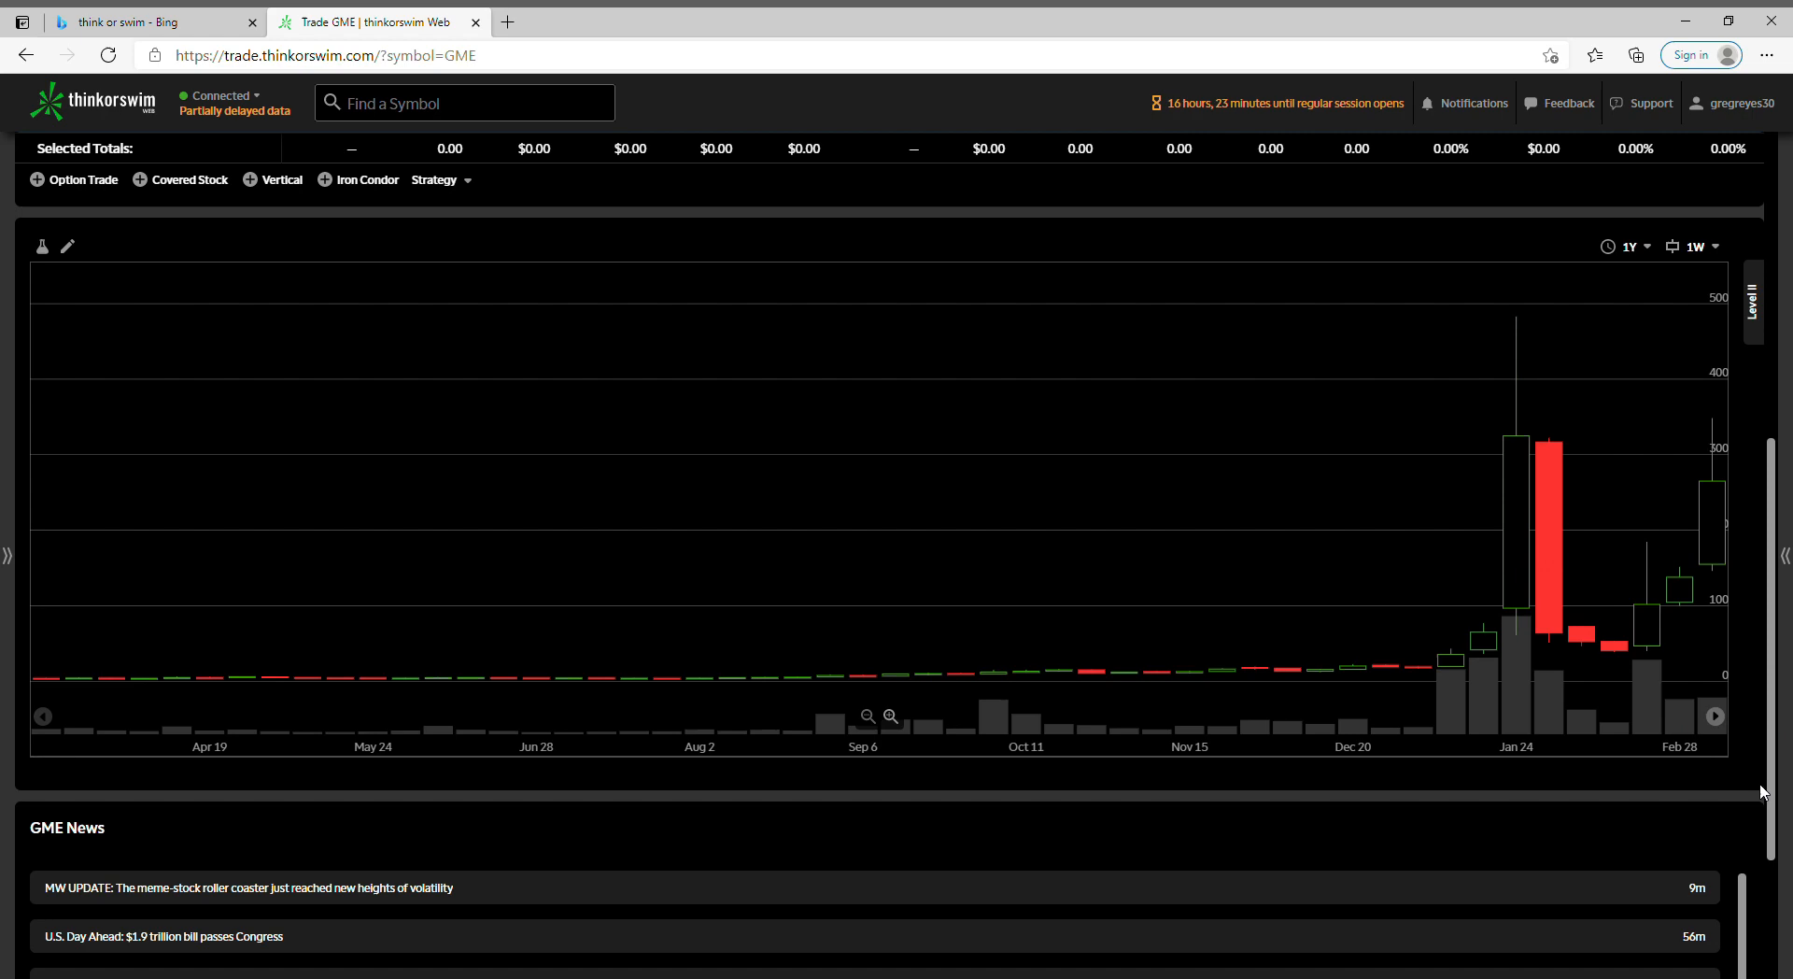
pyautogui.scroll(-3)
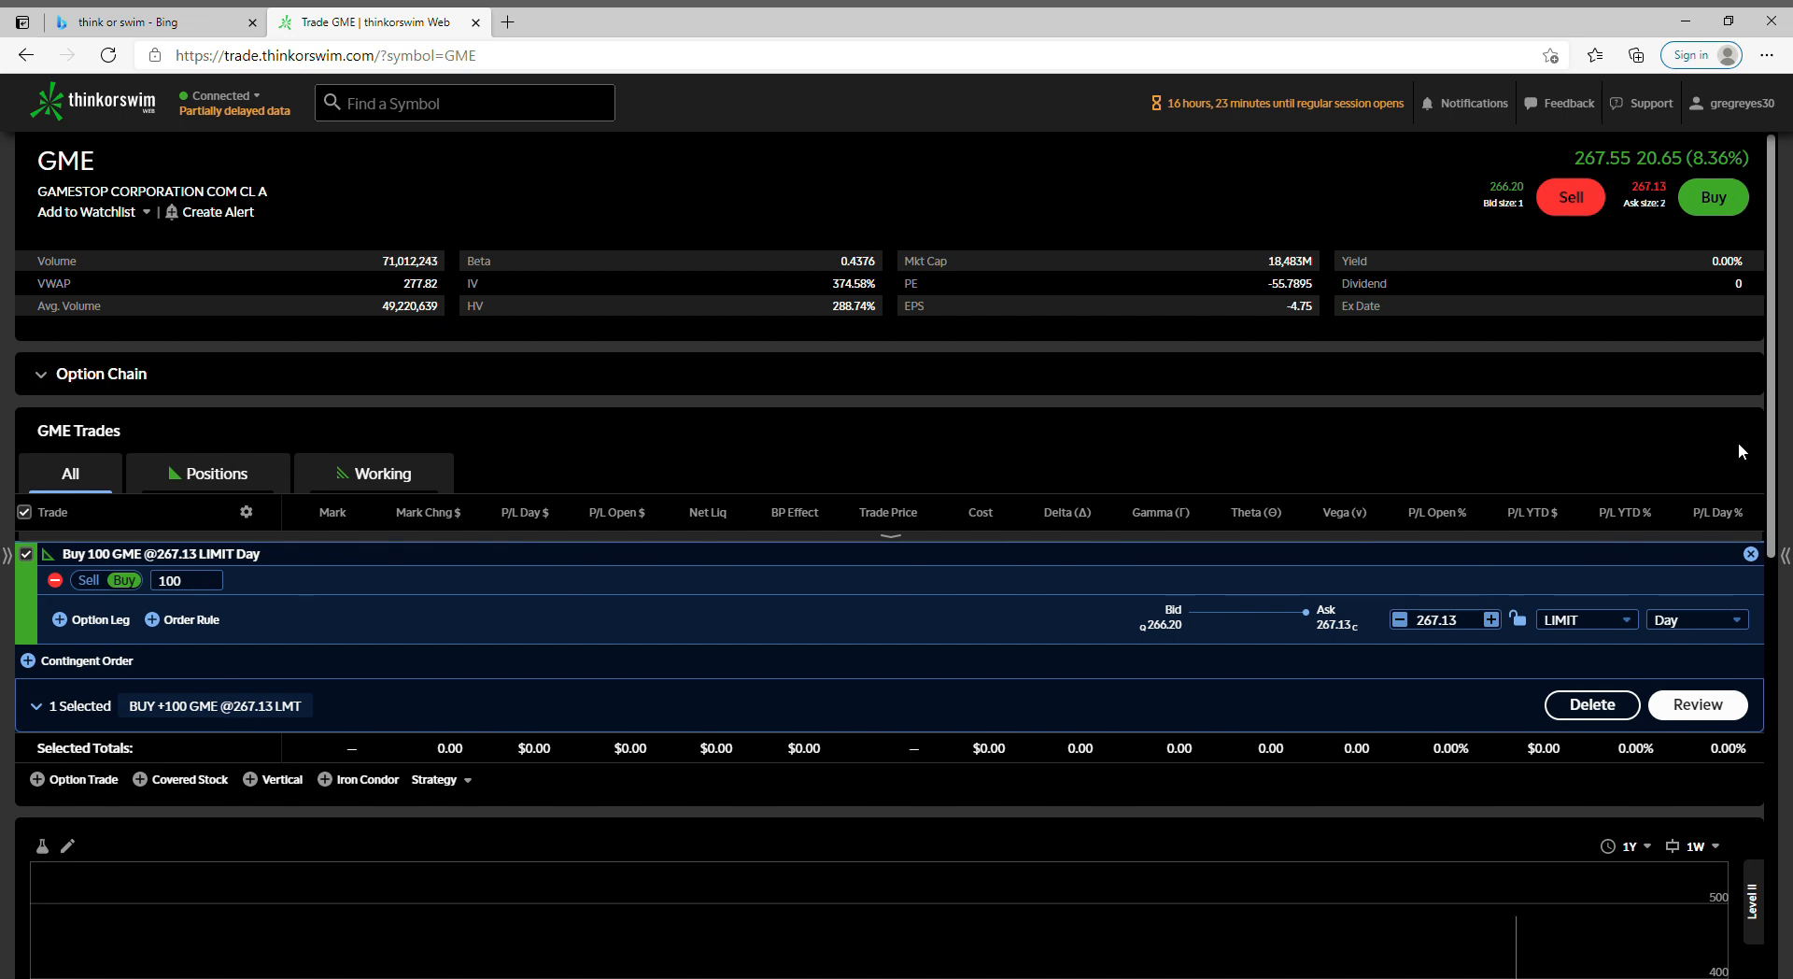
pyautogui.moveTo(1616, 420)
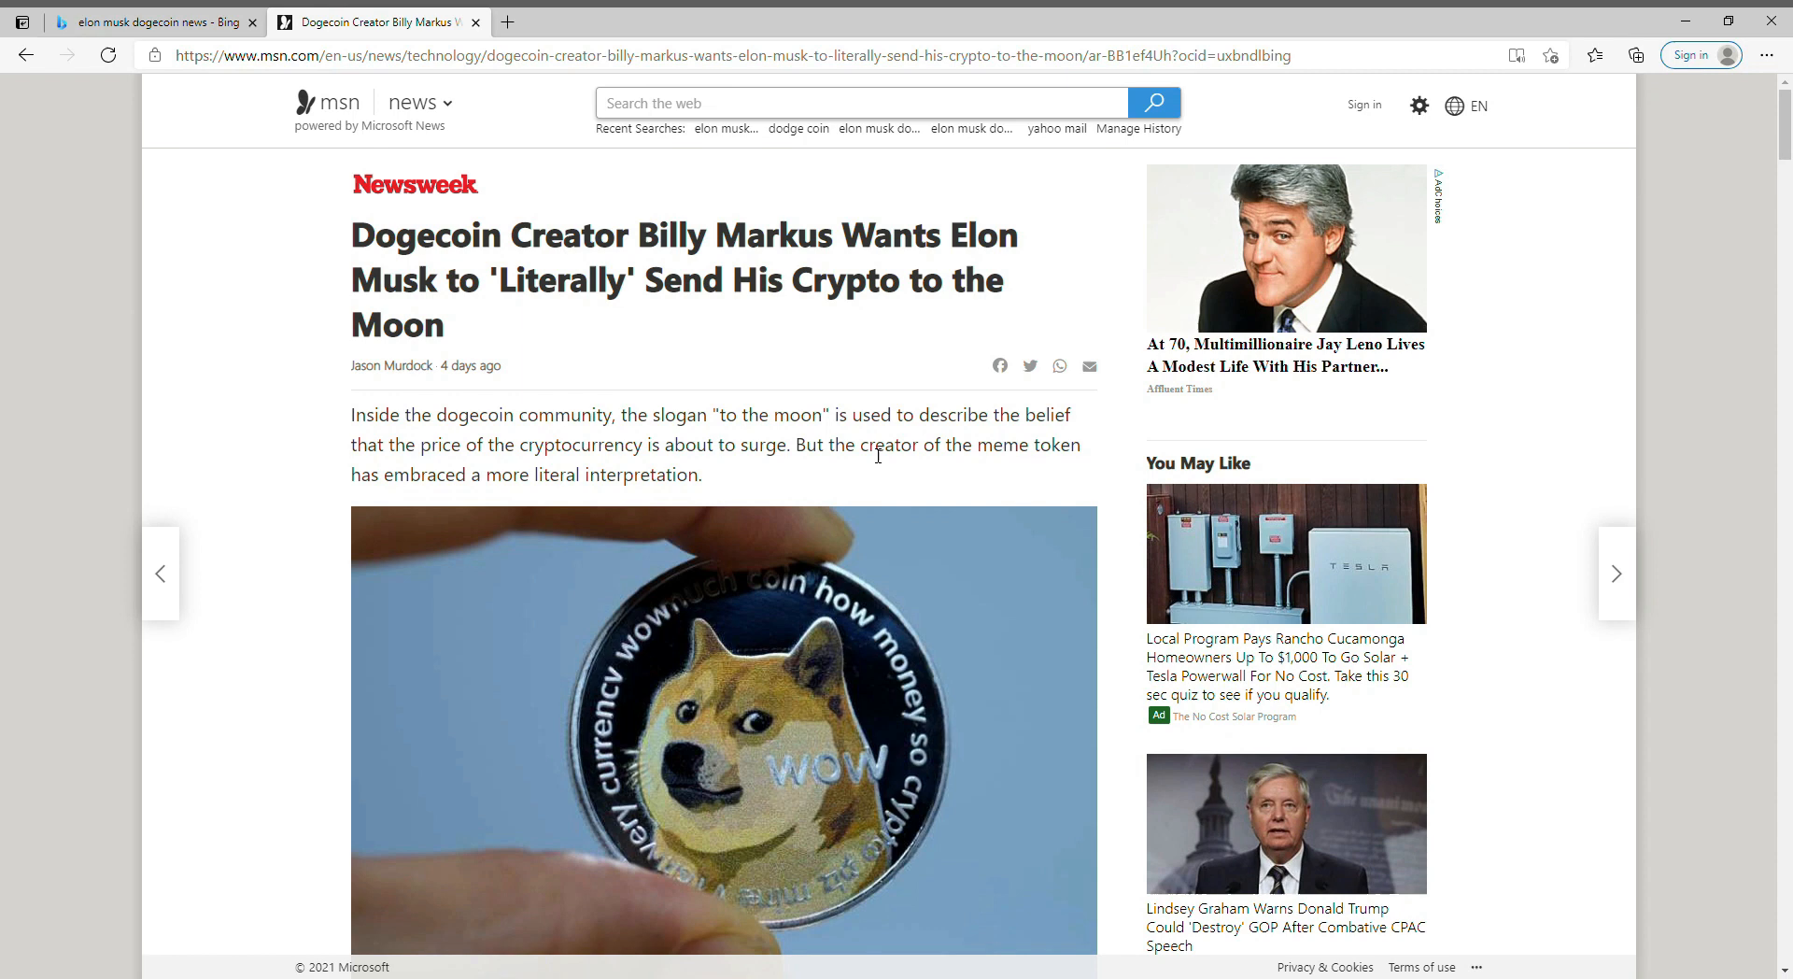
pyautogui.moveTo(1790, 351)
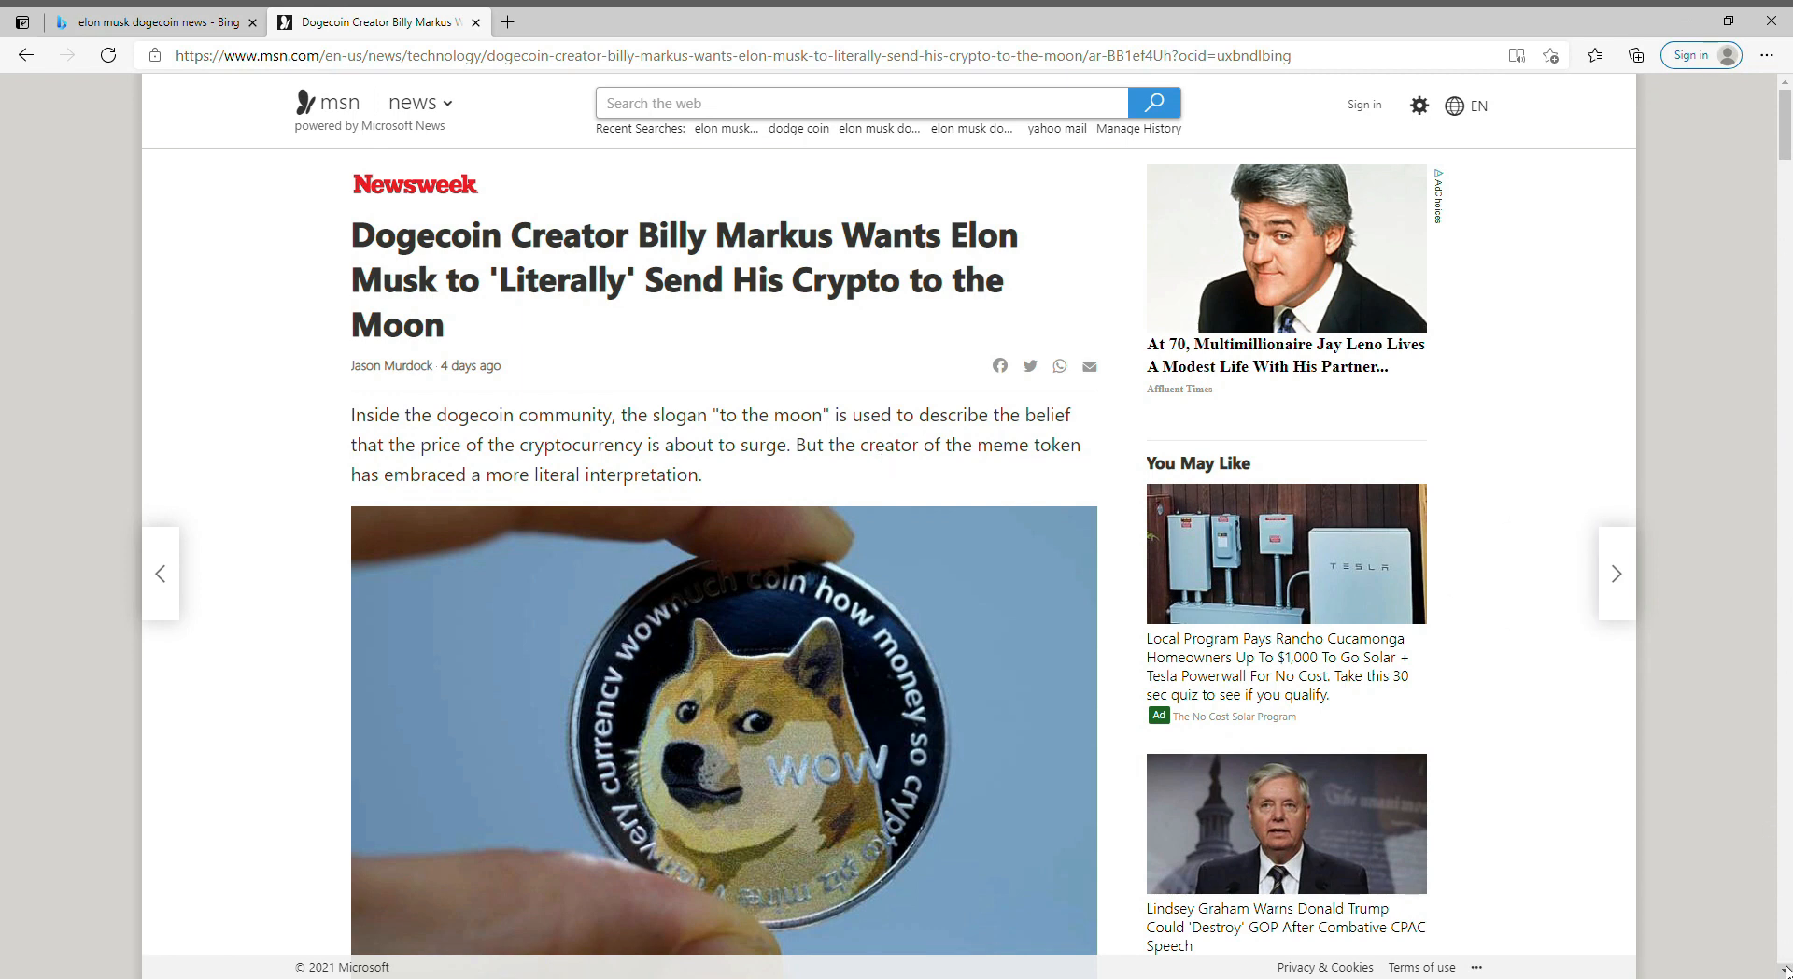
# - Scroll through the Newsweek Dogecoin creator article's main text on MSN
pyautogui.scroll(-3)
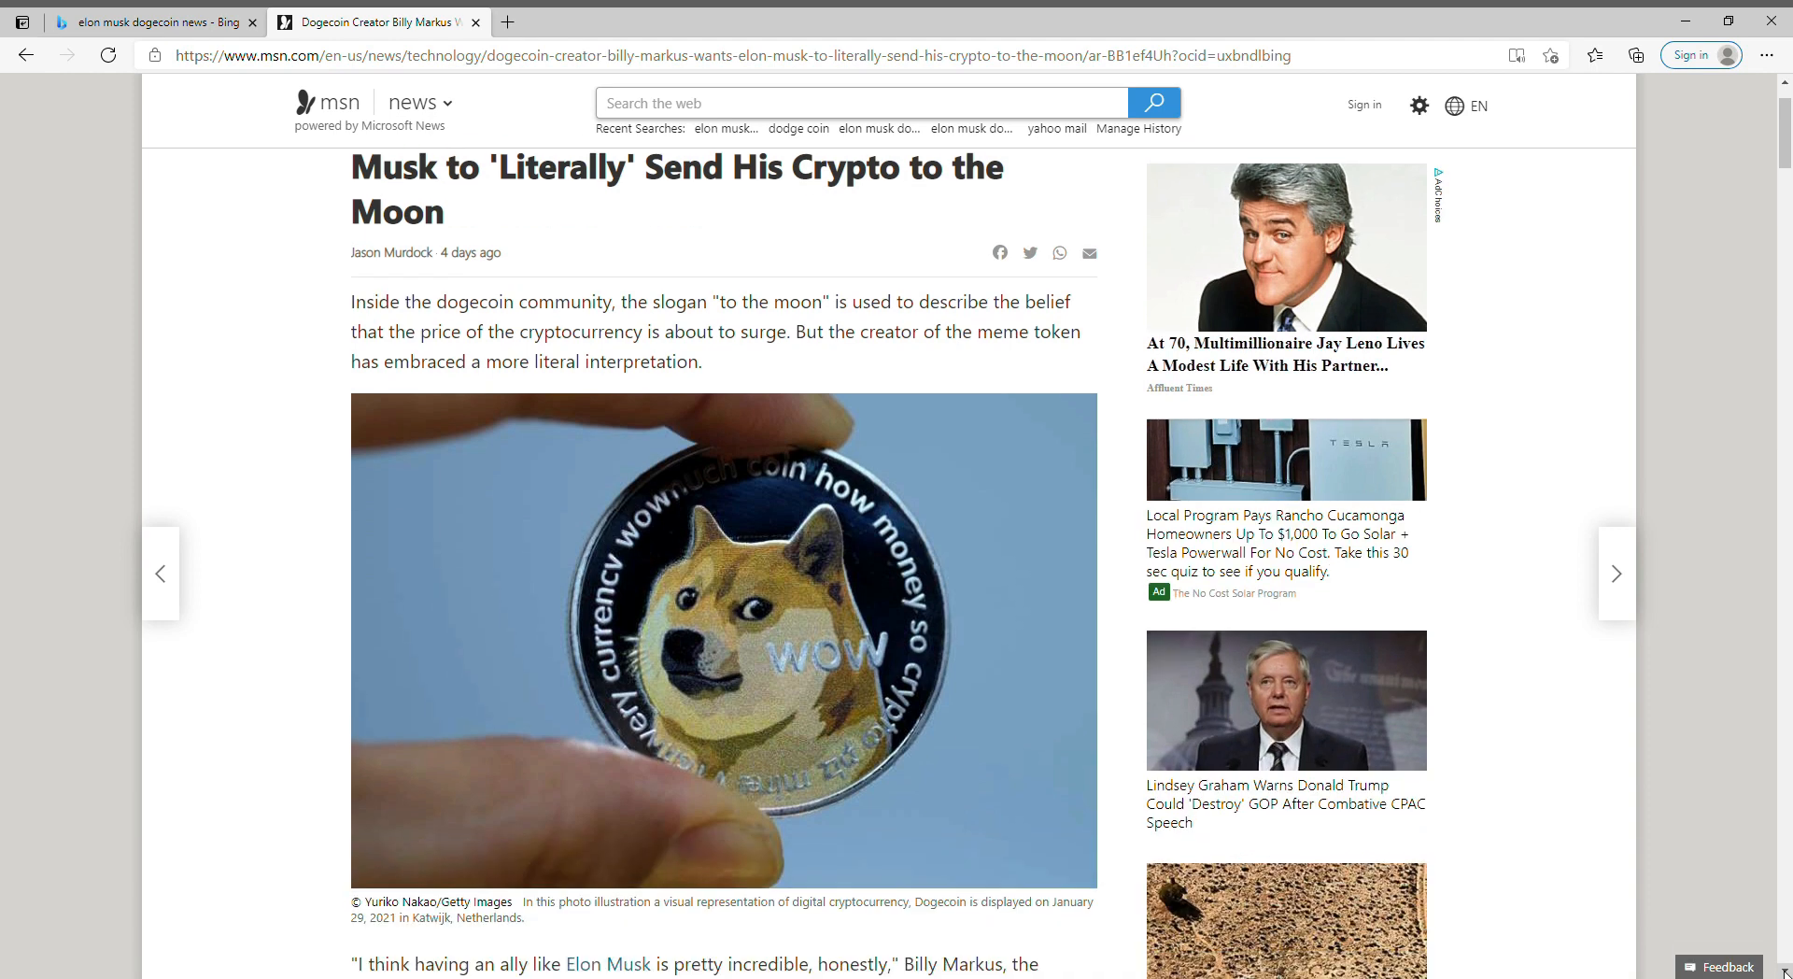
pyautogui.scroll(-3)
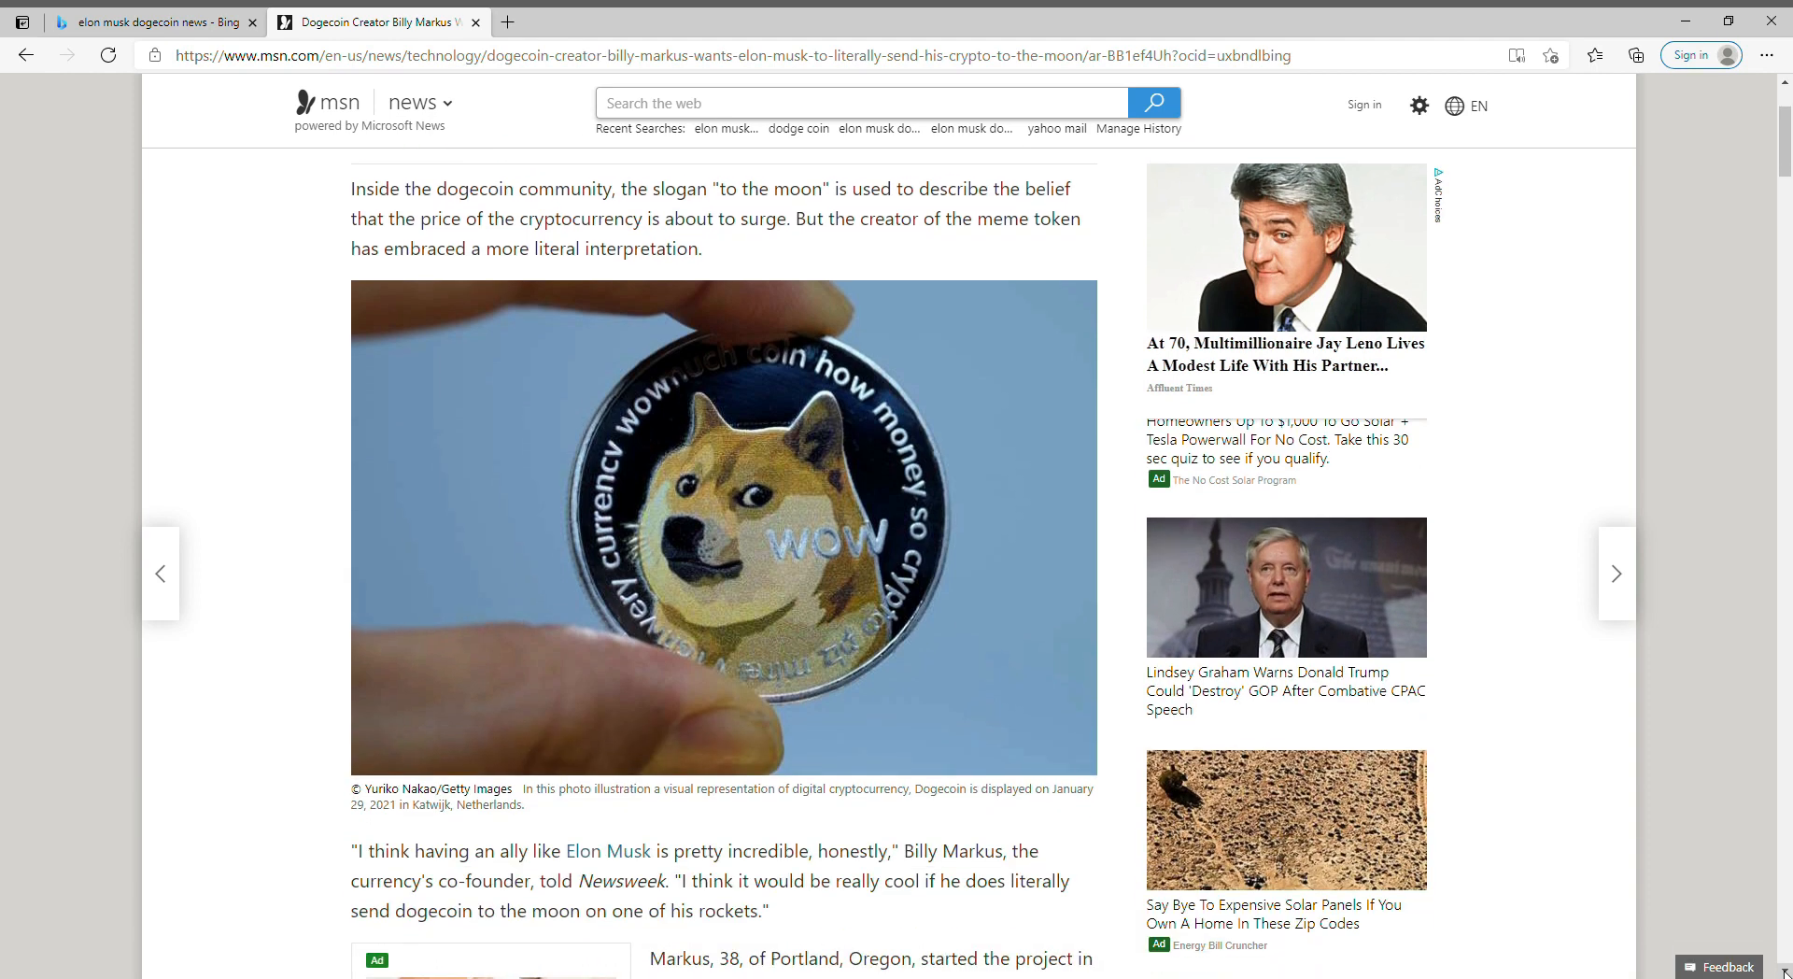
pyautogui.scroll(-3)
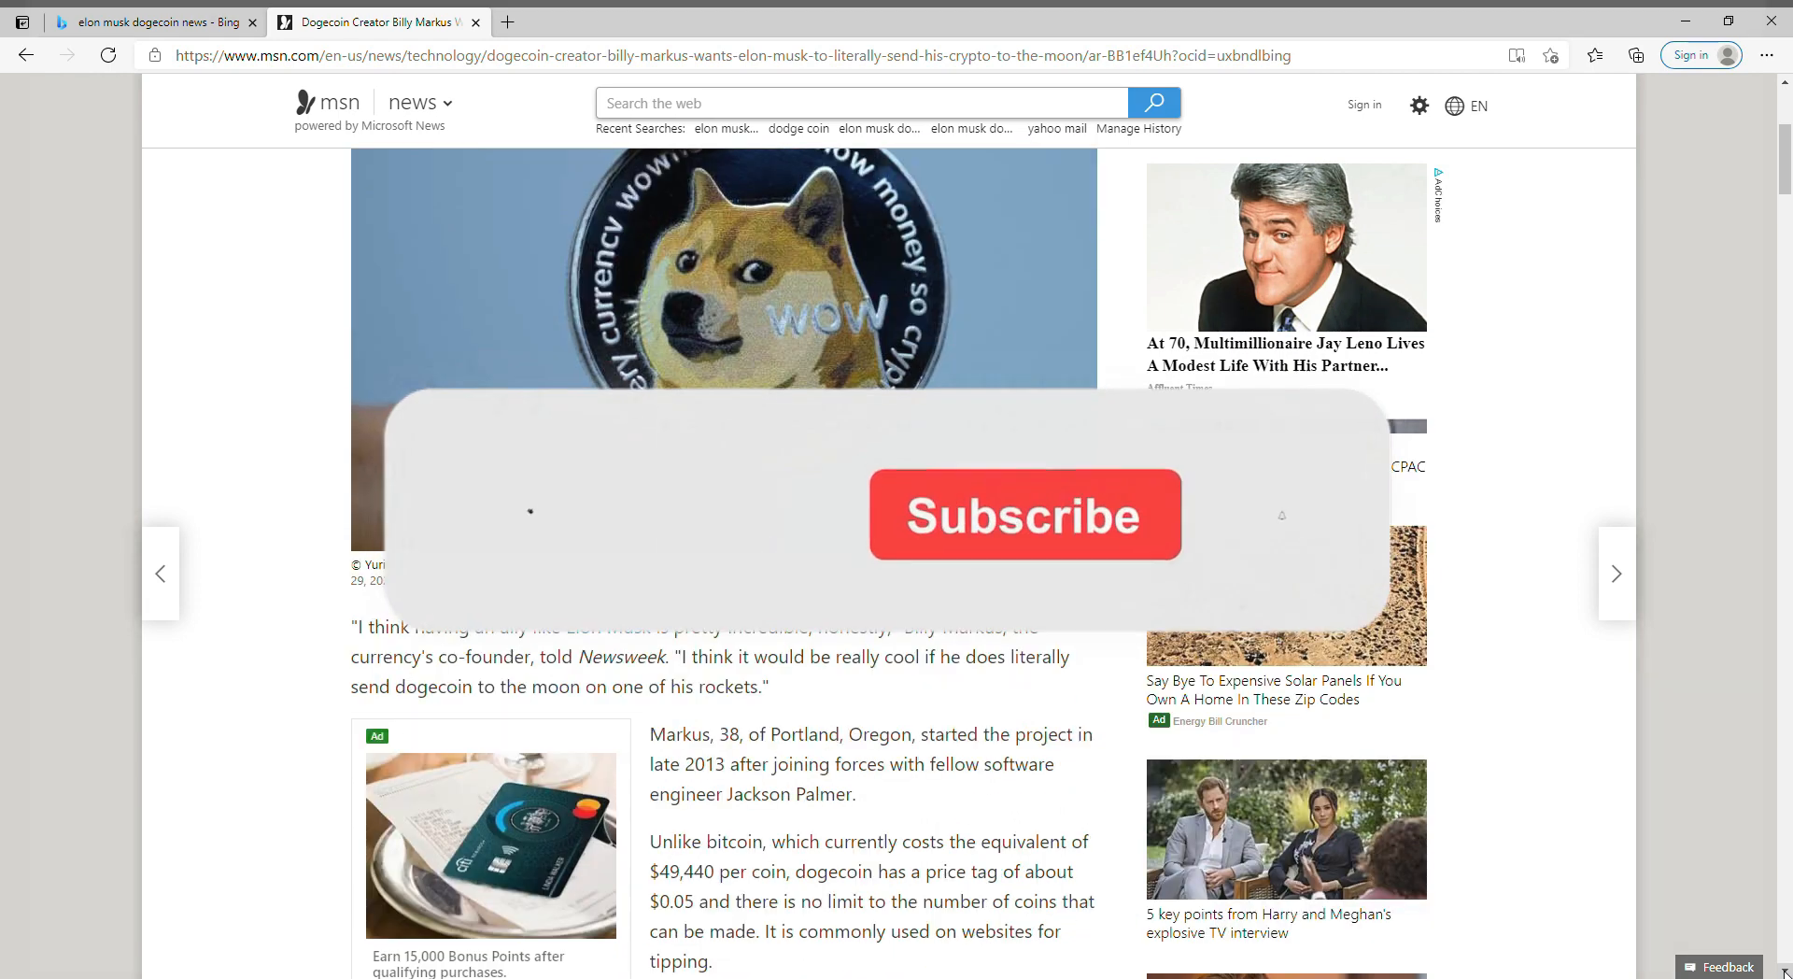
pyautogui.scroll(-3)
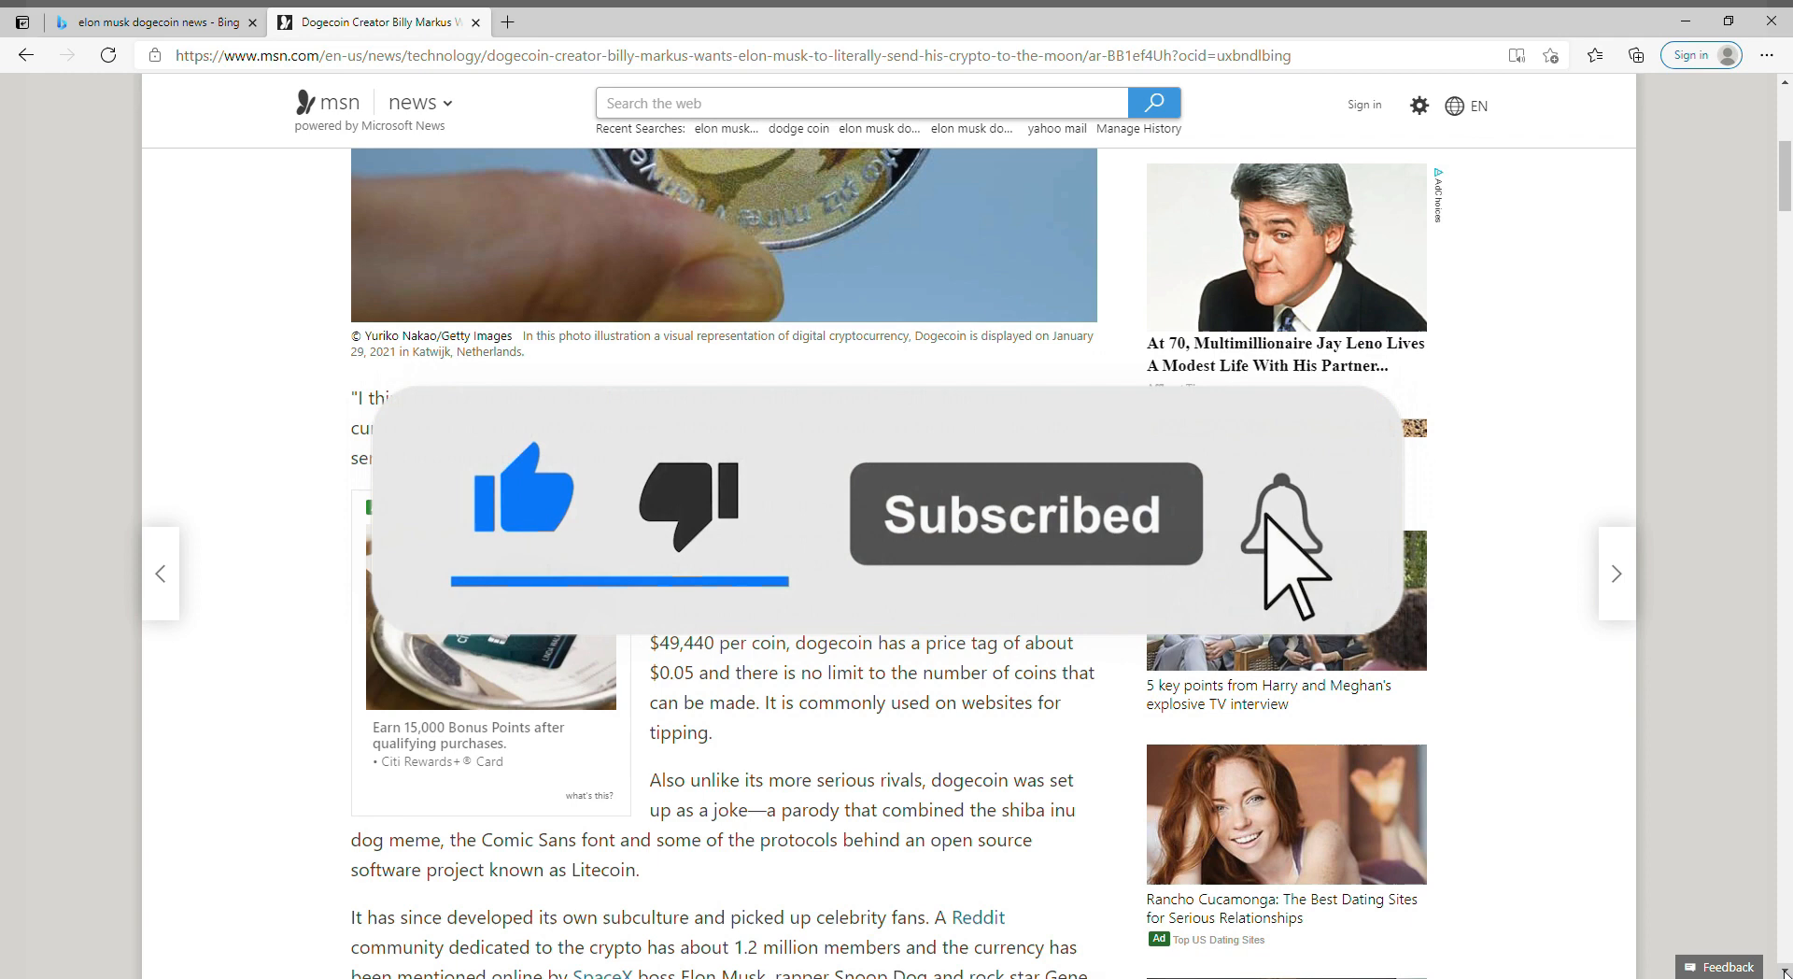
pyautogui.scroll(-3)
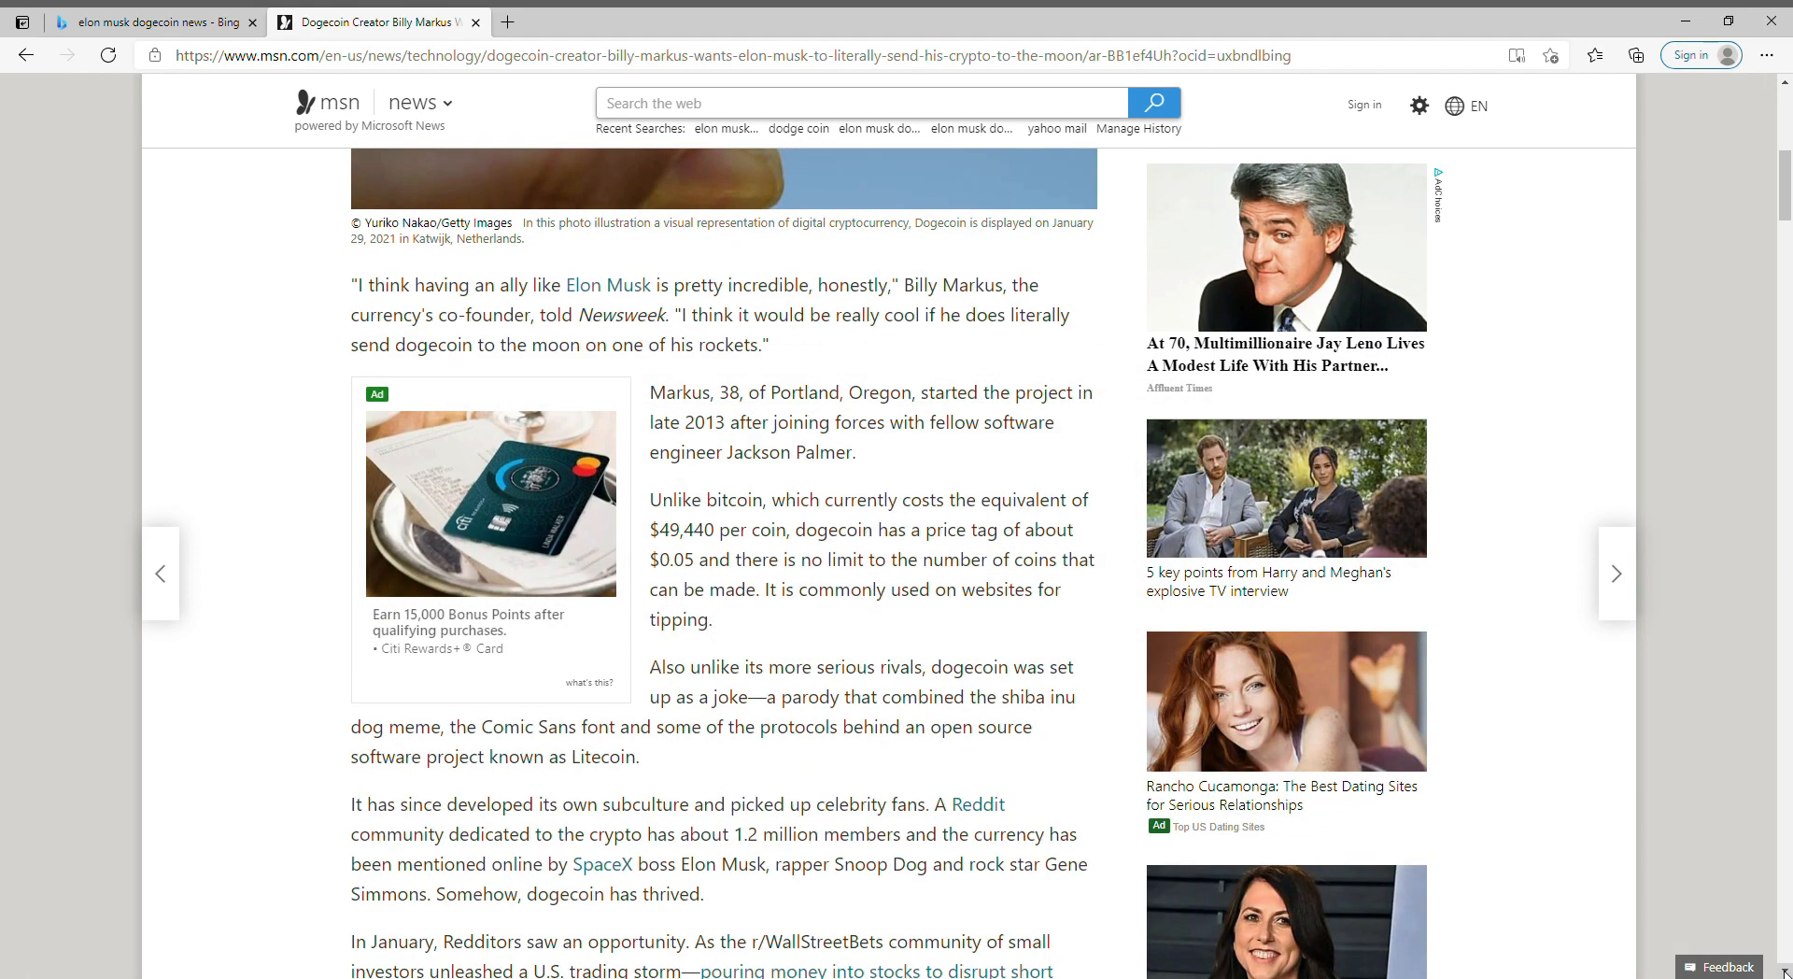
pyautogui.scroll(-3)
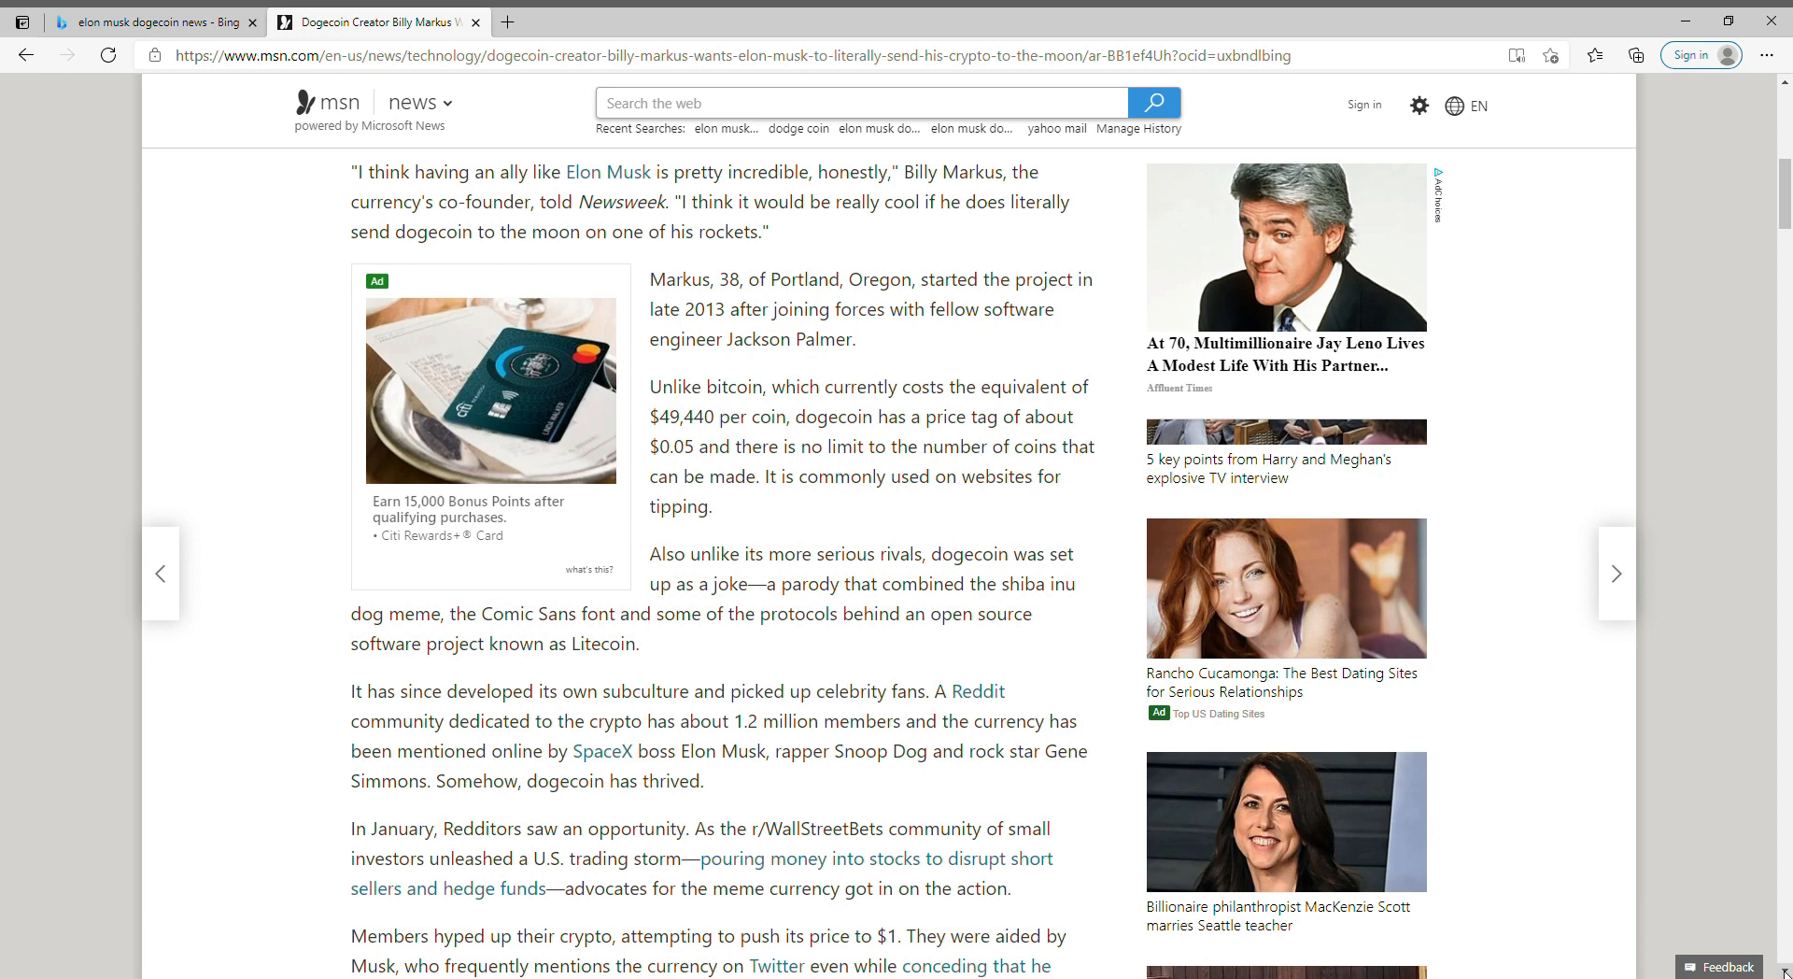
pyautogui.scroll(-3)
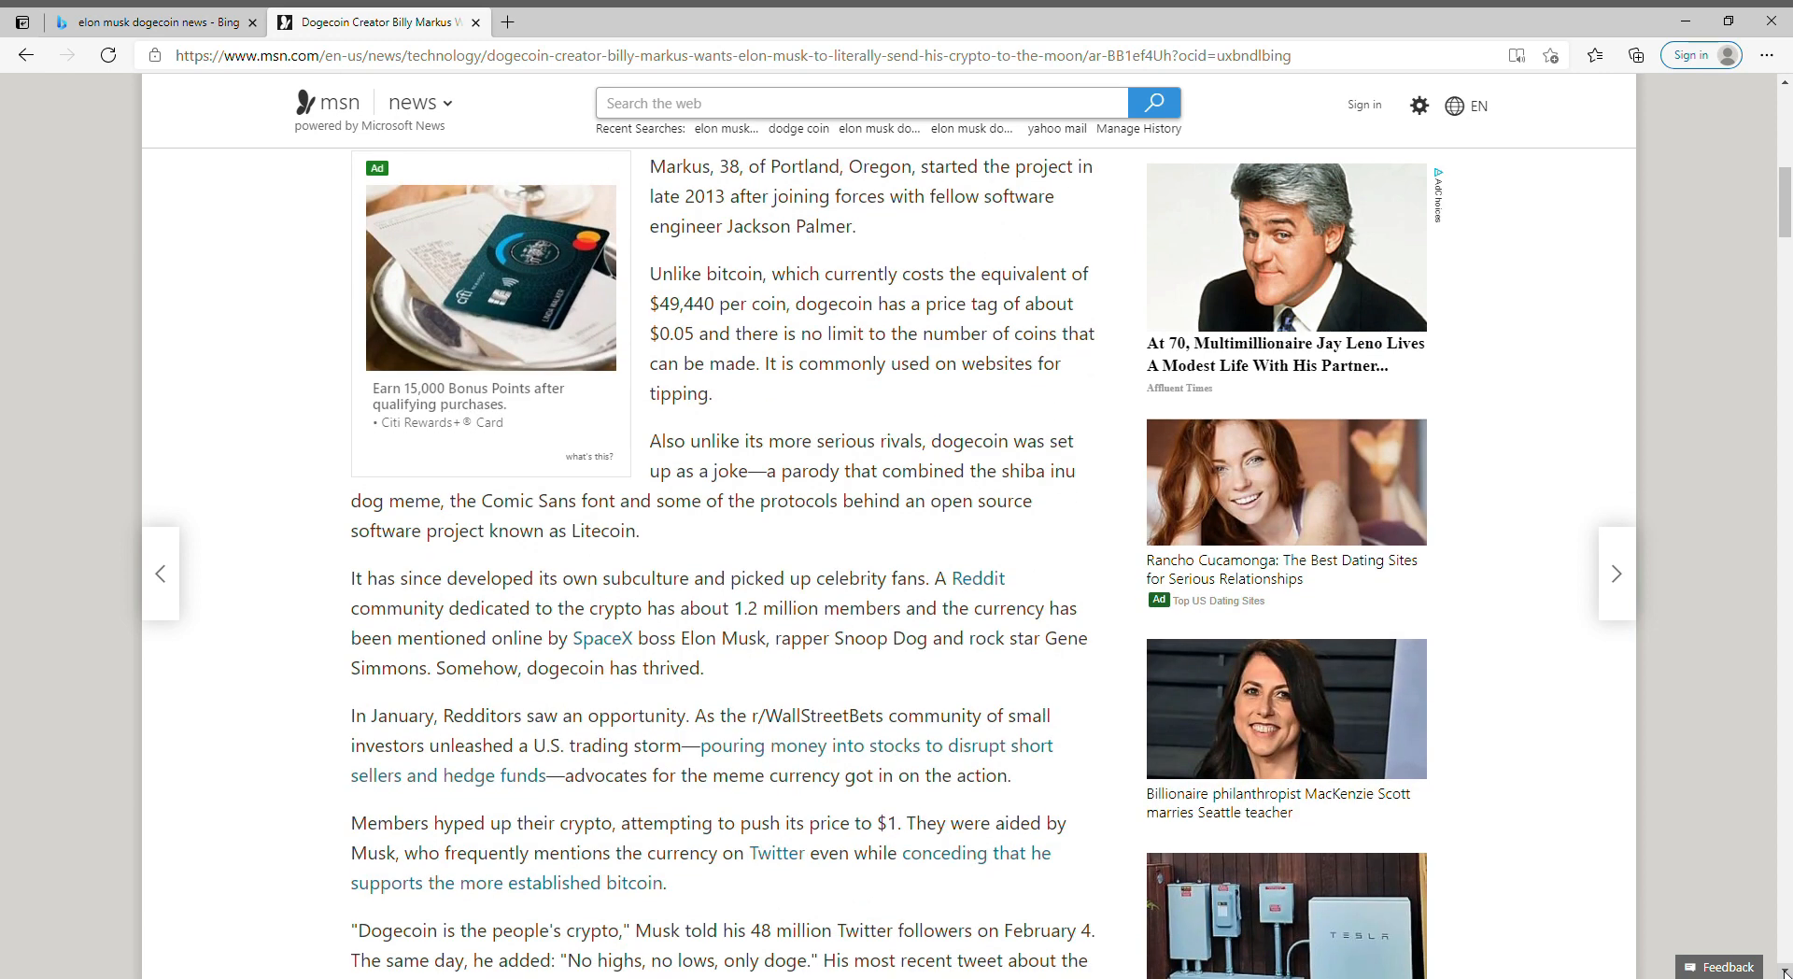
pyautogui.scroll(-3)
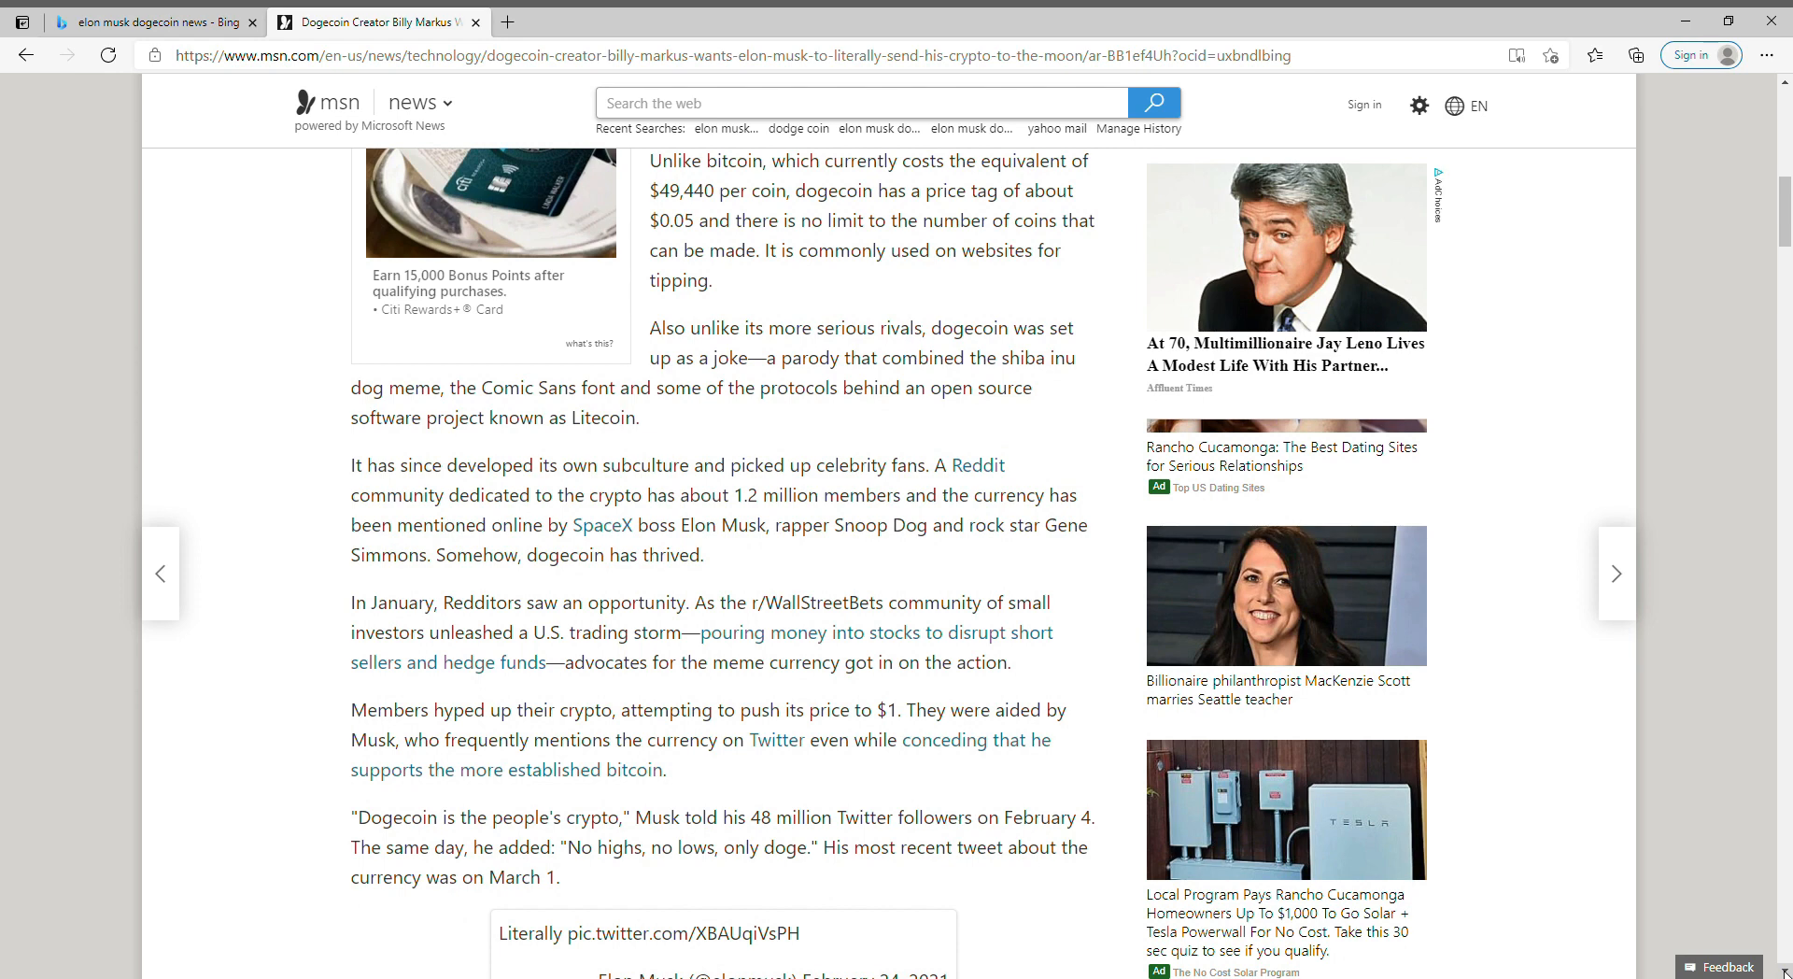
pyautogui.scroll(-3)
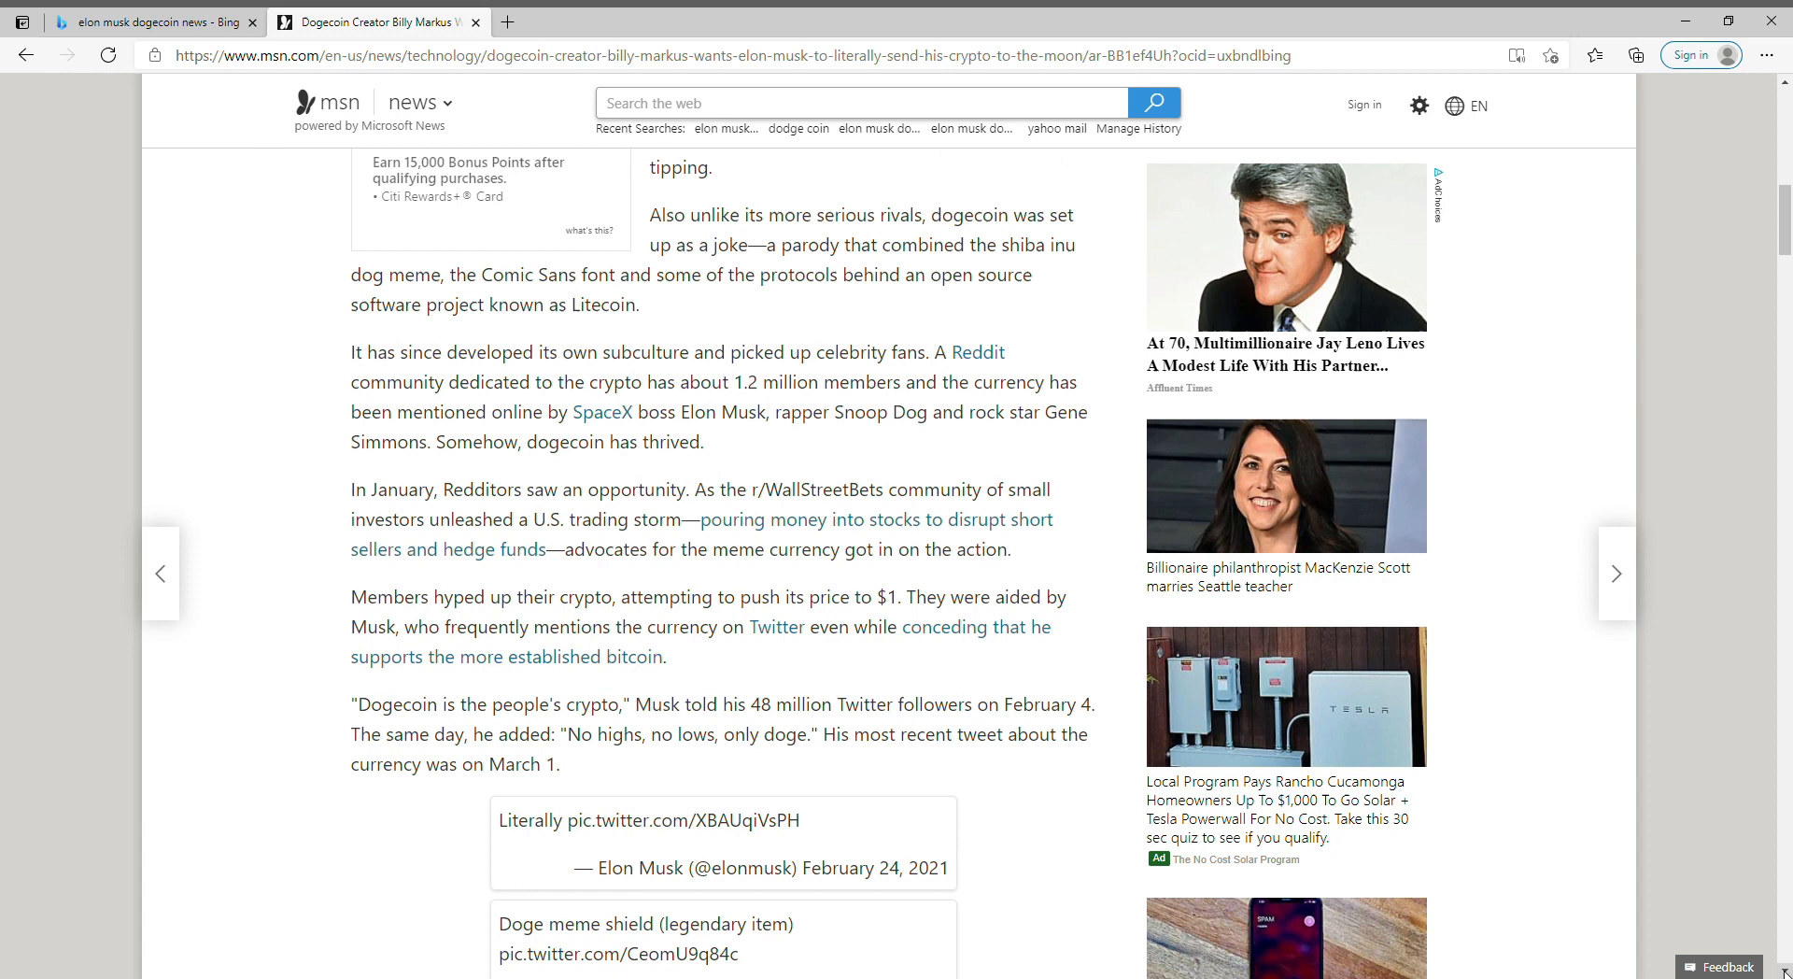
pyautogui.moveTo(693, 434)
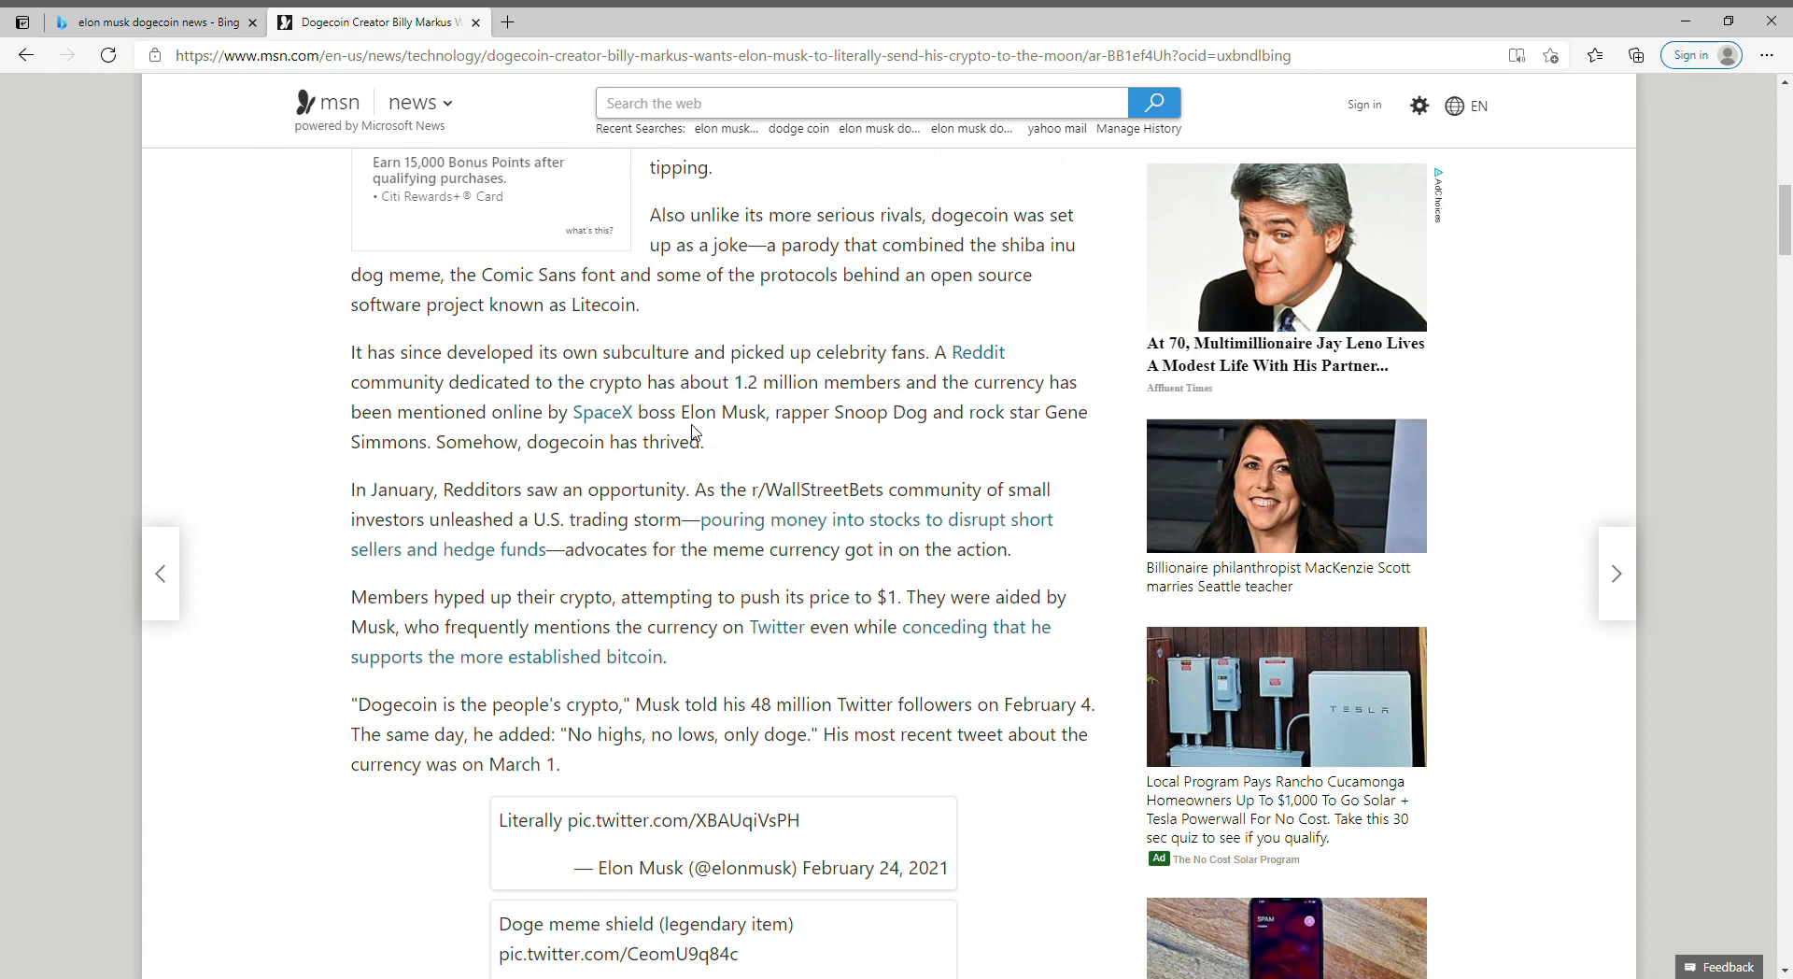
pyautogui.moveTo(847, 434)
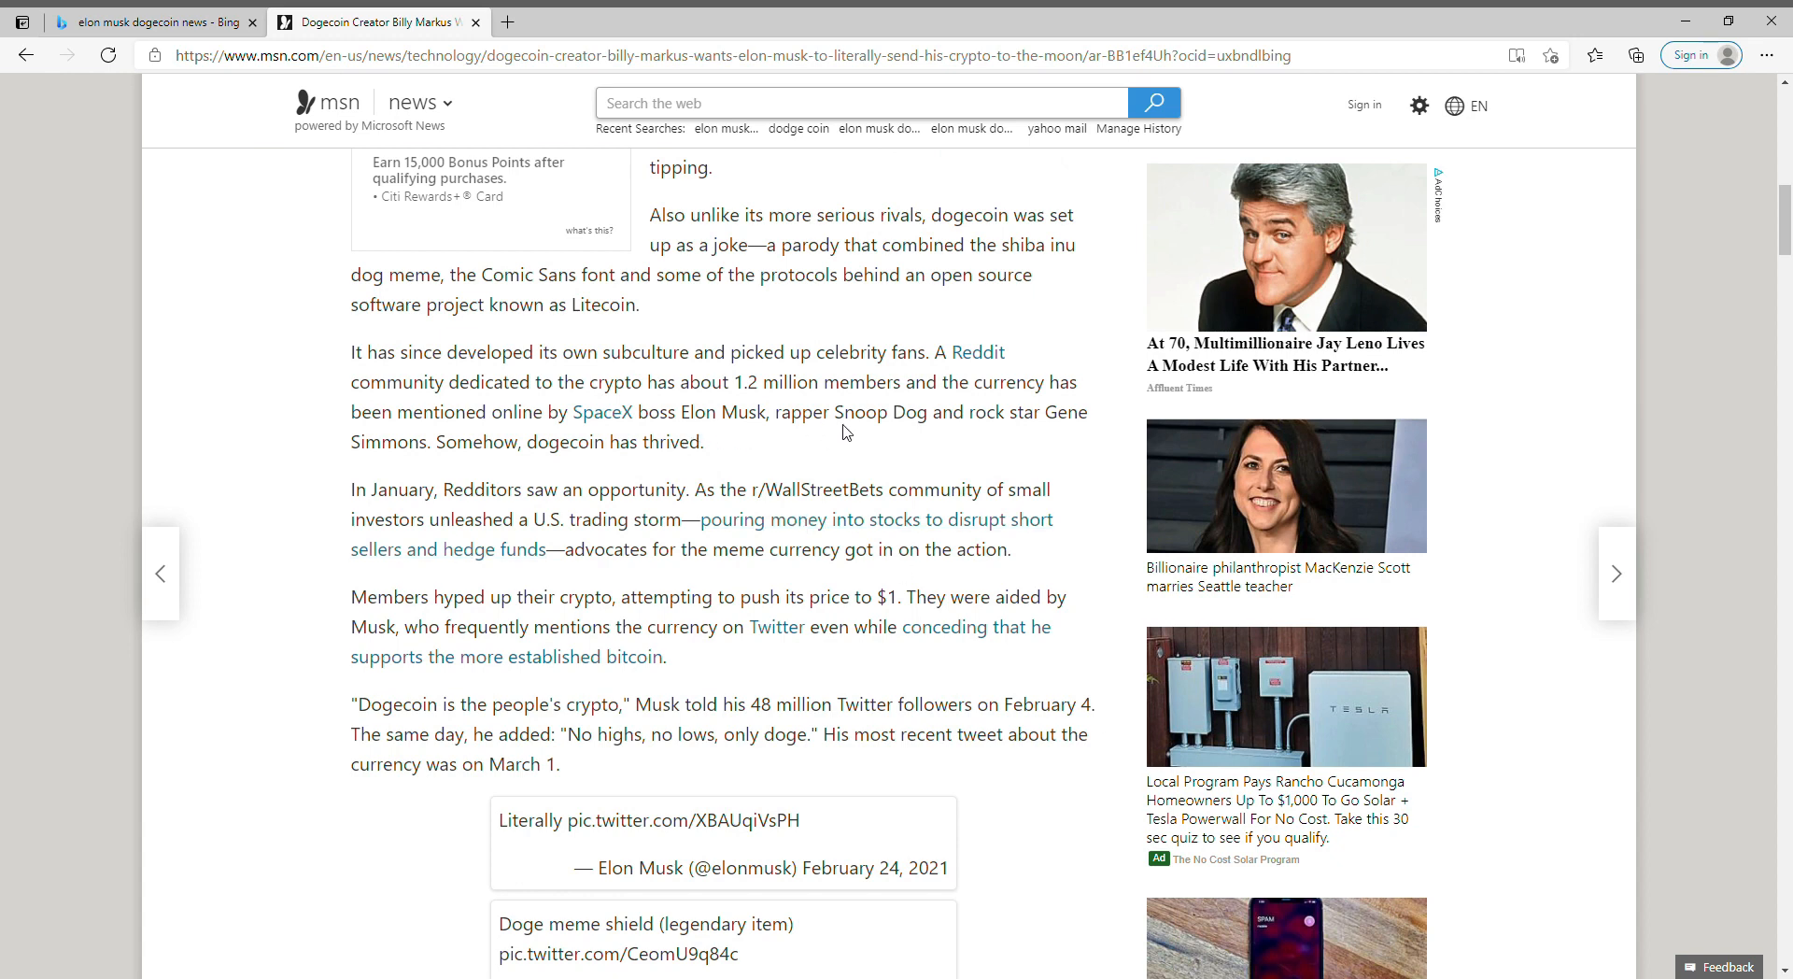
pyautogui.moveTo(1074, 432)
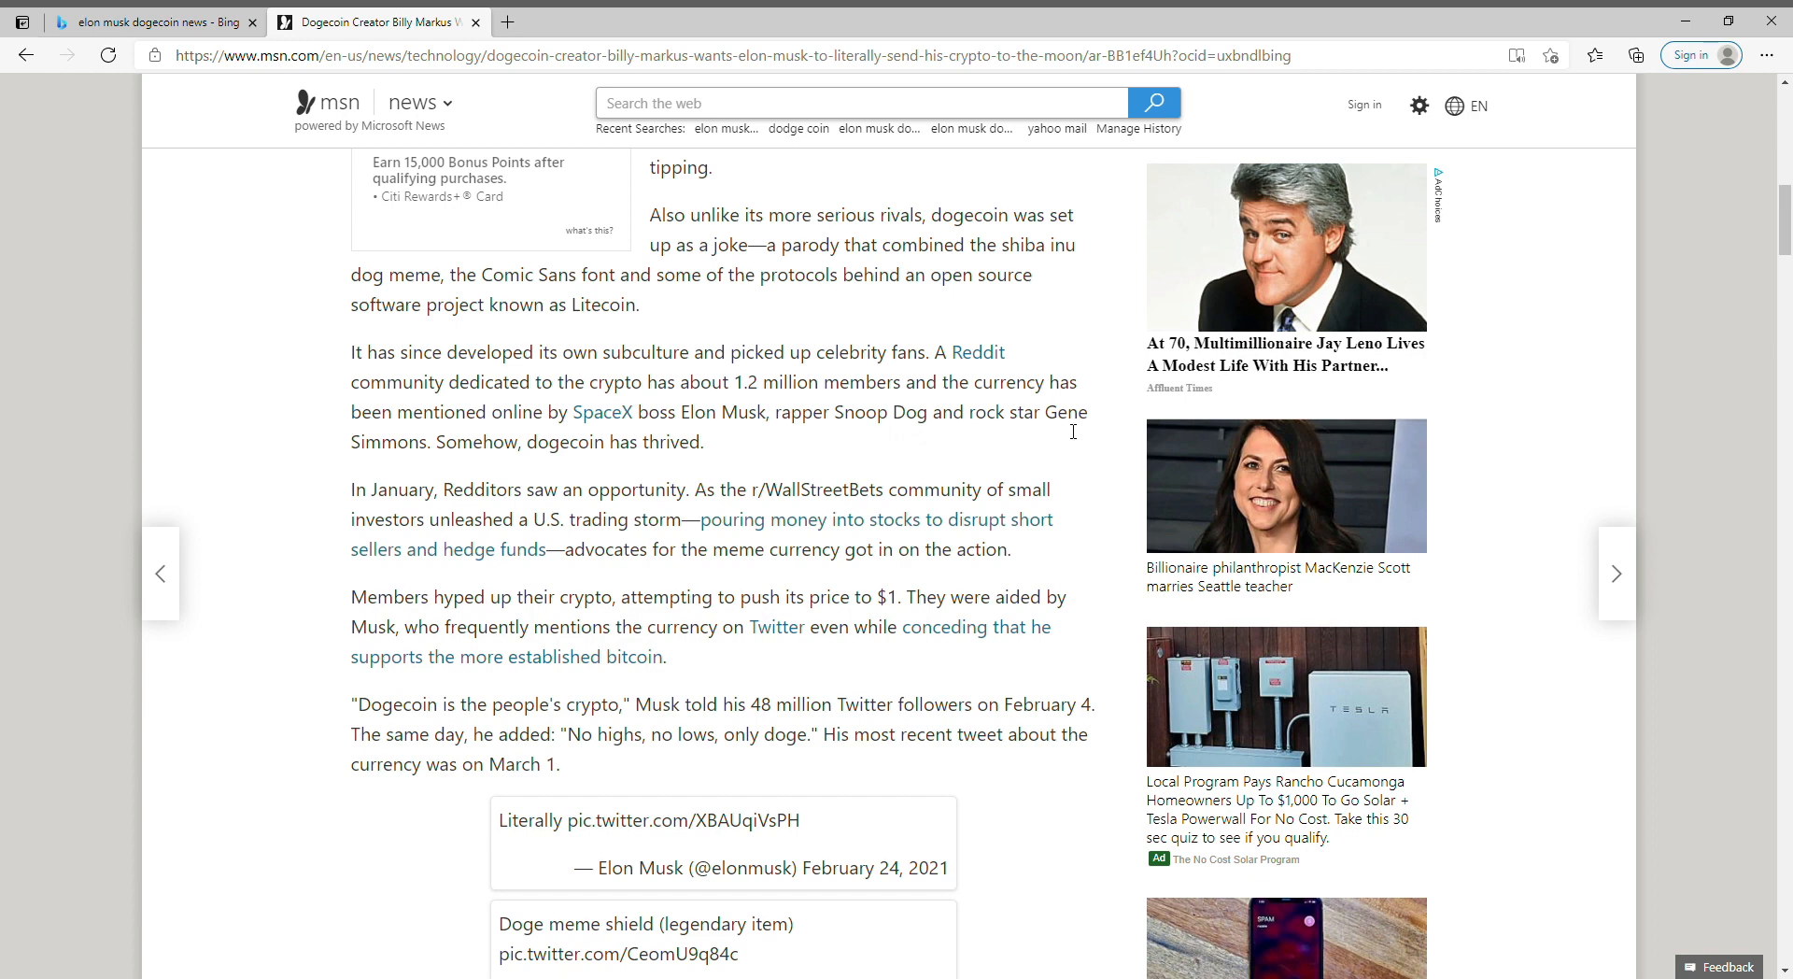
pyautogui.moveTo(363, 463)
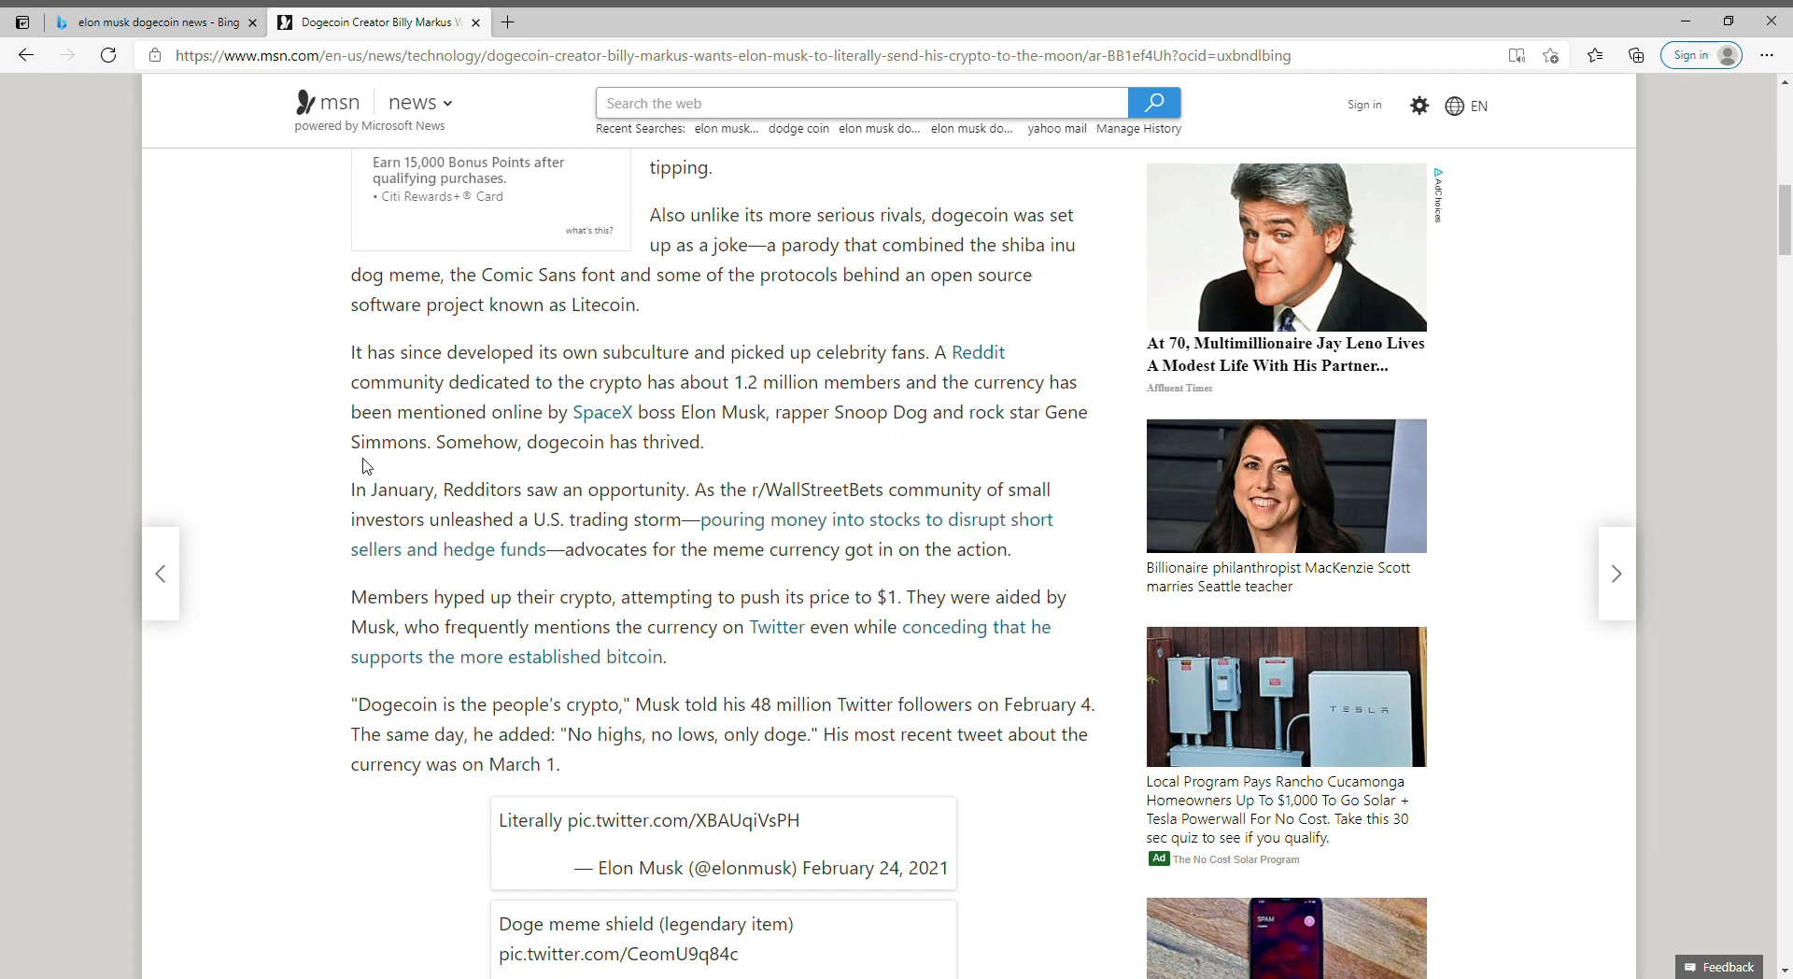
pyautogui.moveTo(618, 471)
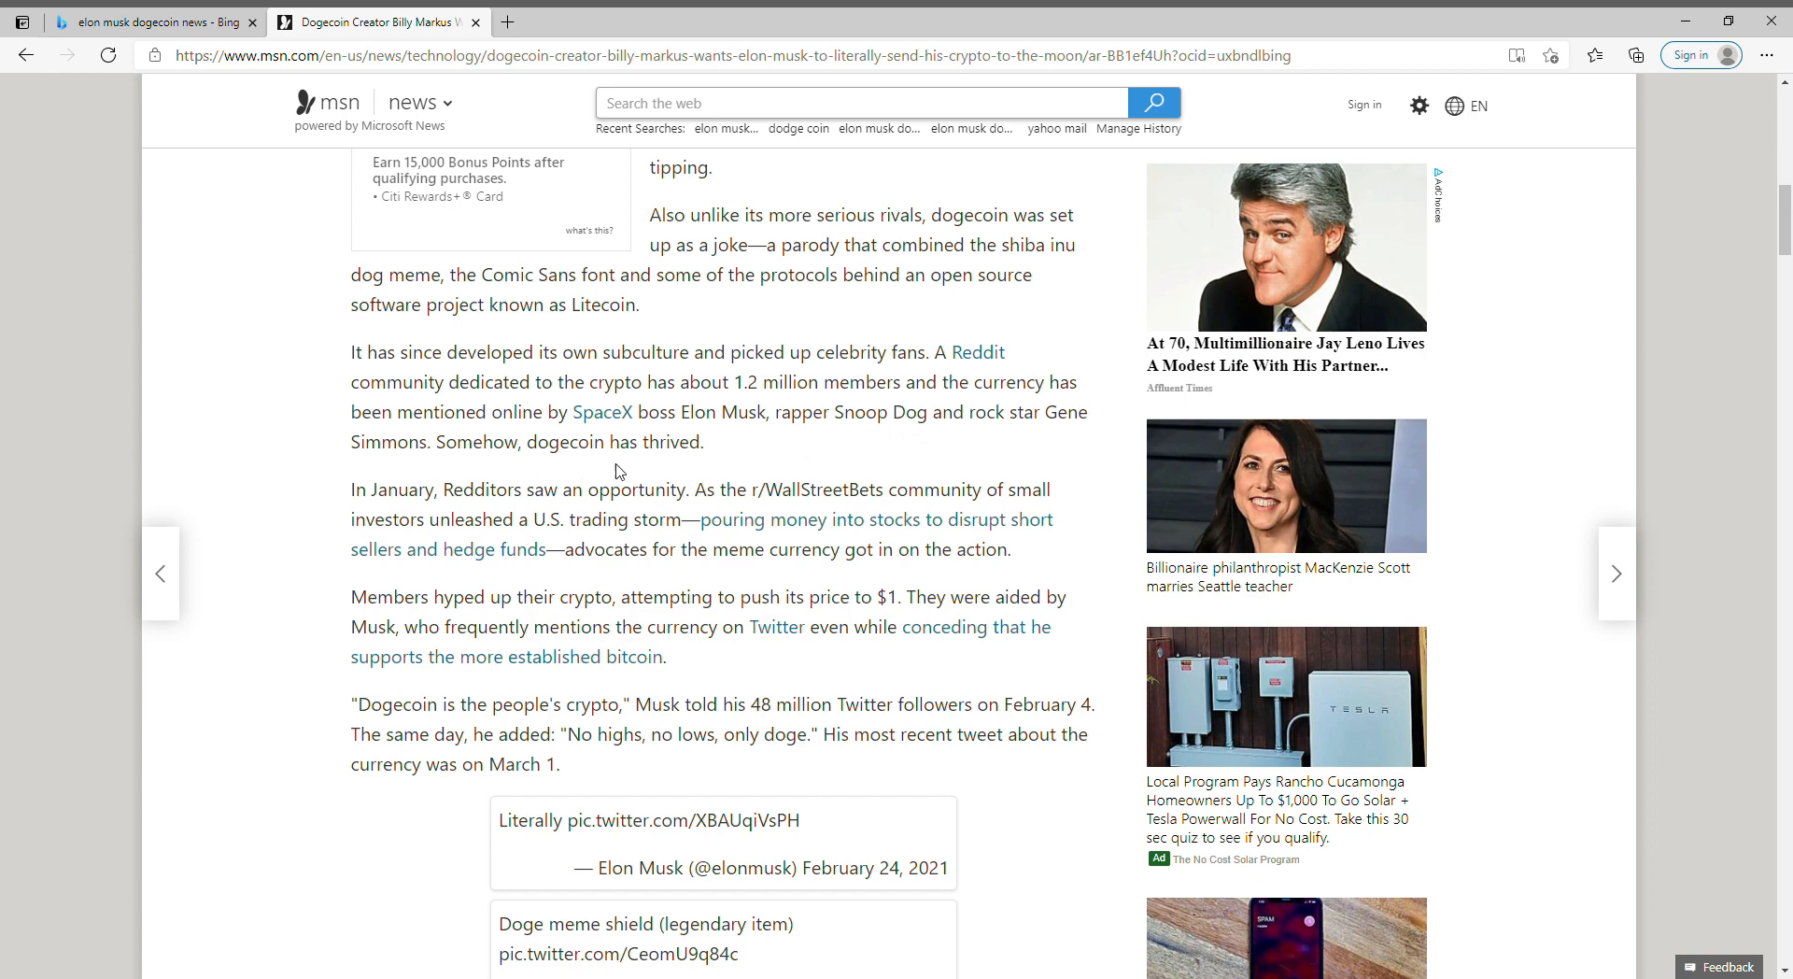
pyautogui.moveTo(1305, 618)
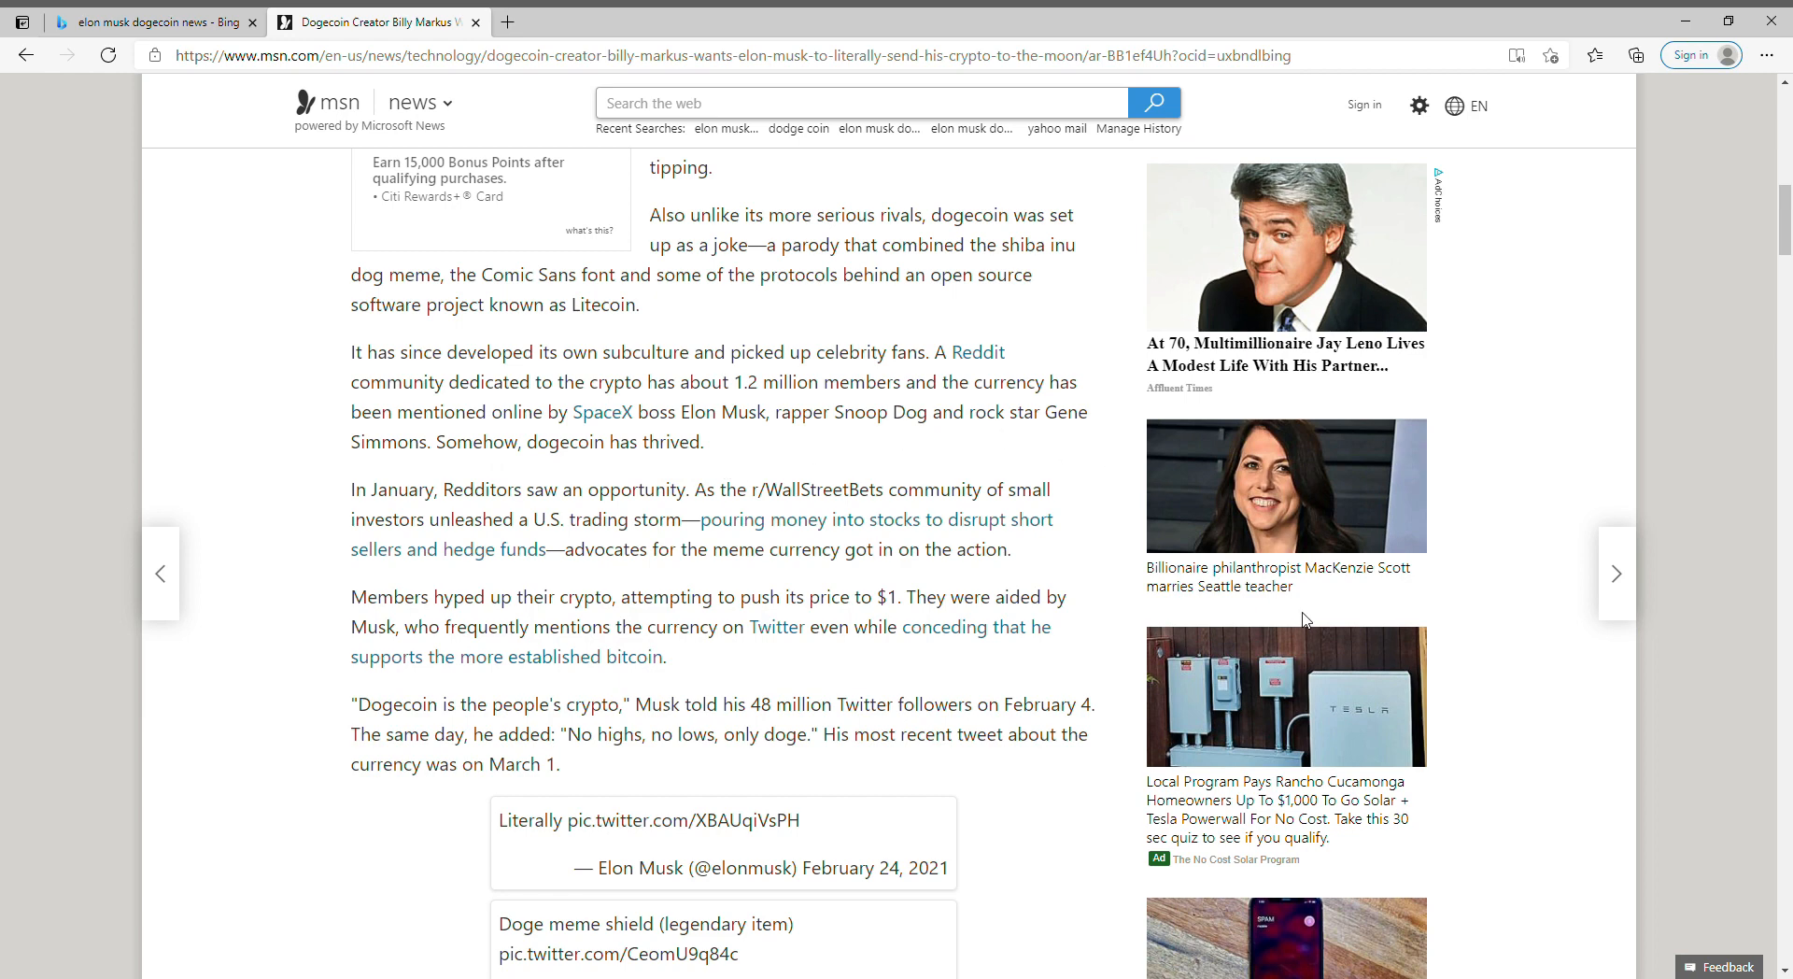
# - Continue down the article to its Q&A section about Elon Musk and the moon
pyautogui.scroll(-3)
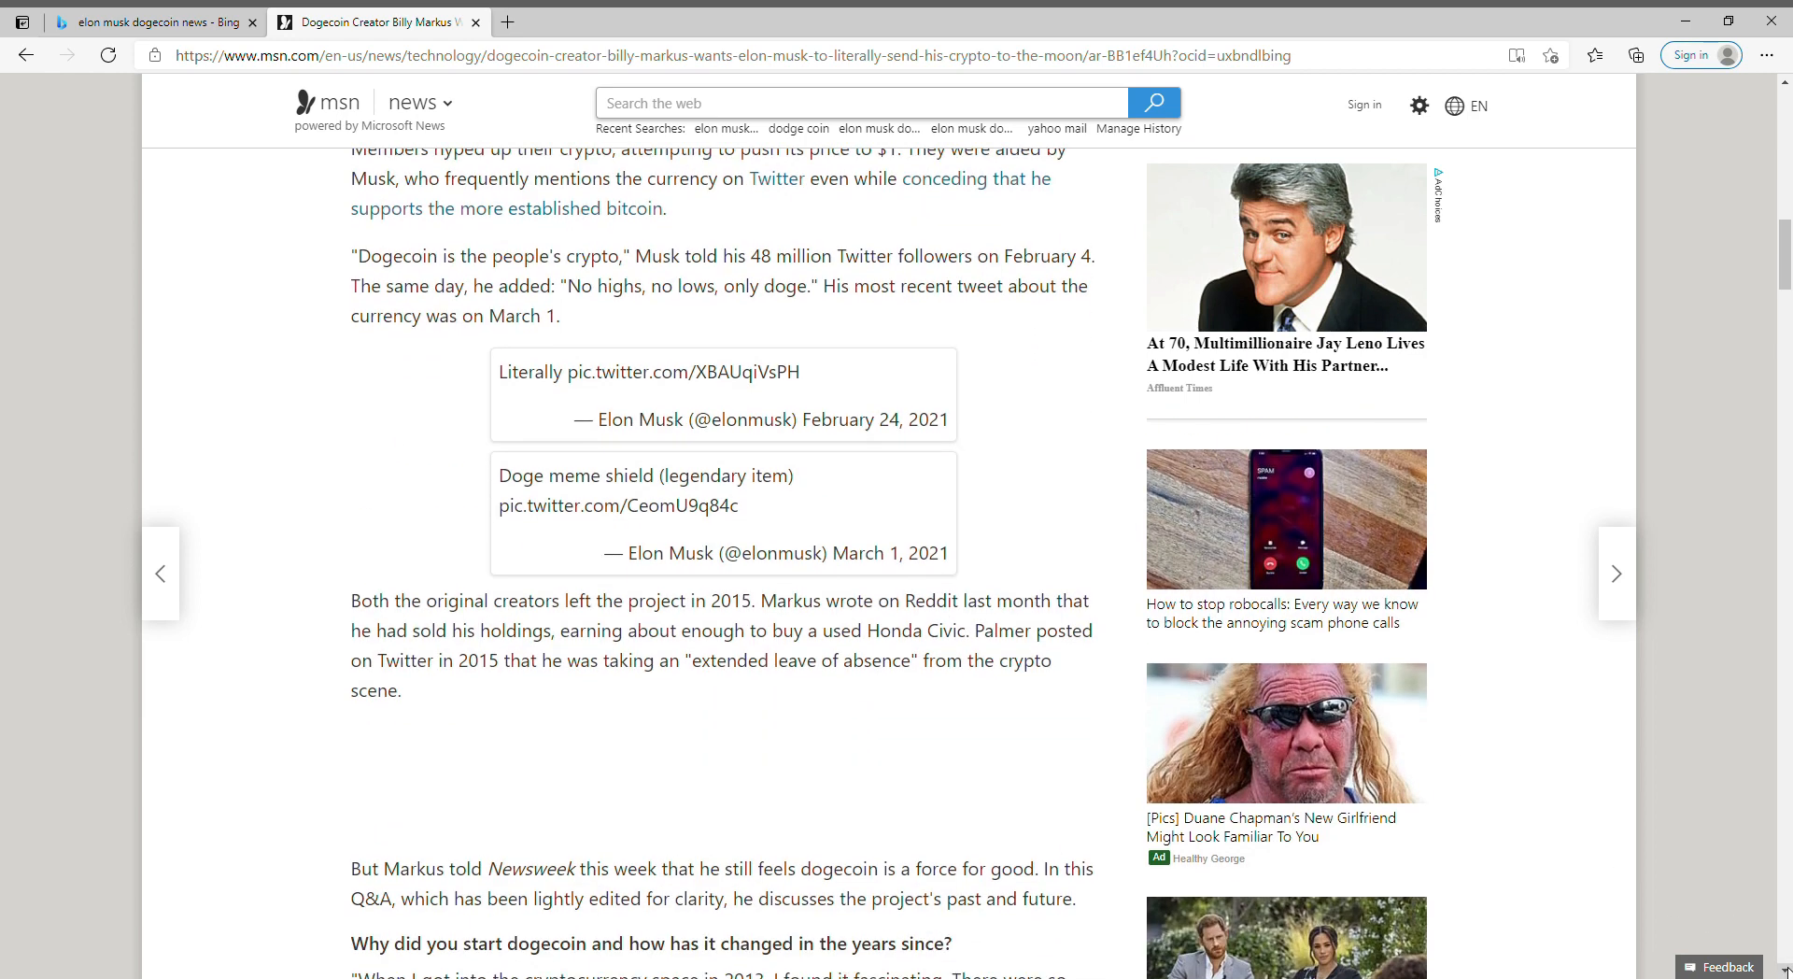
pyautogui.scroll(-3)
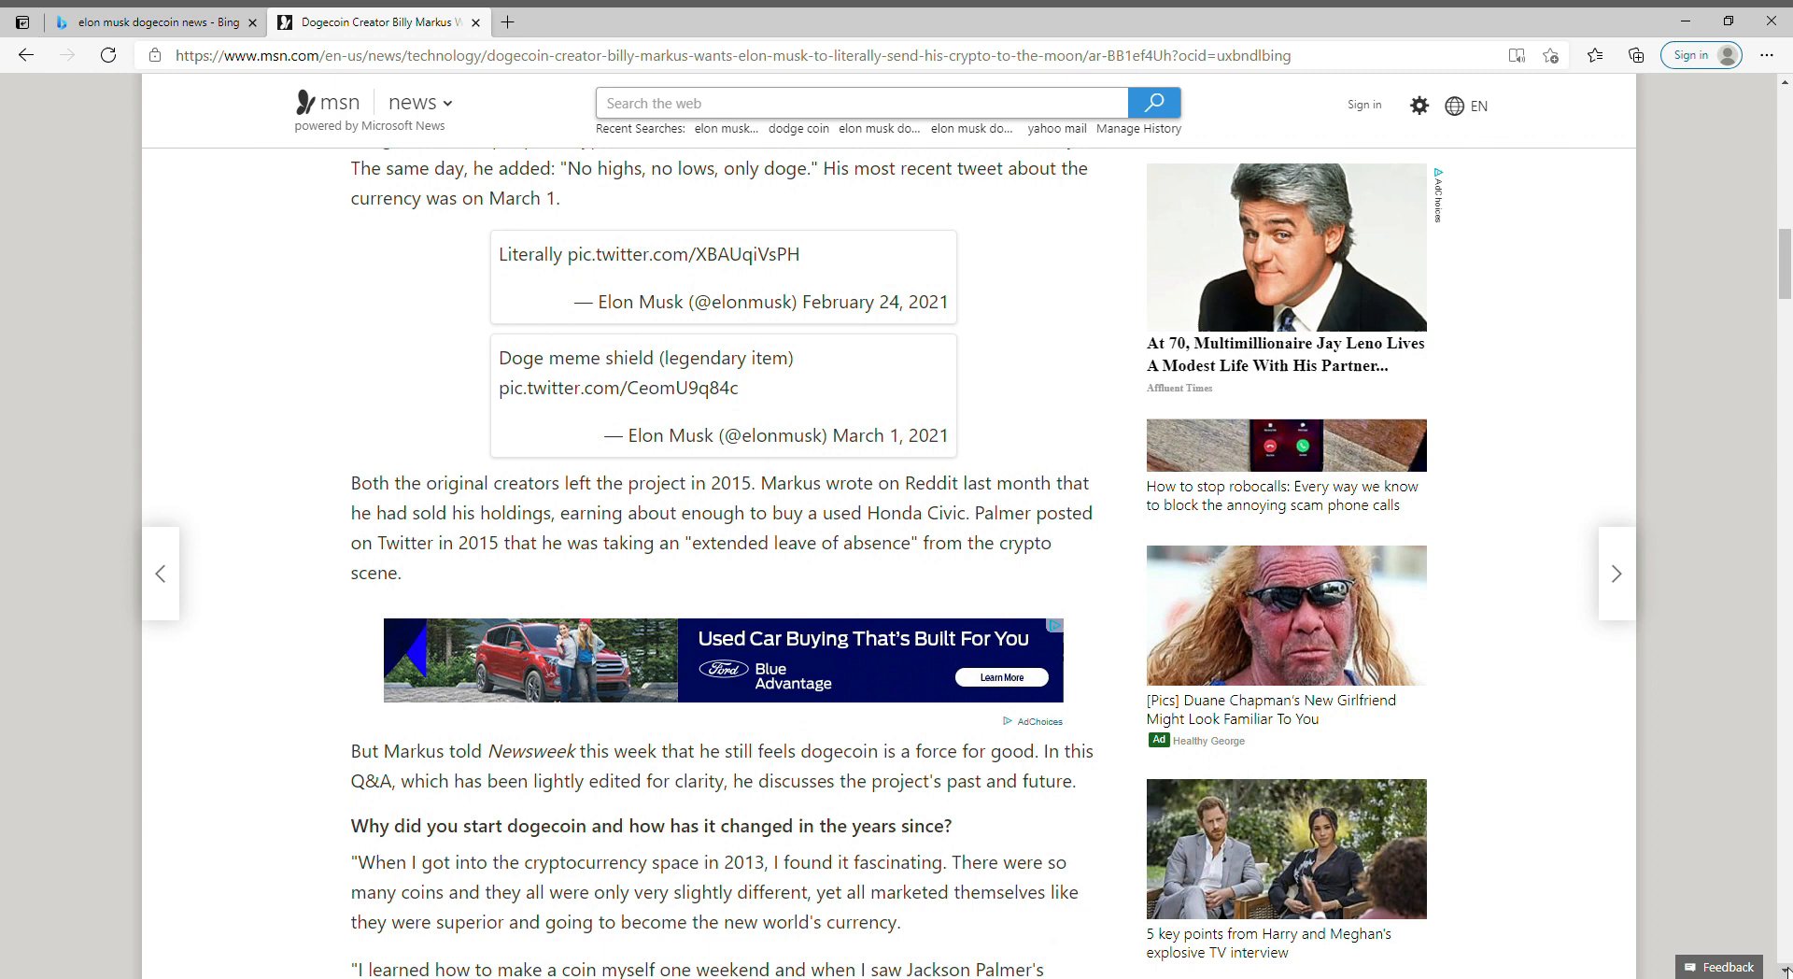
pyautogui.scroll(-3)
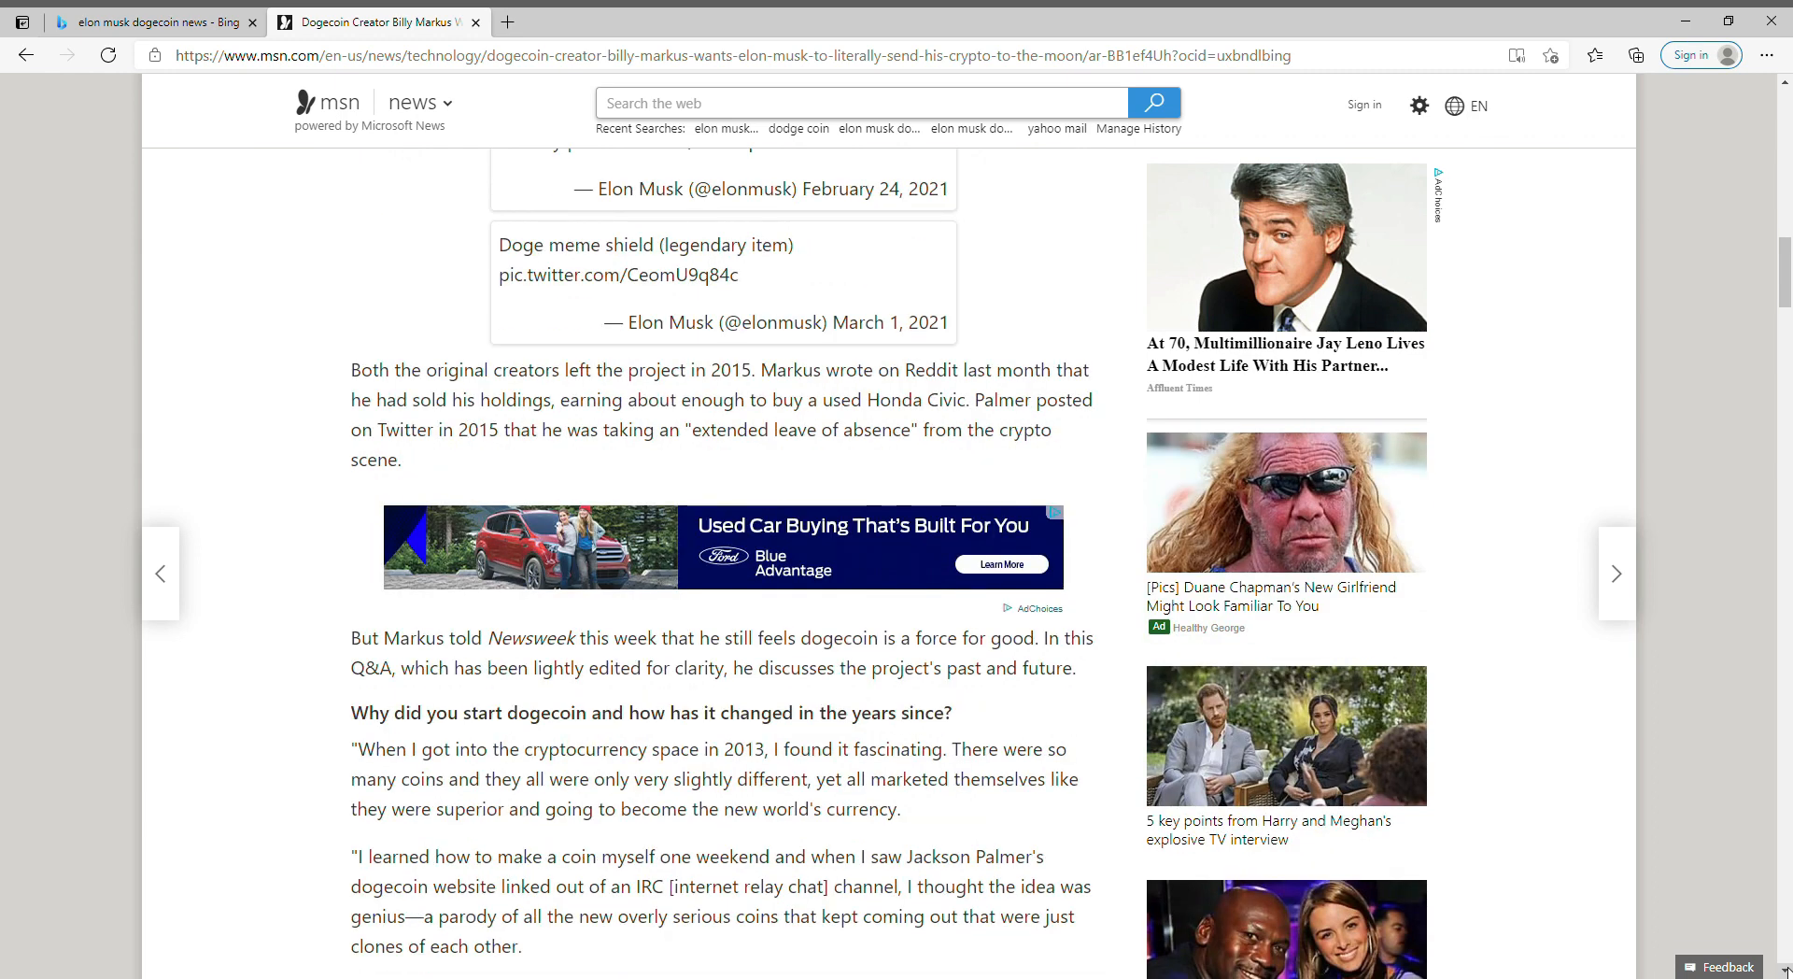
pyautogui.scroll(-3)
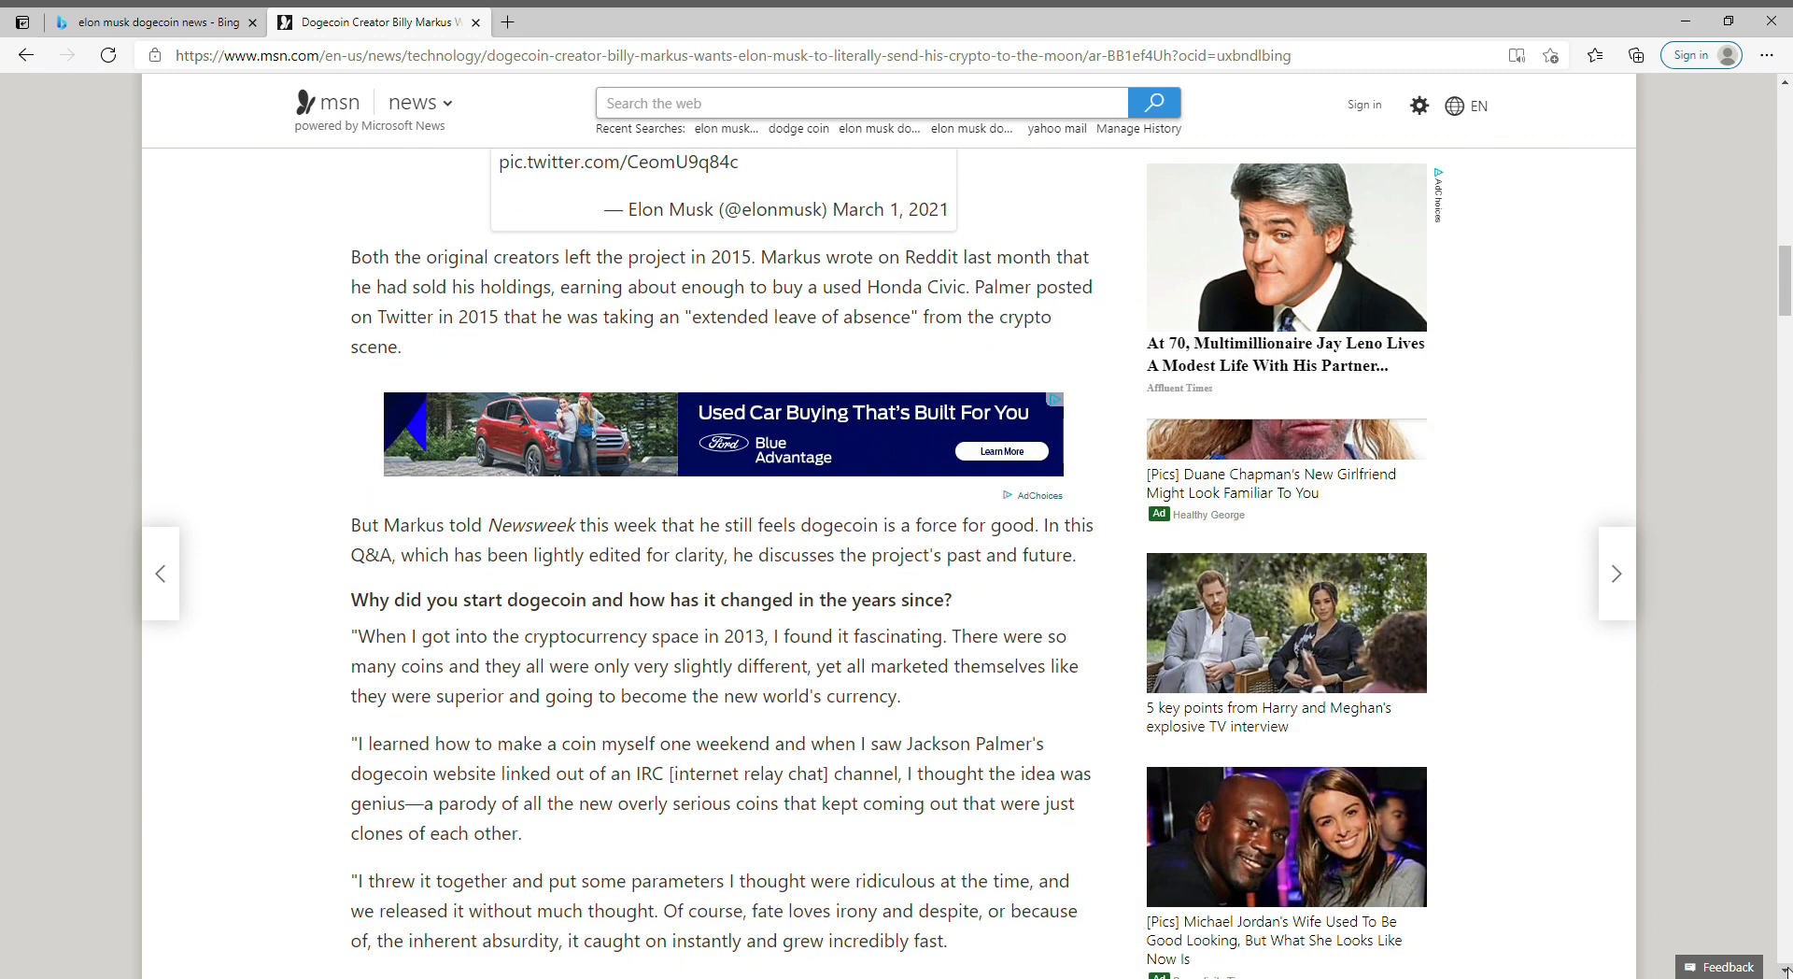
pyautogui.scroll(-3)
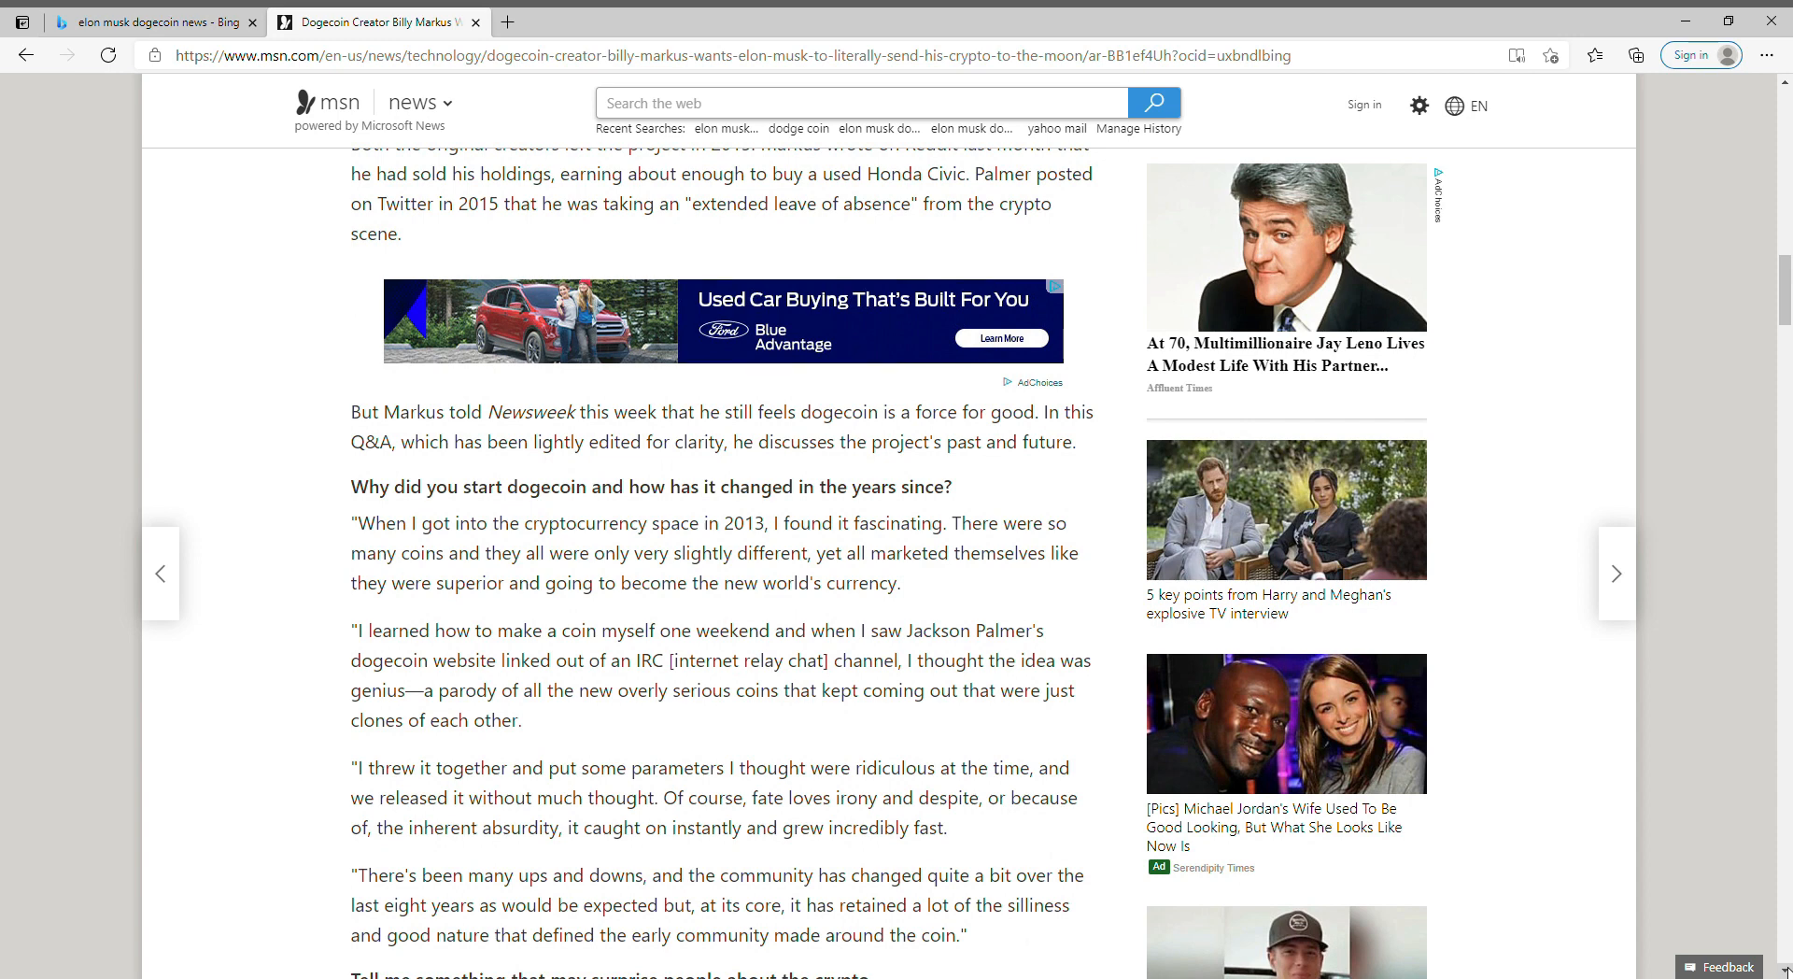
pyautogui.scroll(-3)
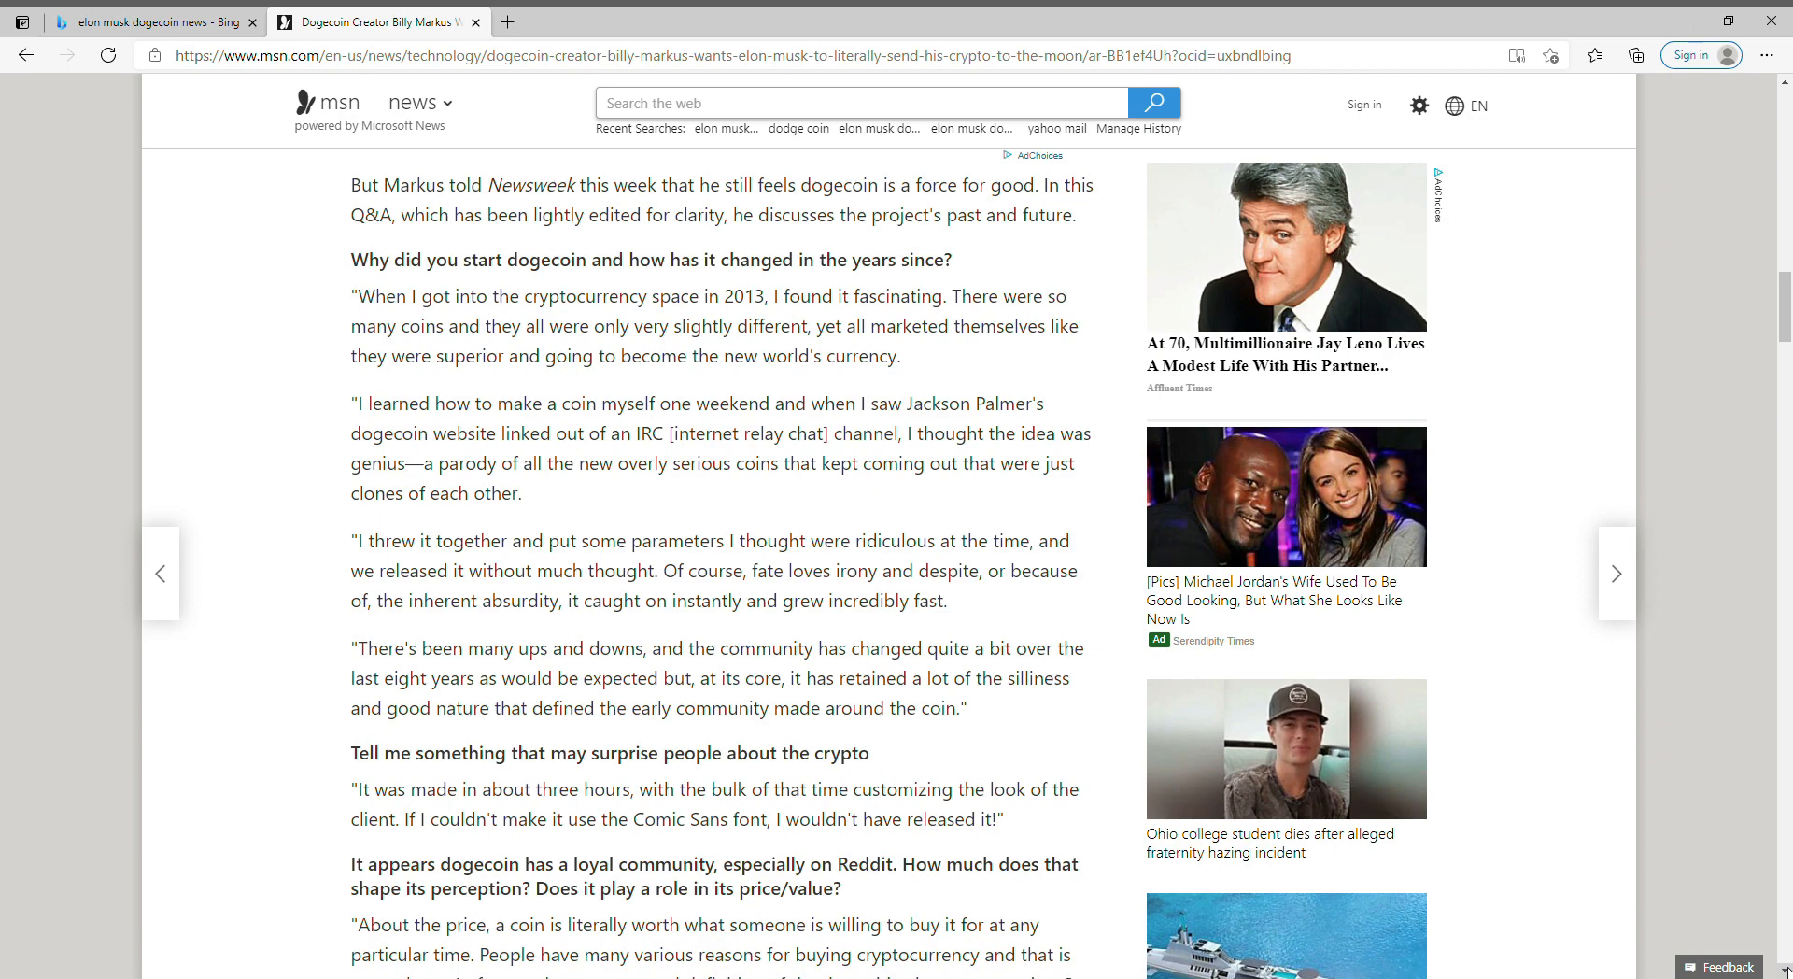
pyautogui.scroll(-3)
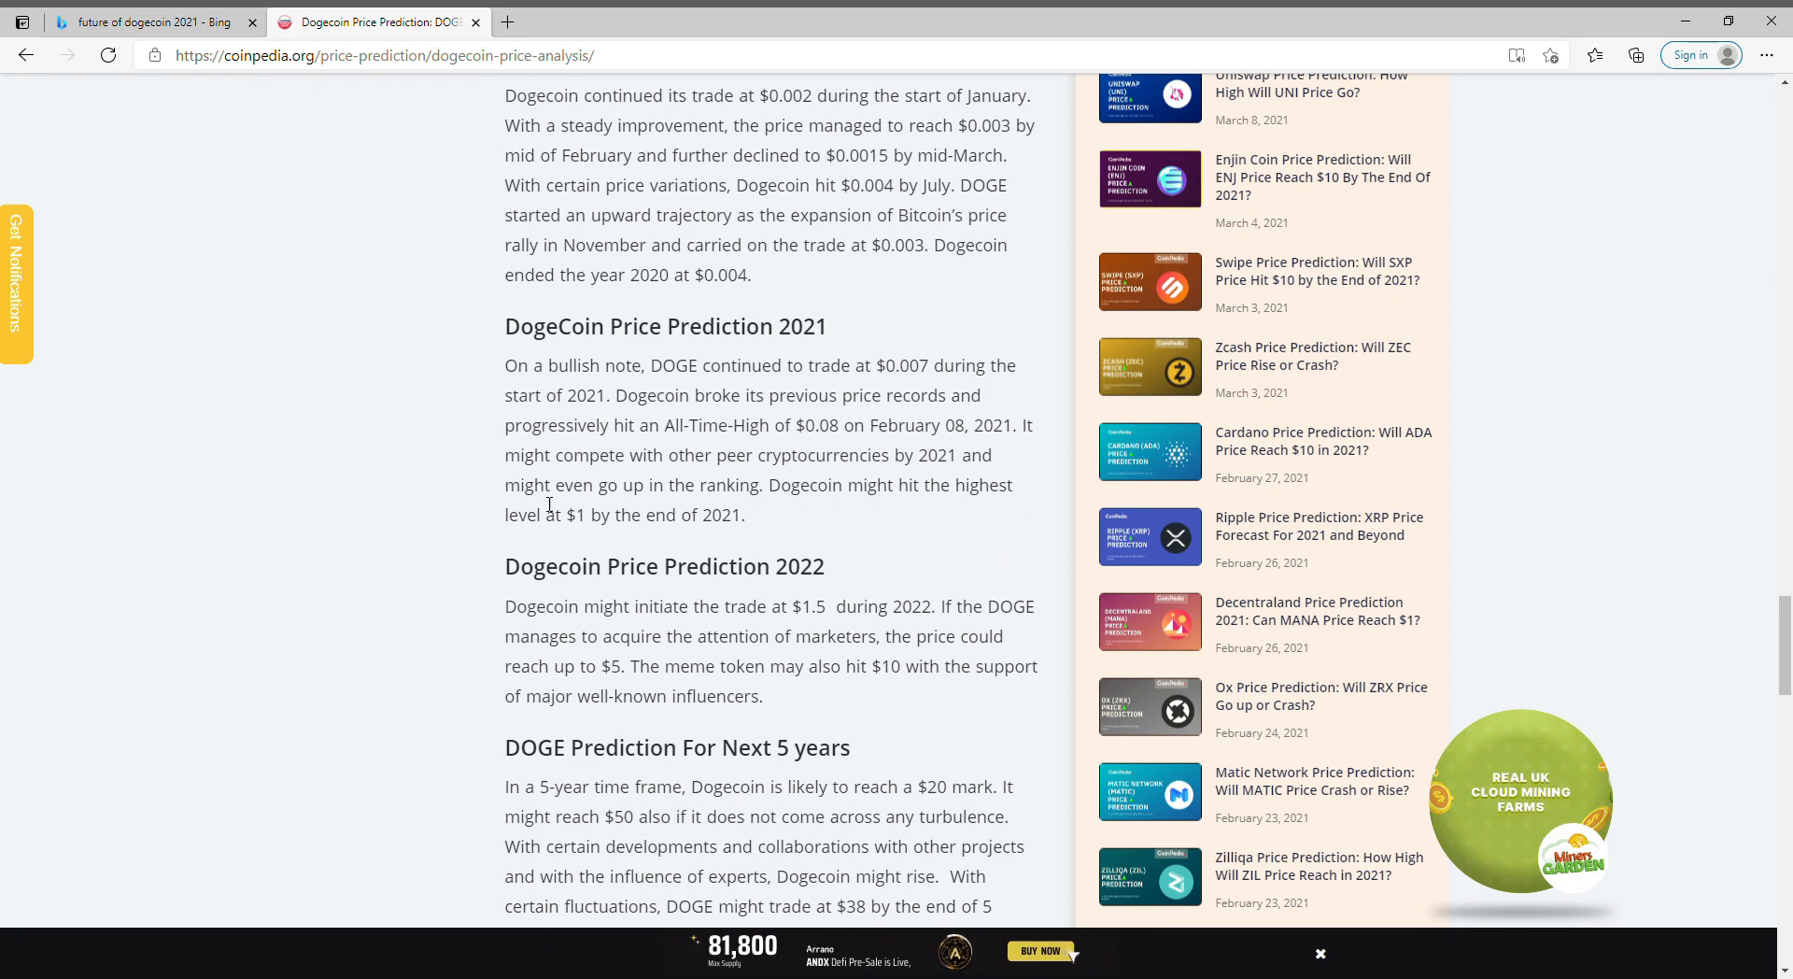
pyautogui.moveTo(512, 596)
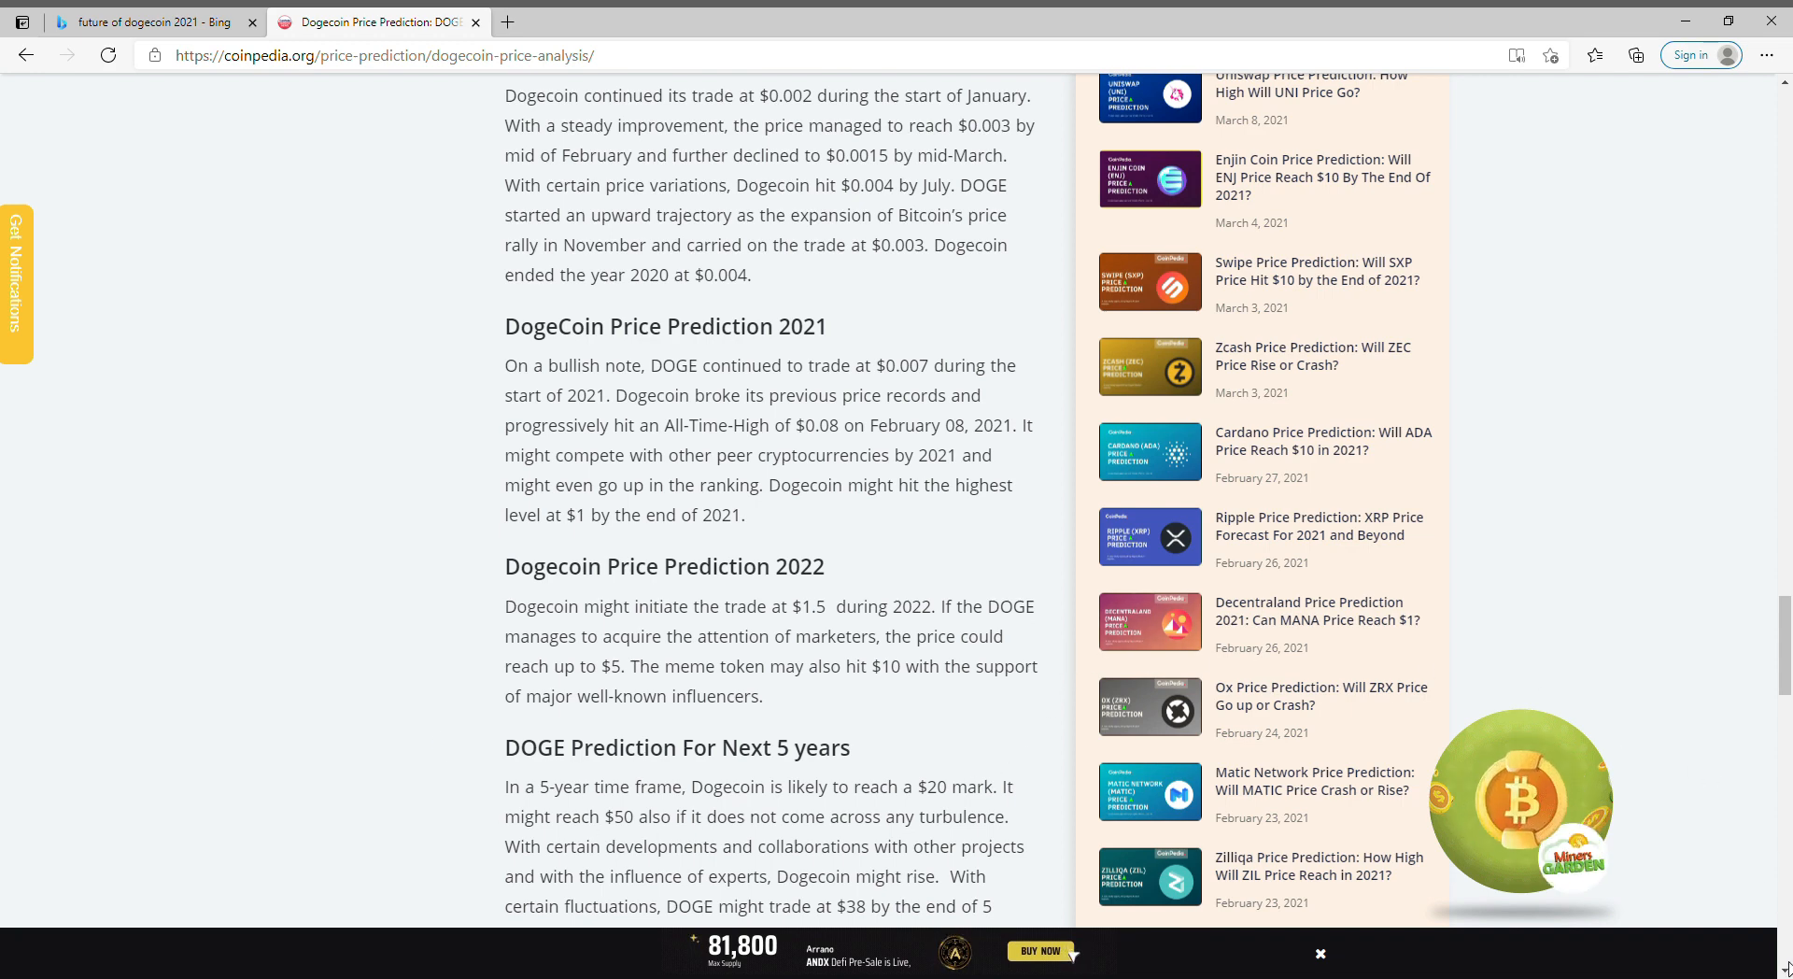
# - Scroll through Coinpedia's Dogecoin yearly technical history and 2021–2022 predictions
pyautogui.scroll(-3)
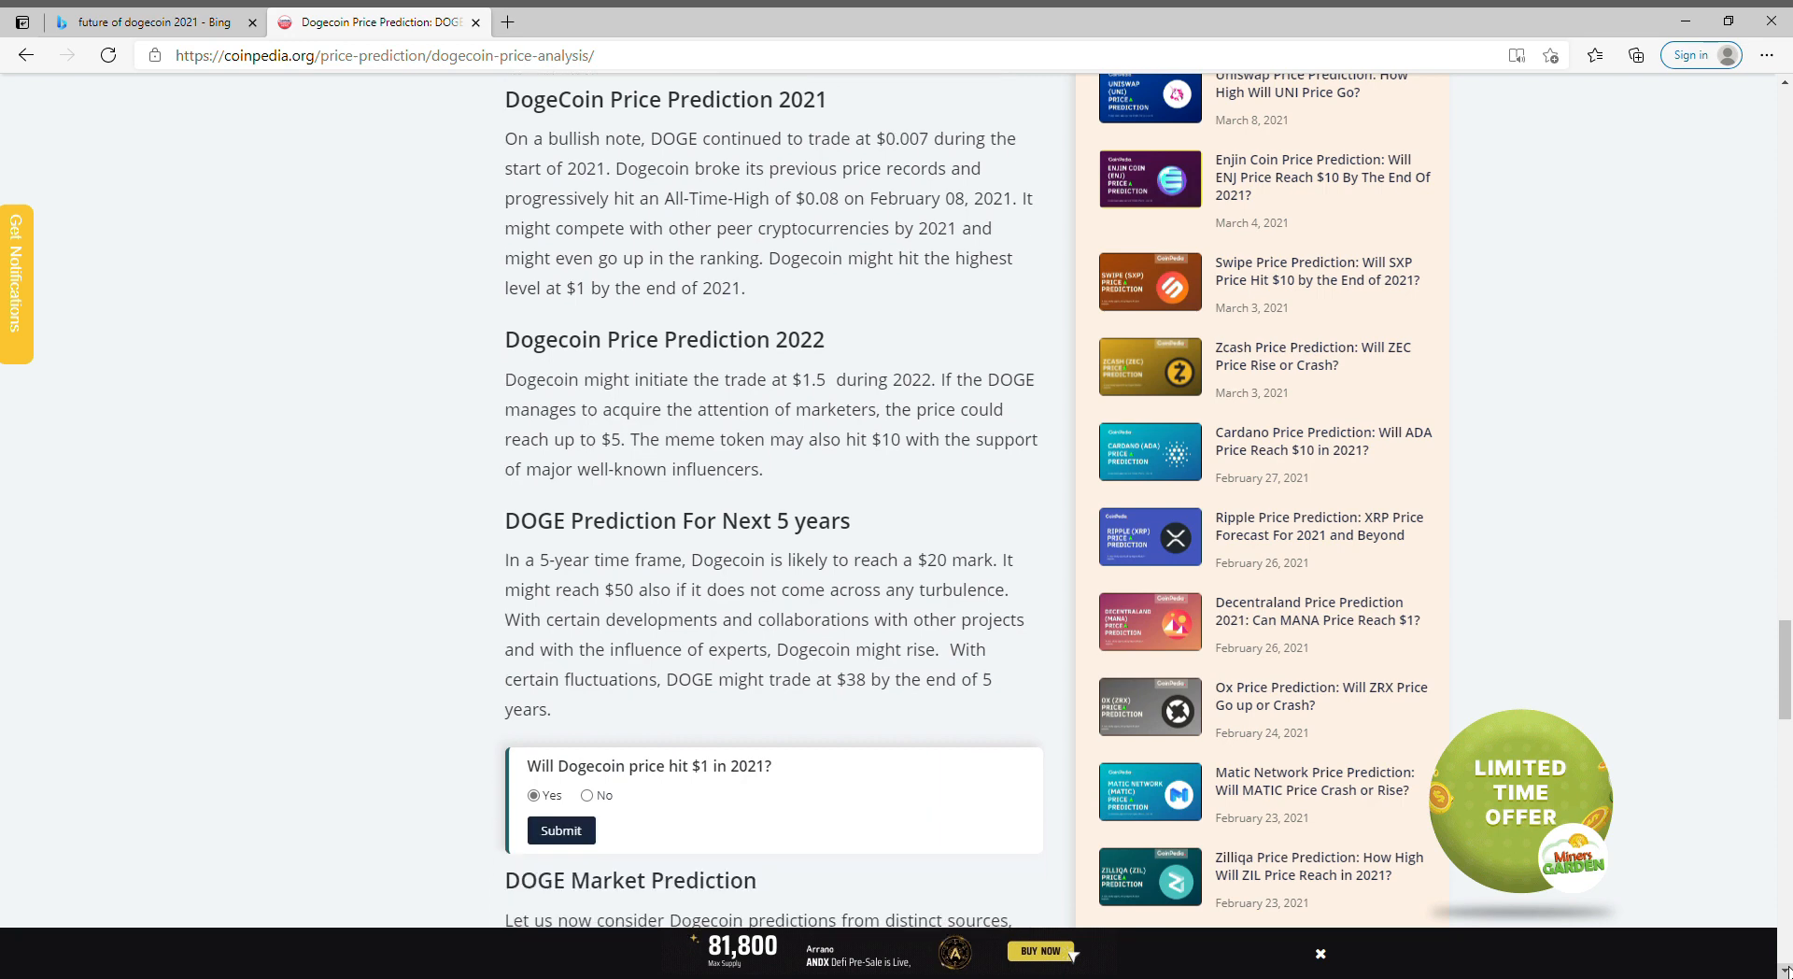
pyautogui.scroll(-3)
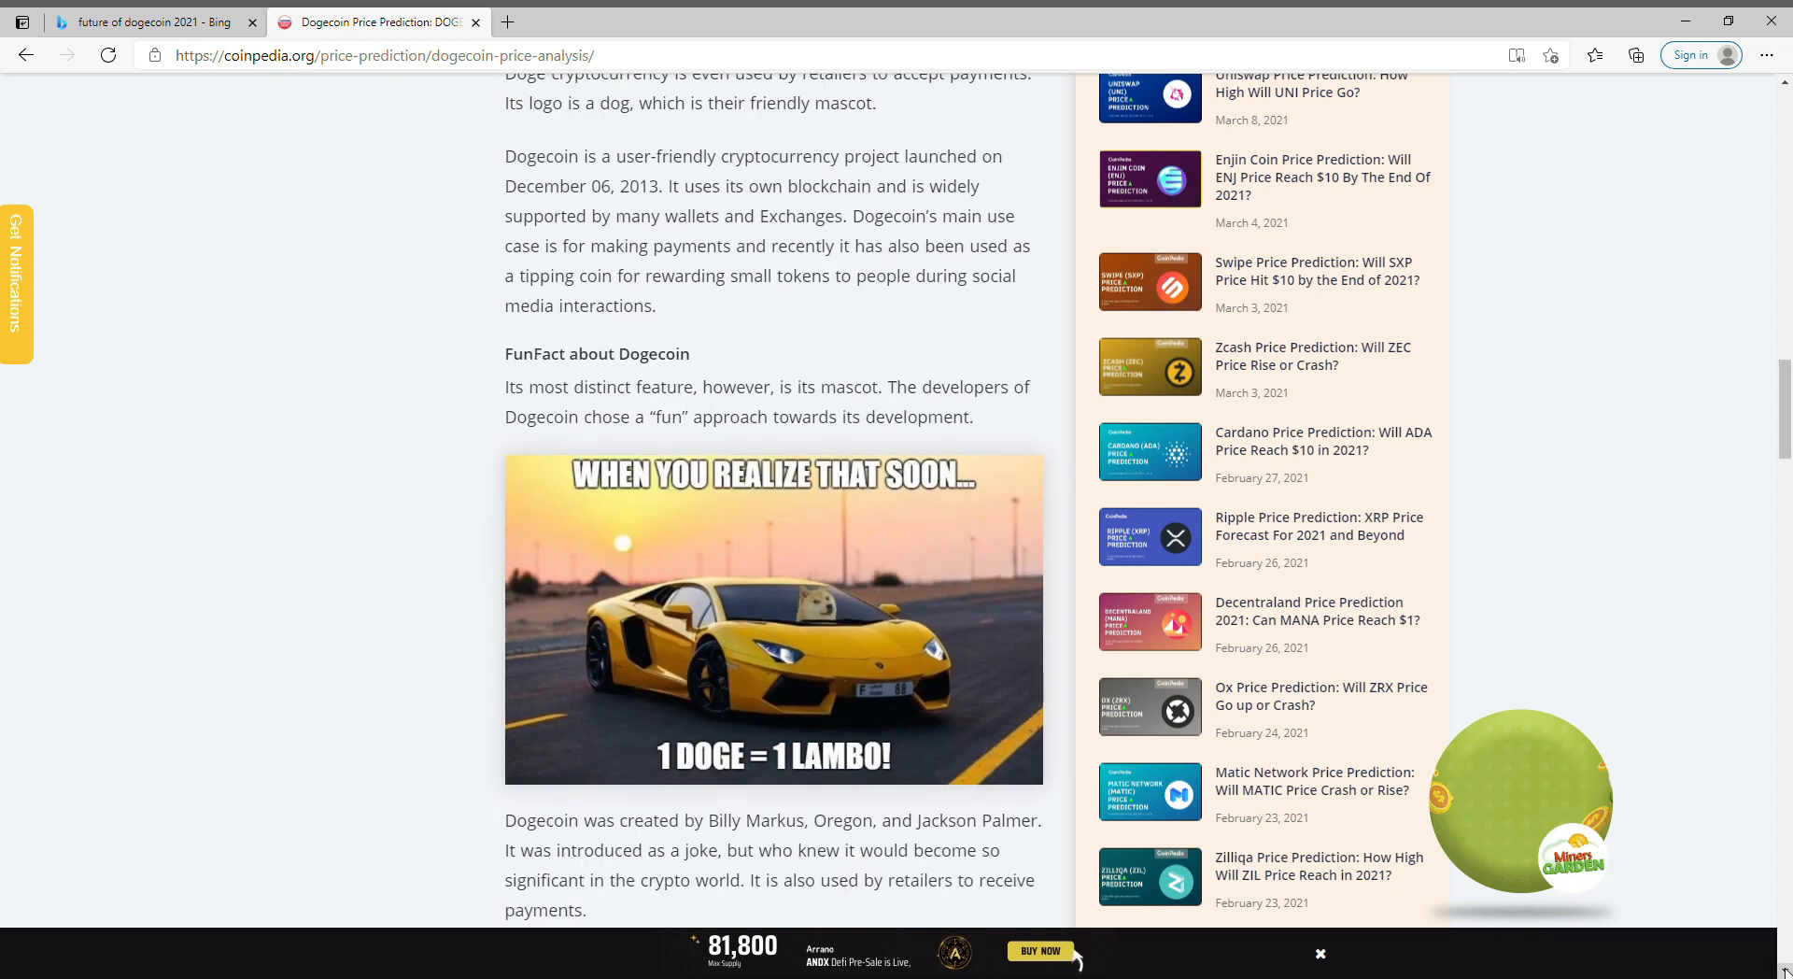
pyautogui.scroll(-3)
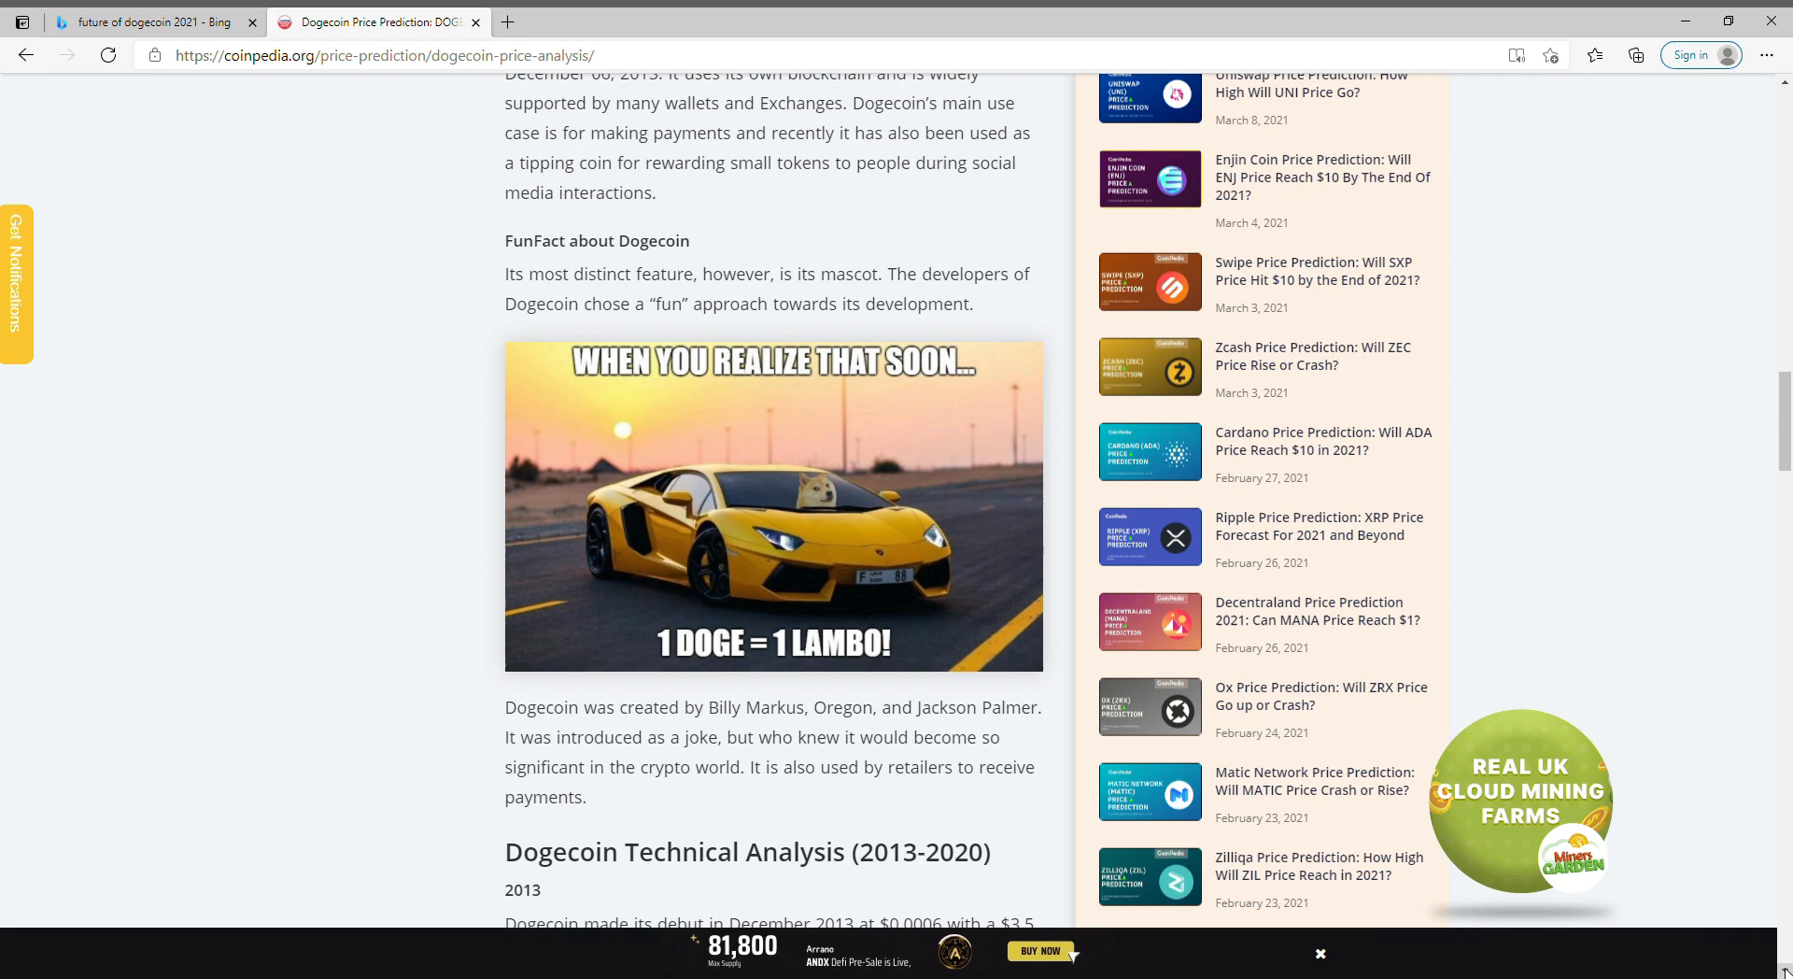
pyautogui.scroll(-3)
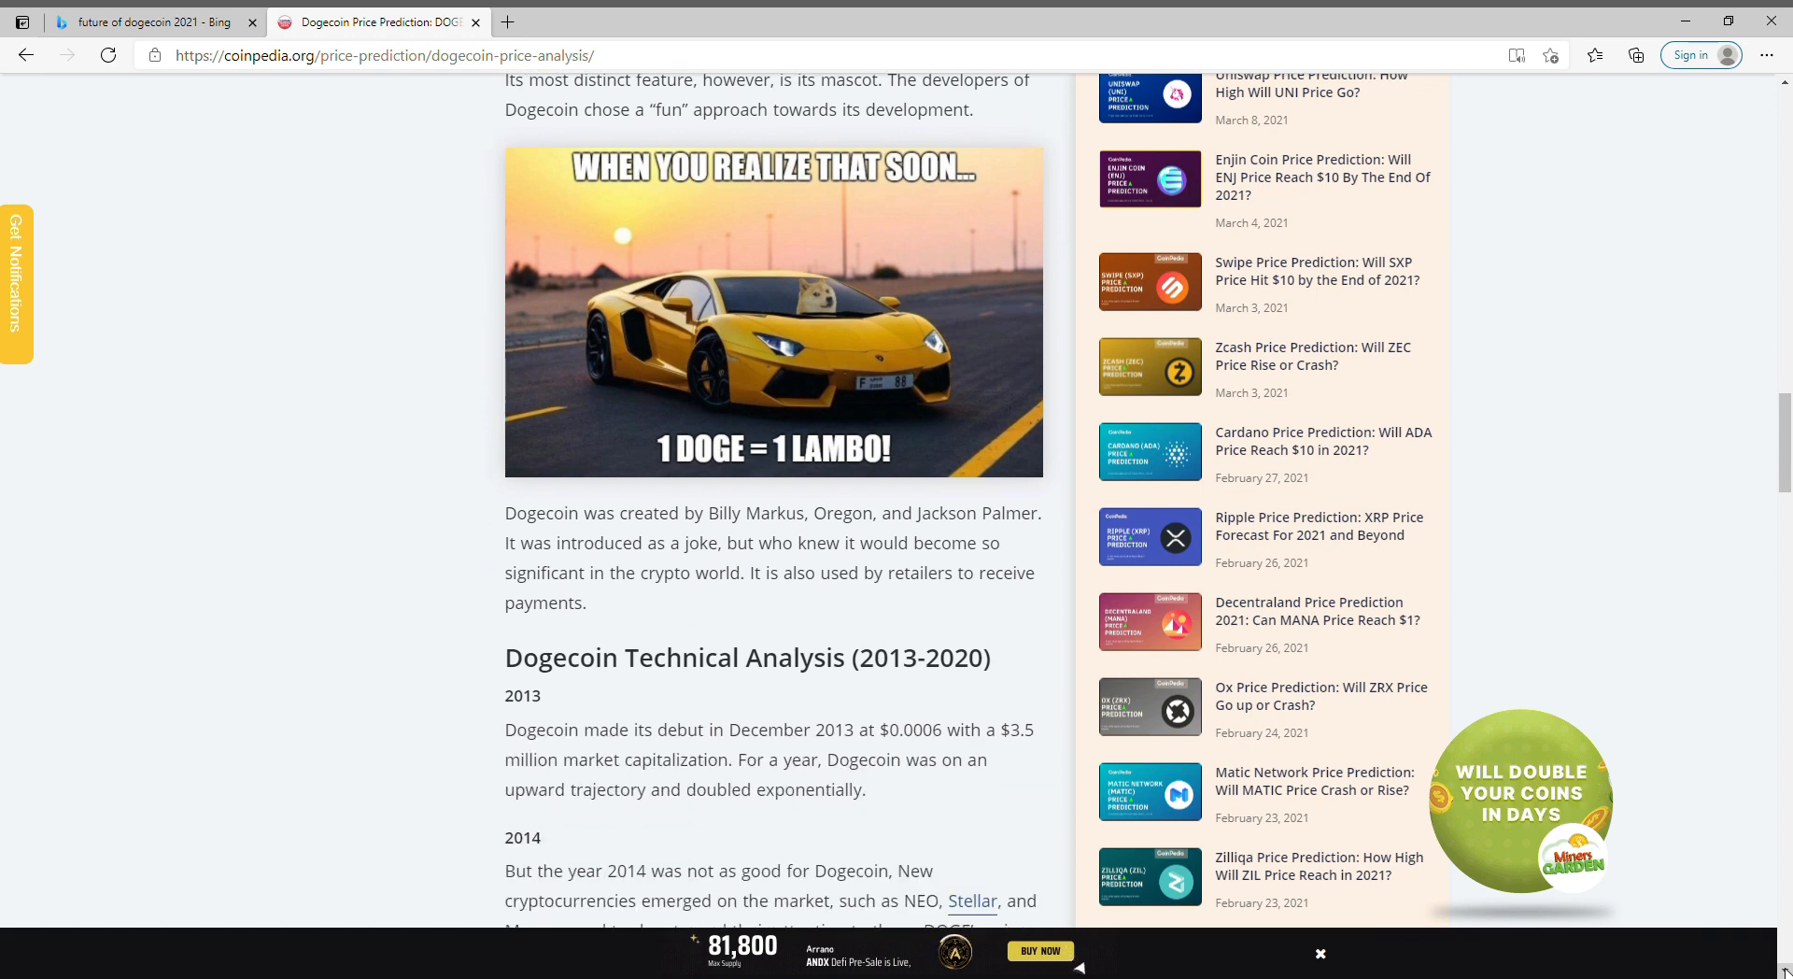
pyautogui.scroll(-3)
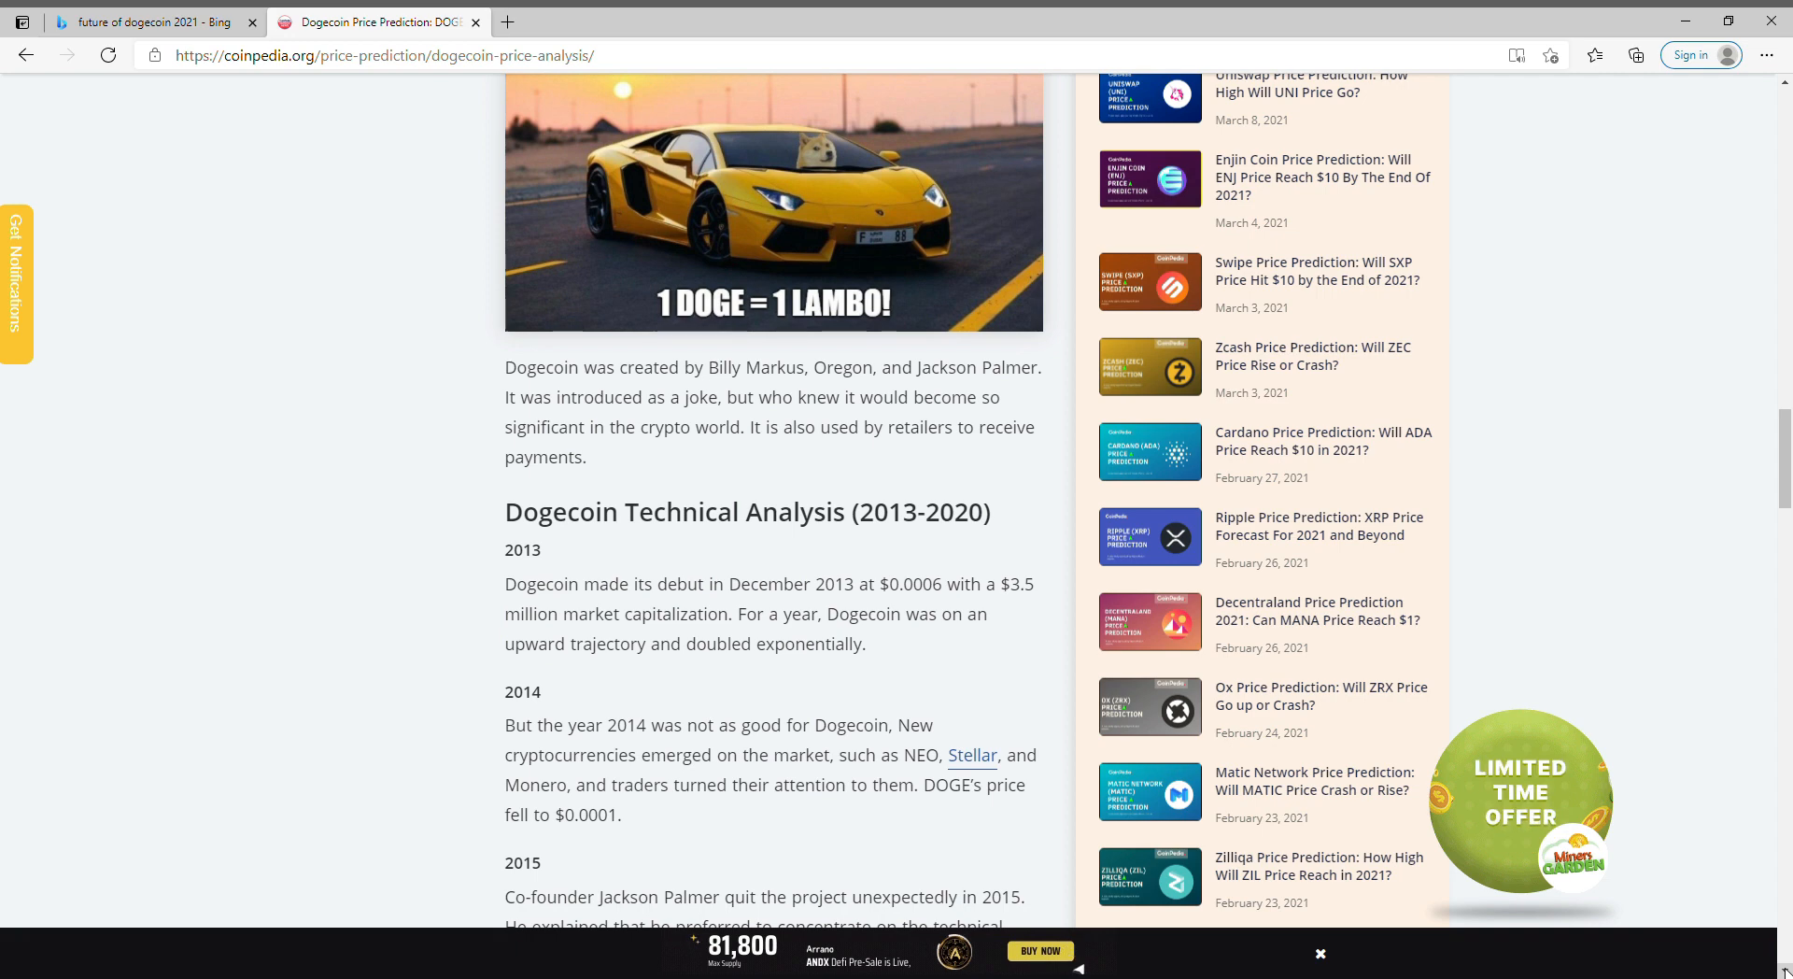
# - Continue down to the 'DOGE Prediction For Next 5 years' section and the $1 poll
pyautogui.scroll(-3)
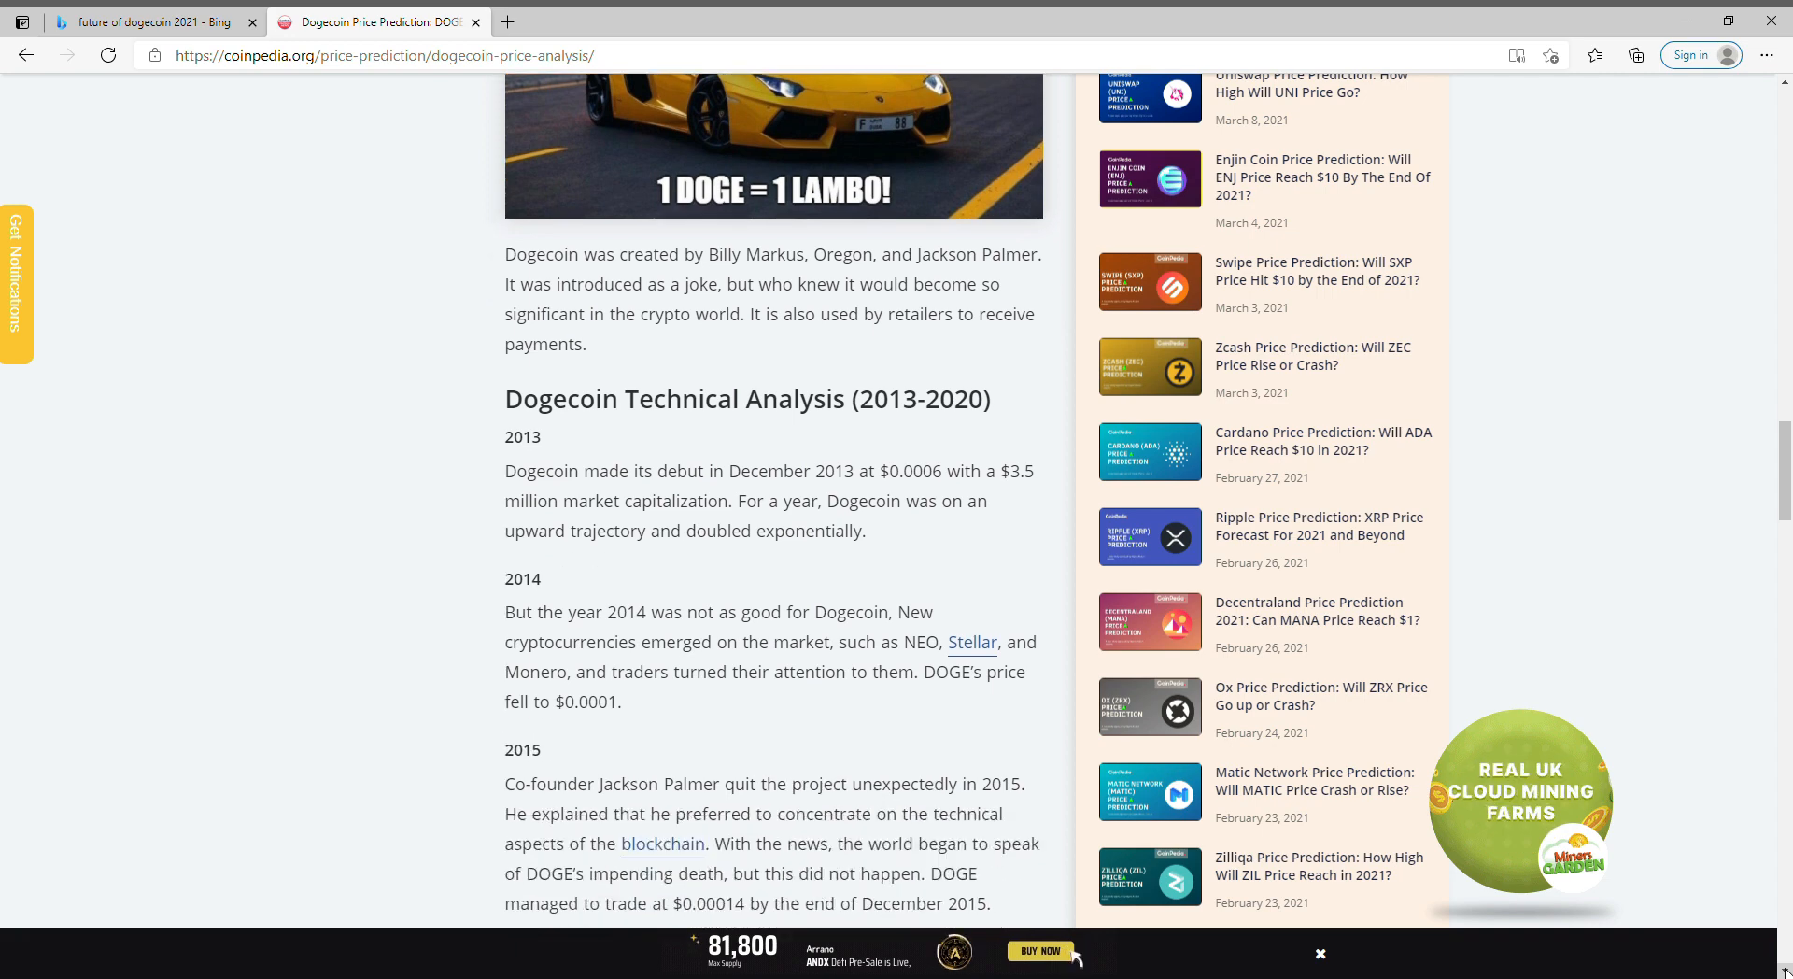
pyautogui.scroll(-3)
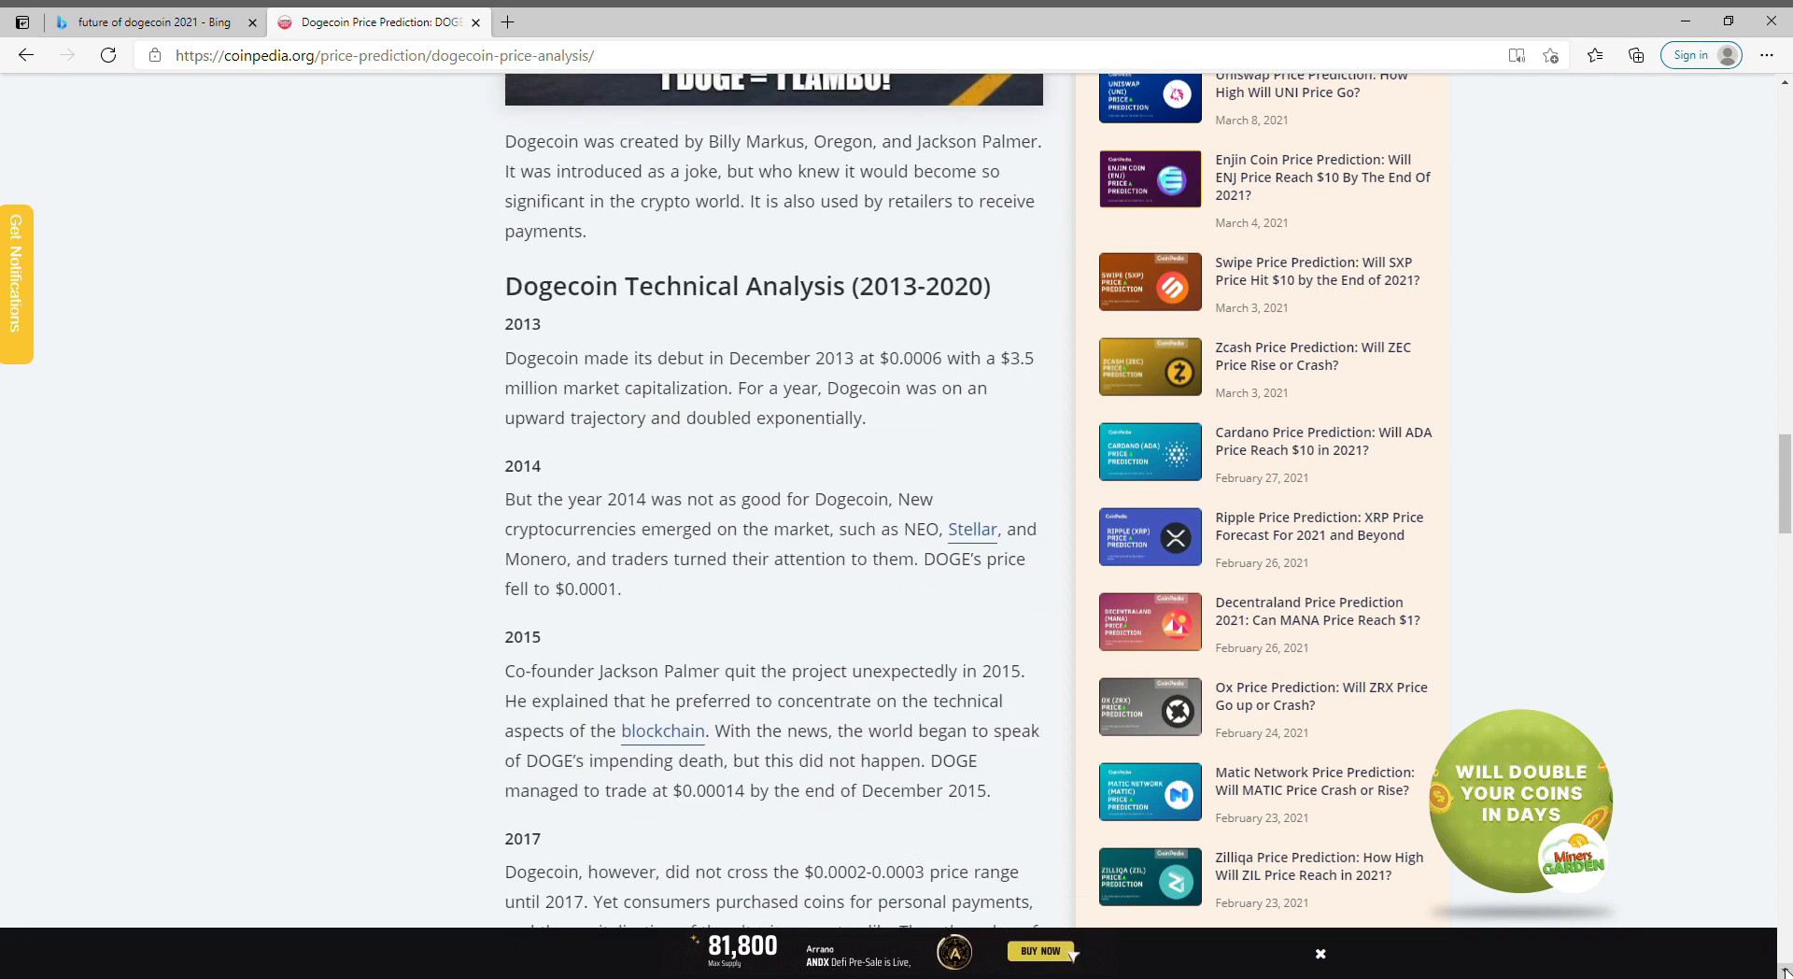
pyautogui.scroll(-3)
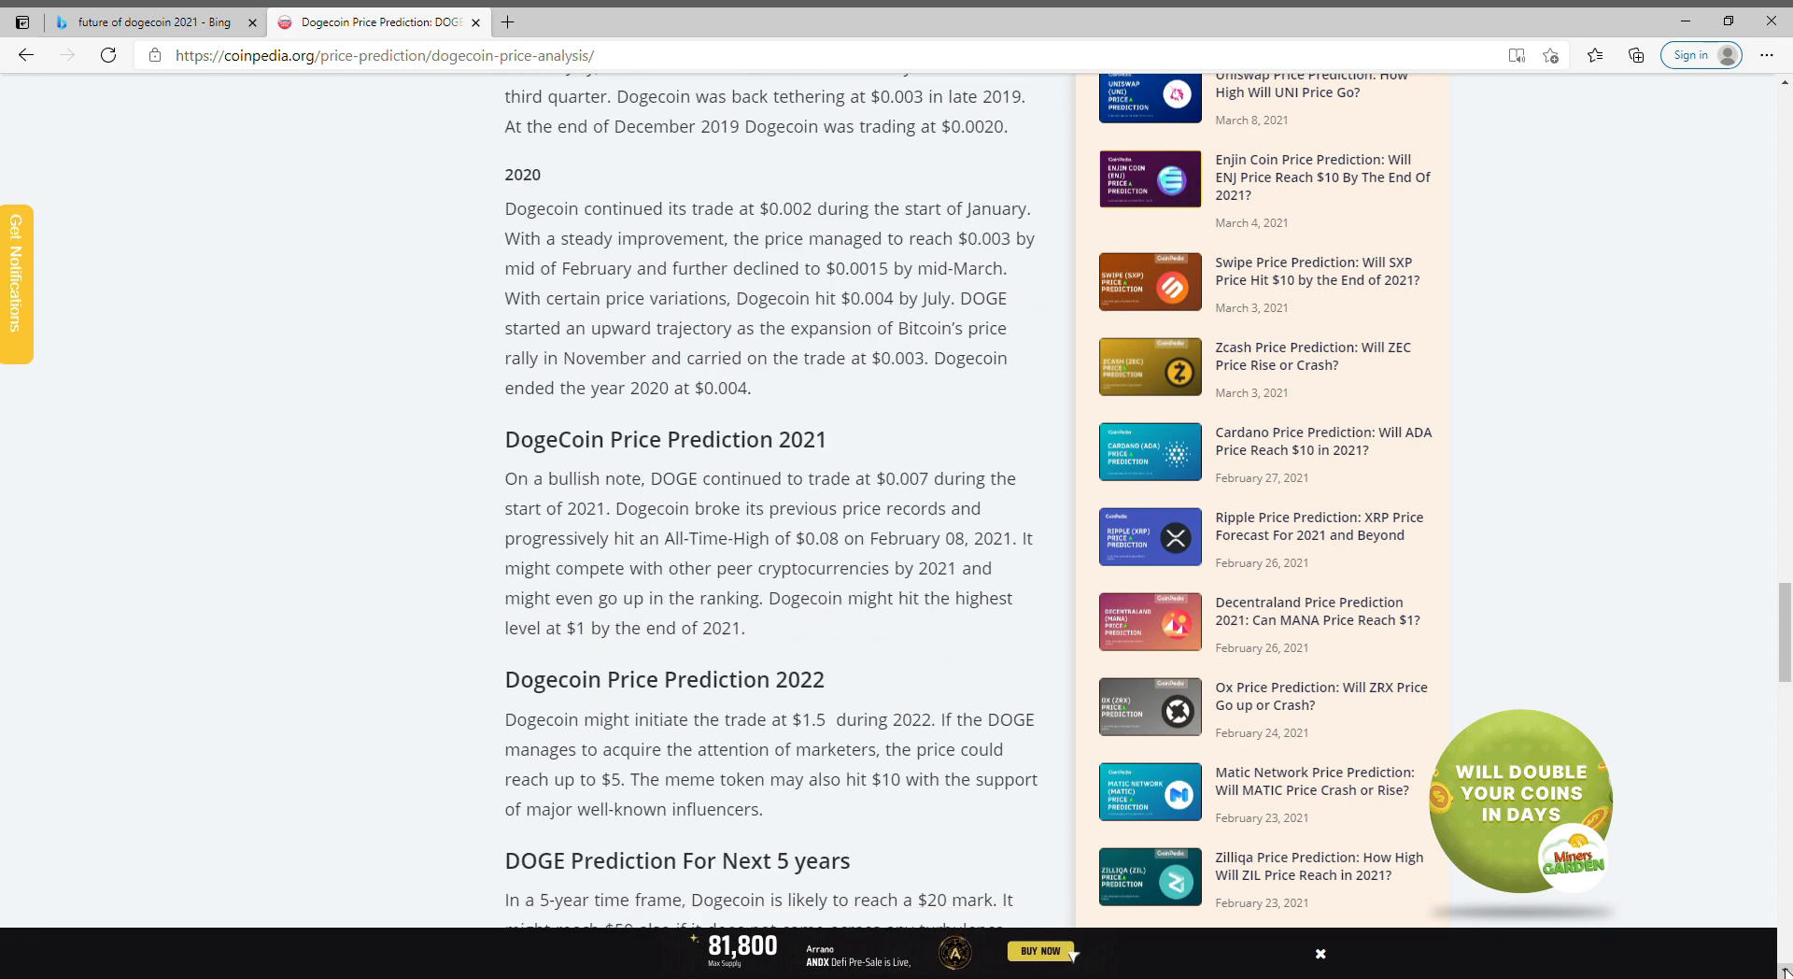
pyautogui.scroll(-3)
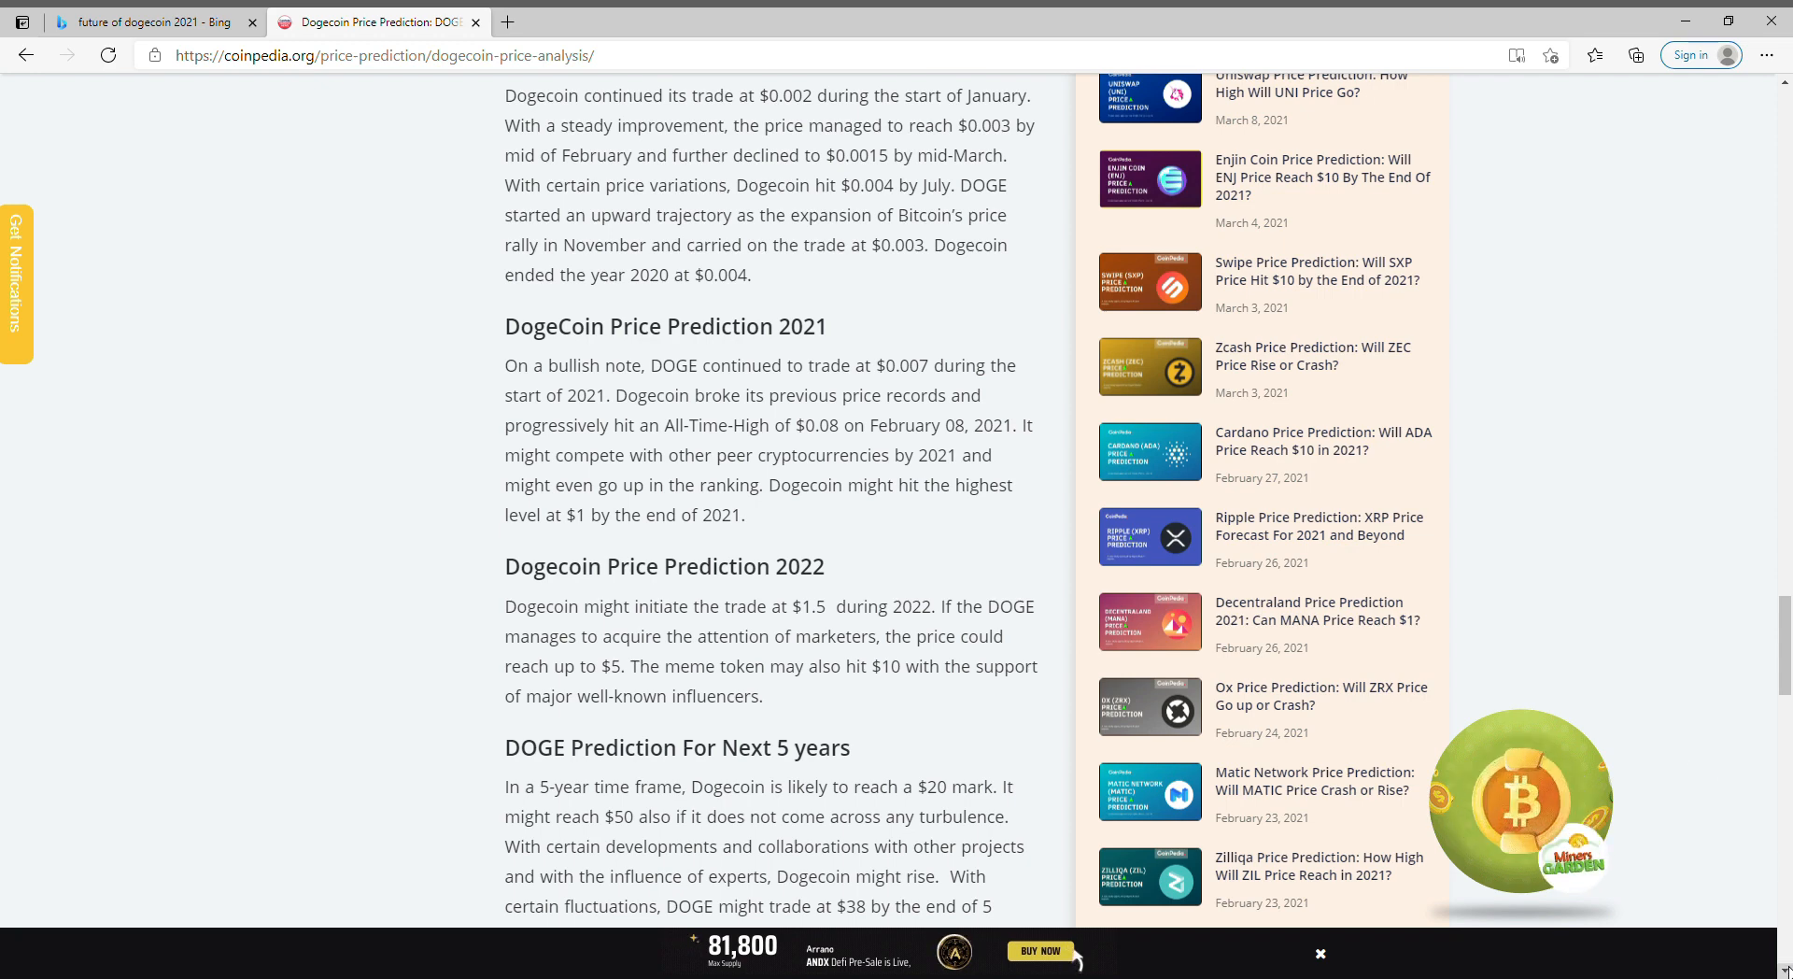
pyautogui.scroll(-3)
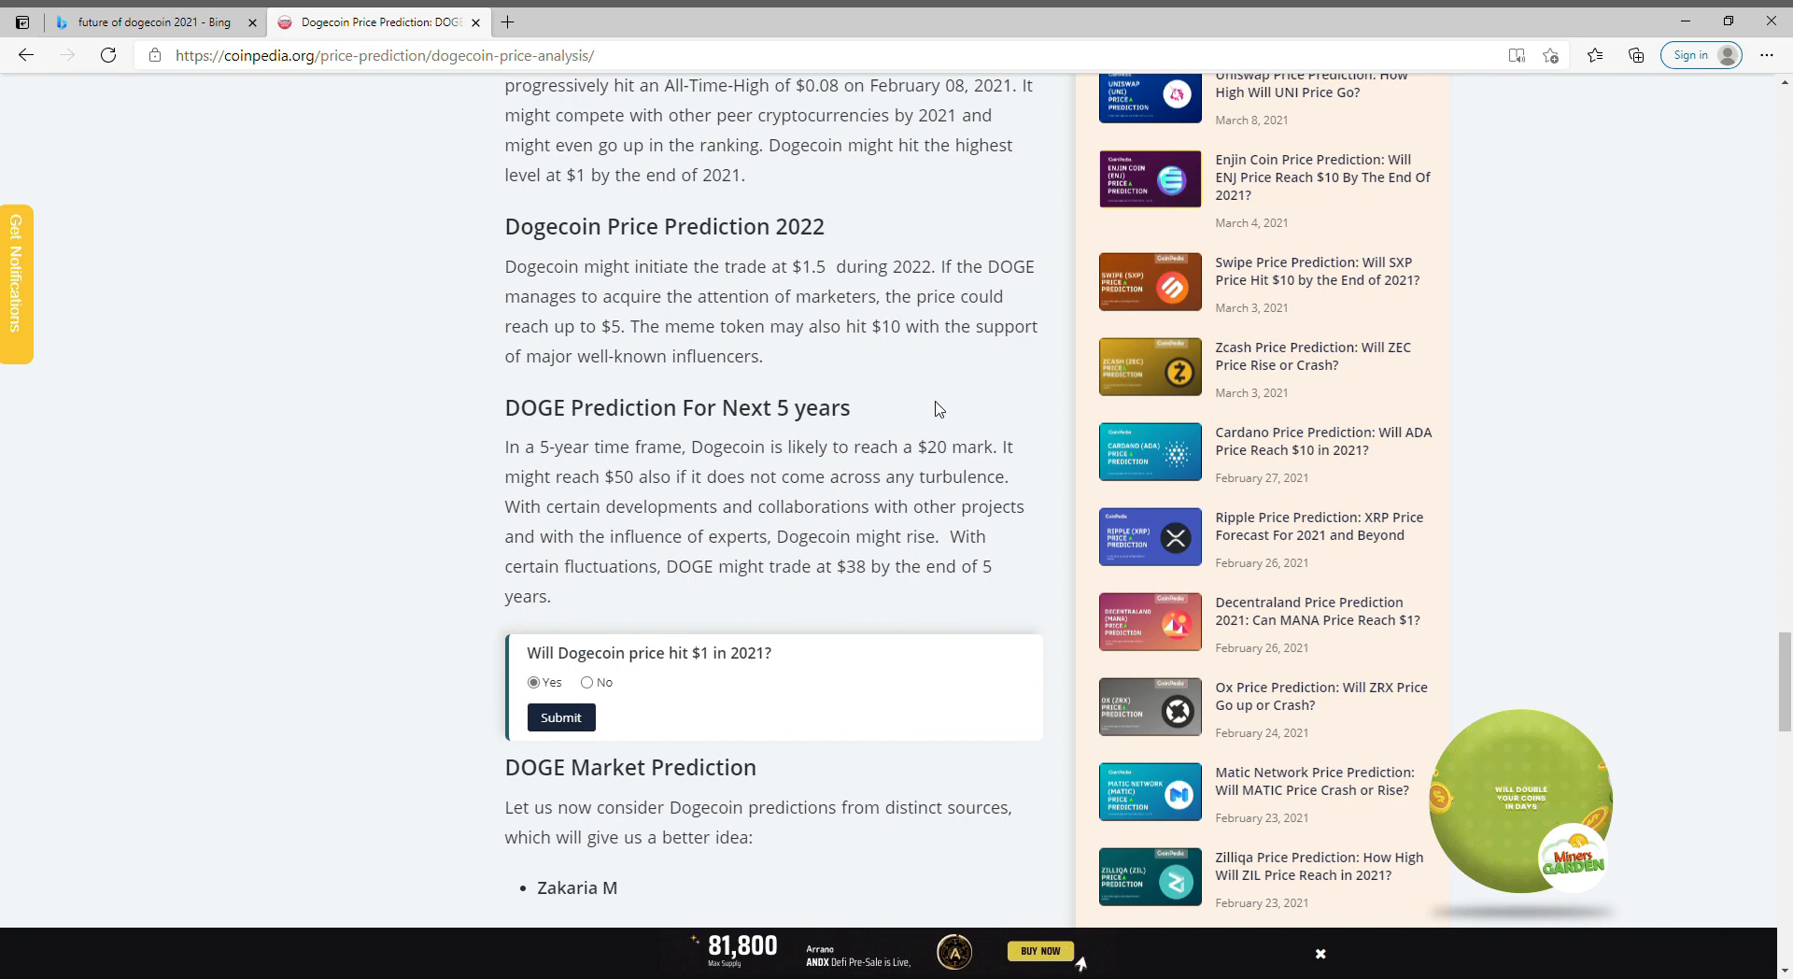
pyautogui.moveTo(938, 598)
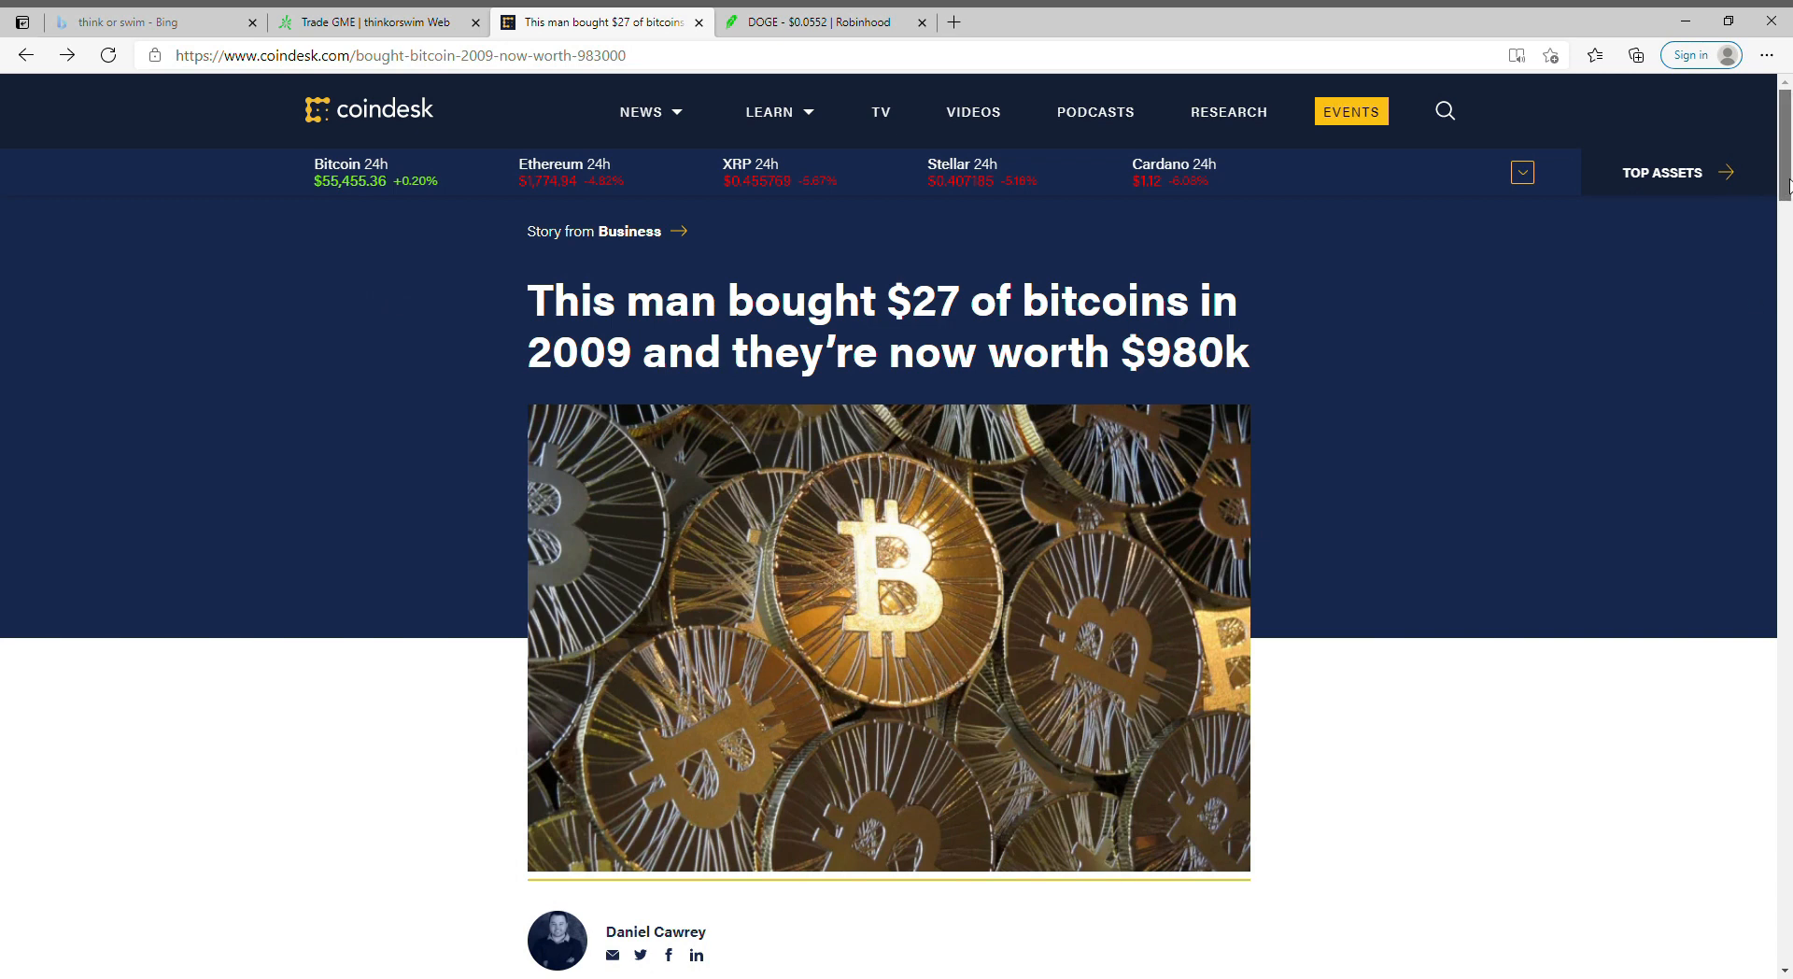
# - Scroll the CoinDesk $27-to-$980k bitcoin story past the headline image into the body and price chart
pyautogui.scroll(-3)
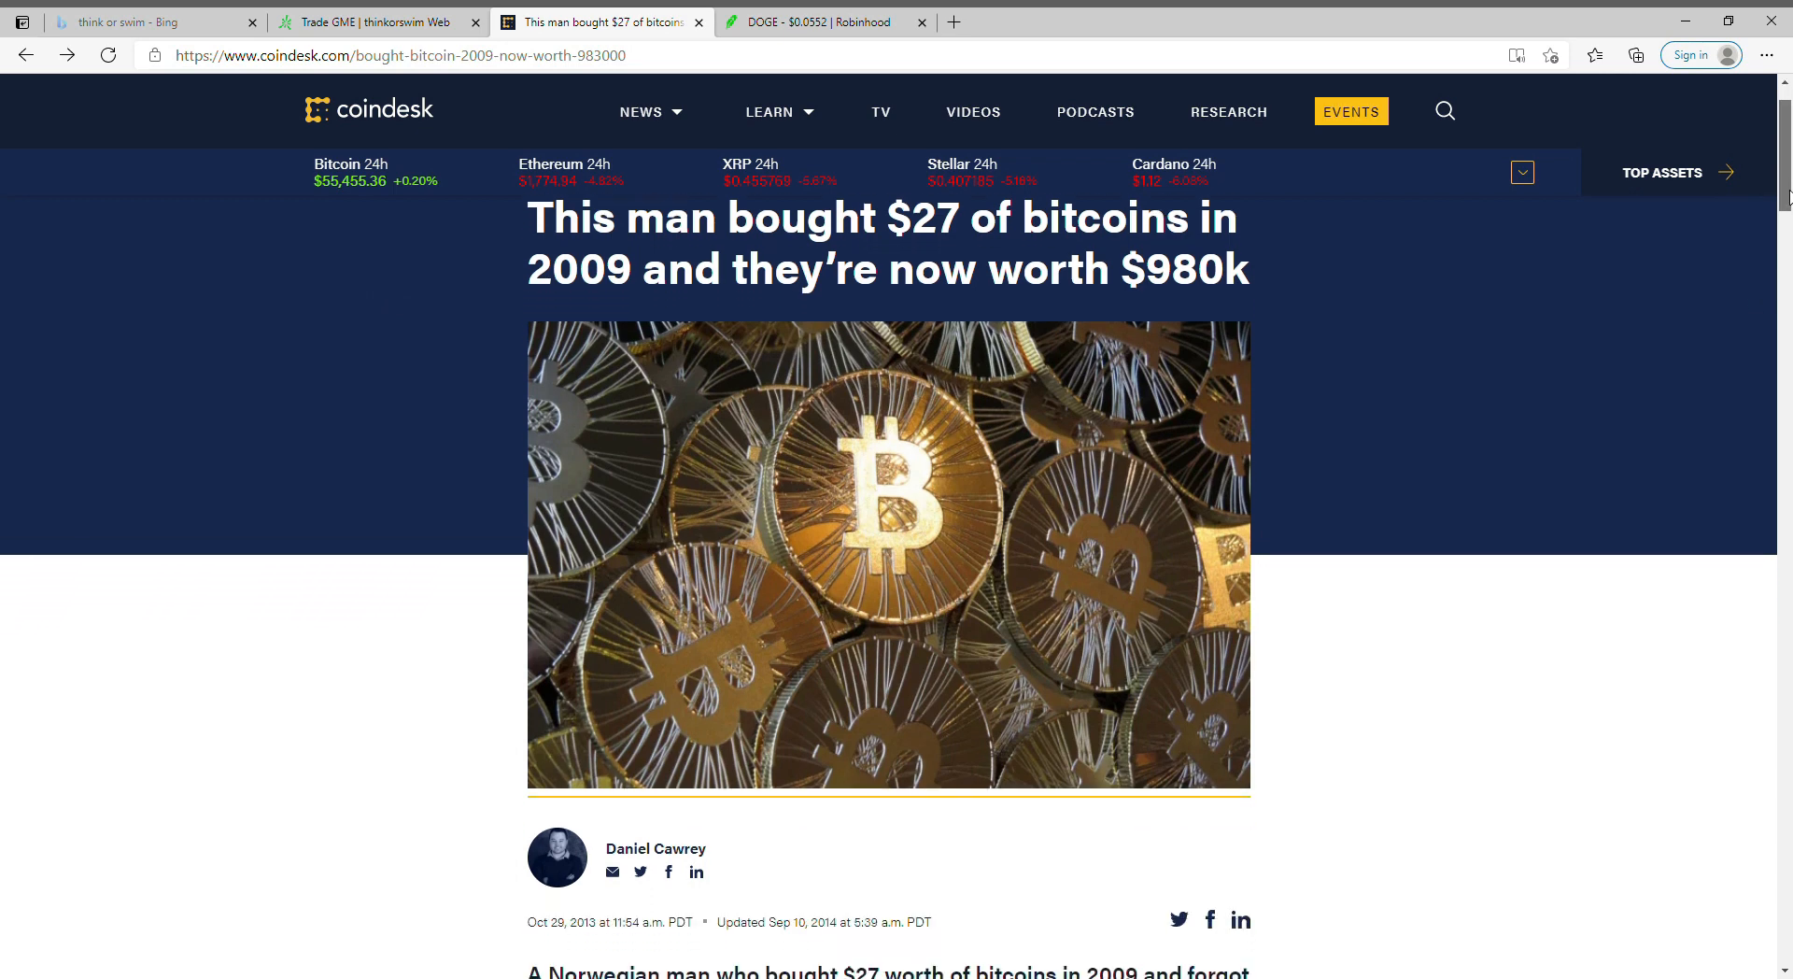
pyautogui.scroll(-3)
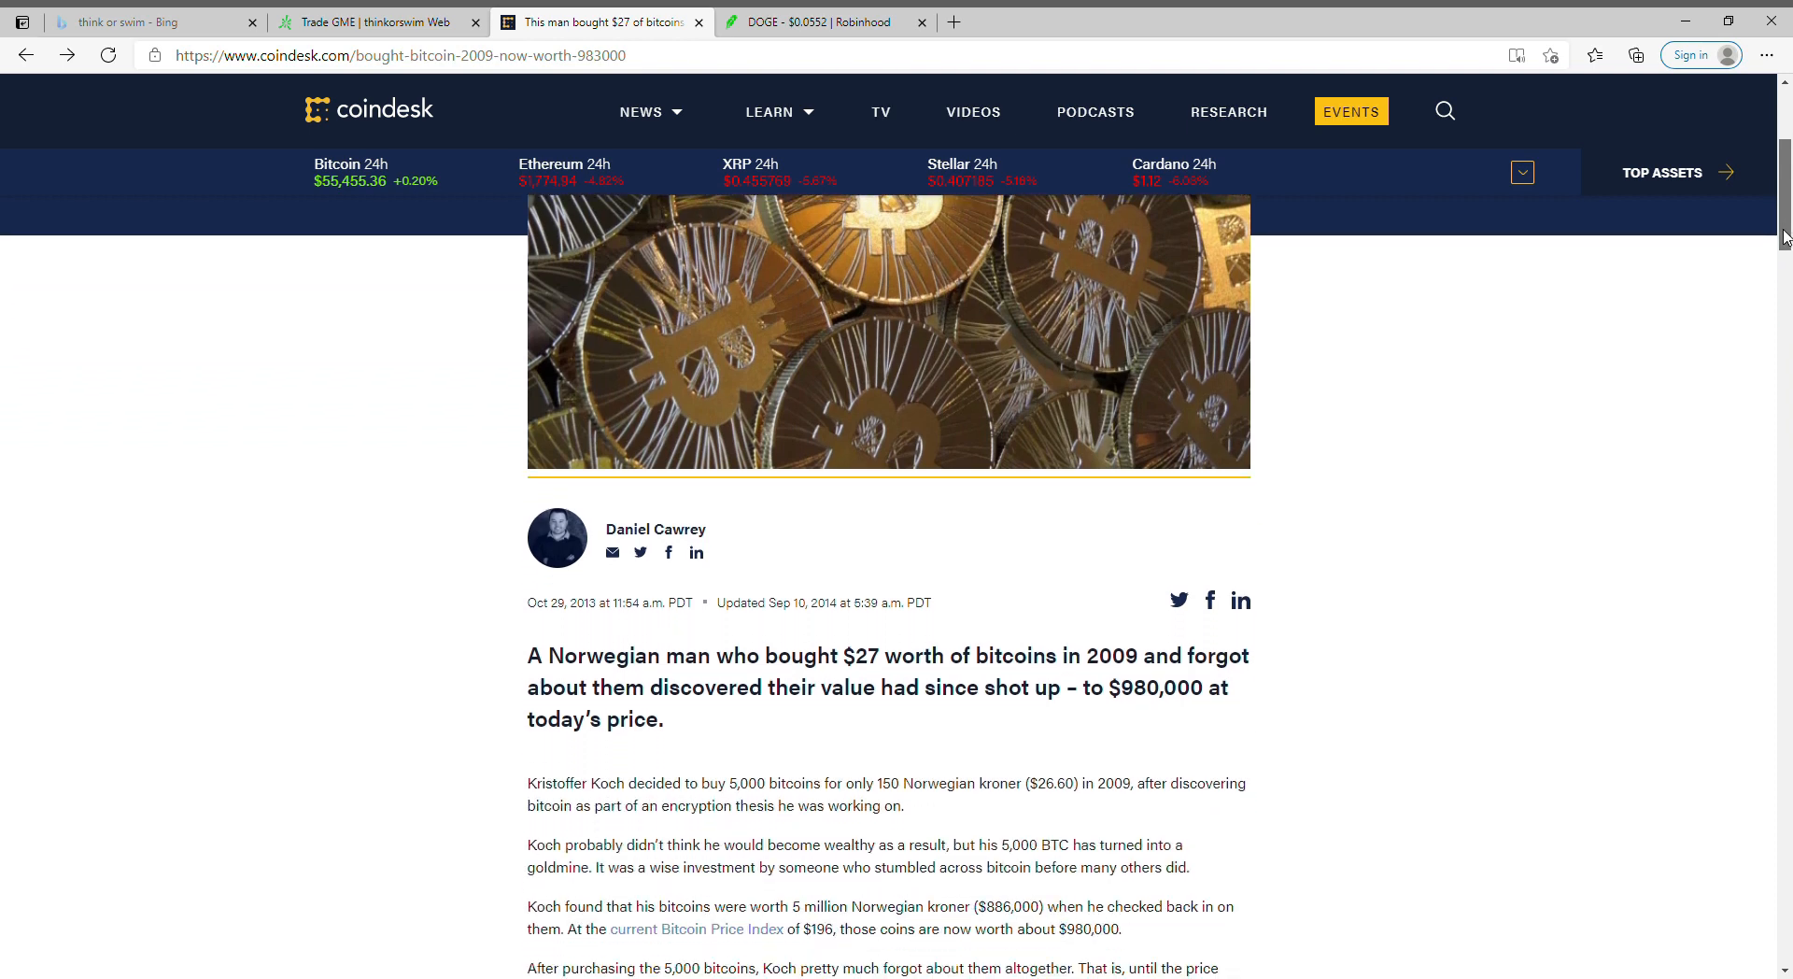
pyautogui.scroll(-3)
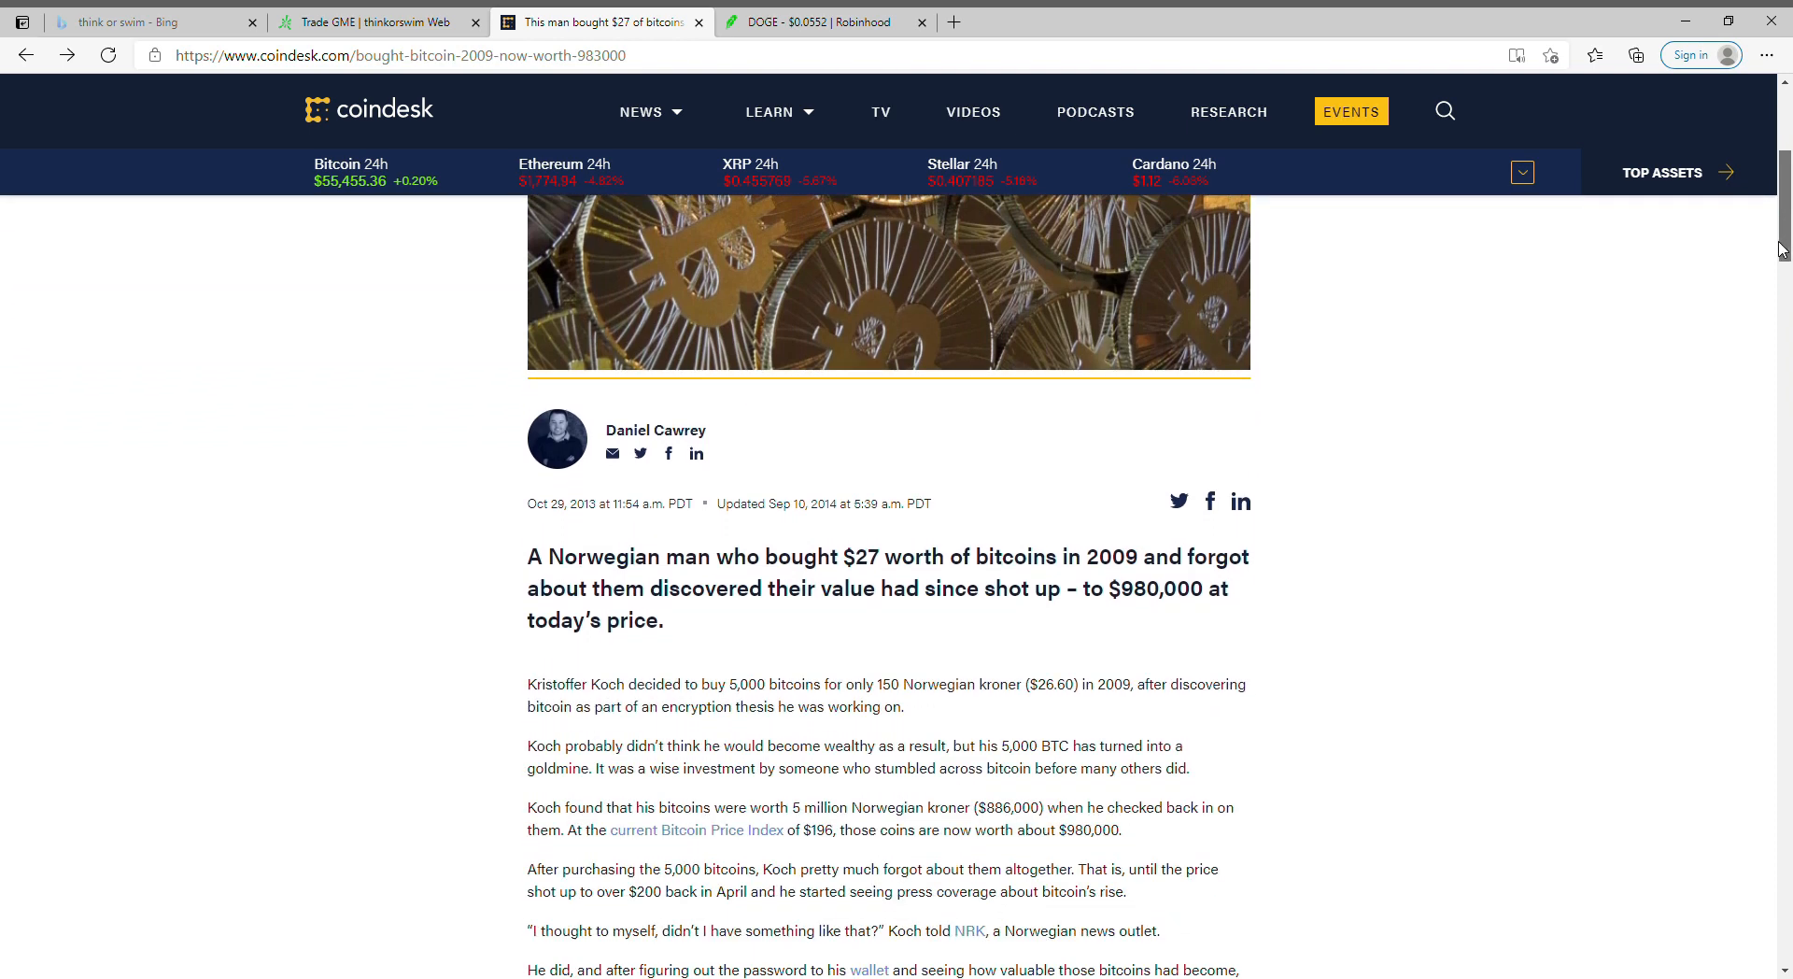
pyautogui.scroll(-3)
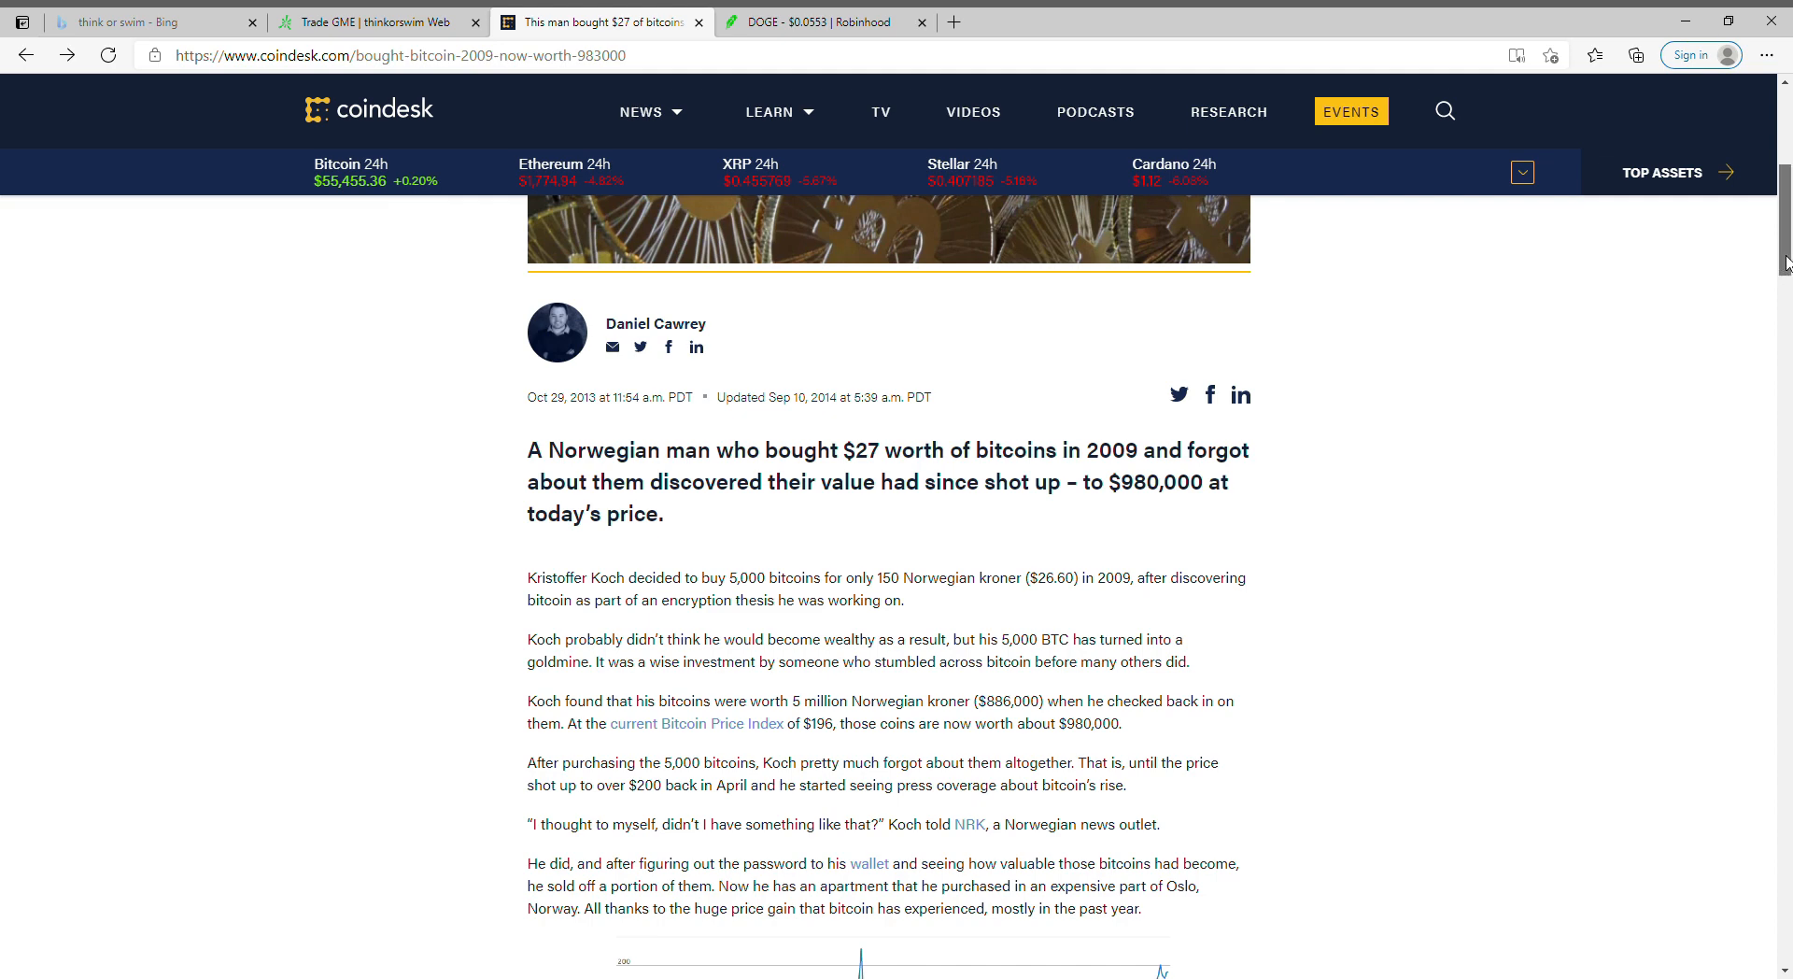
pyautogui.scroll(-3)
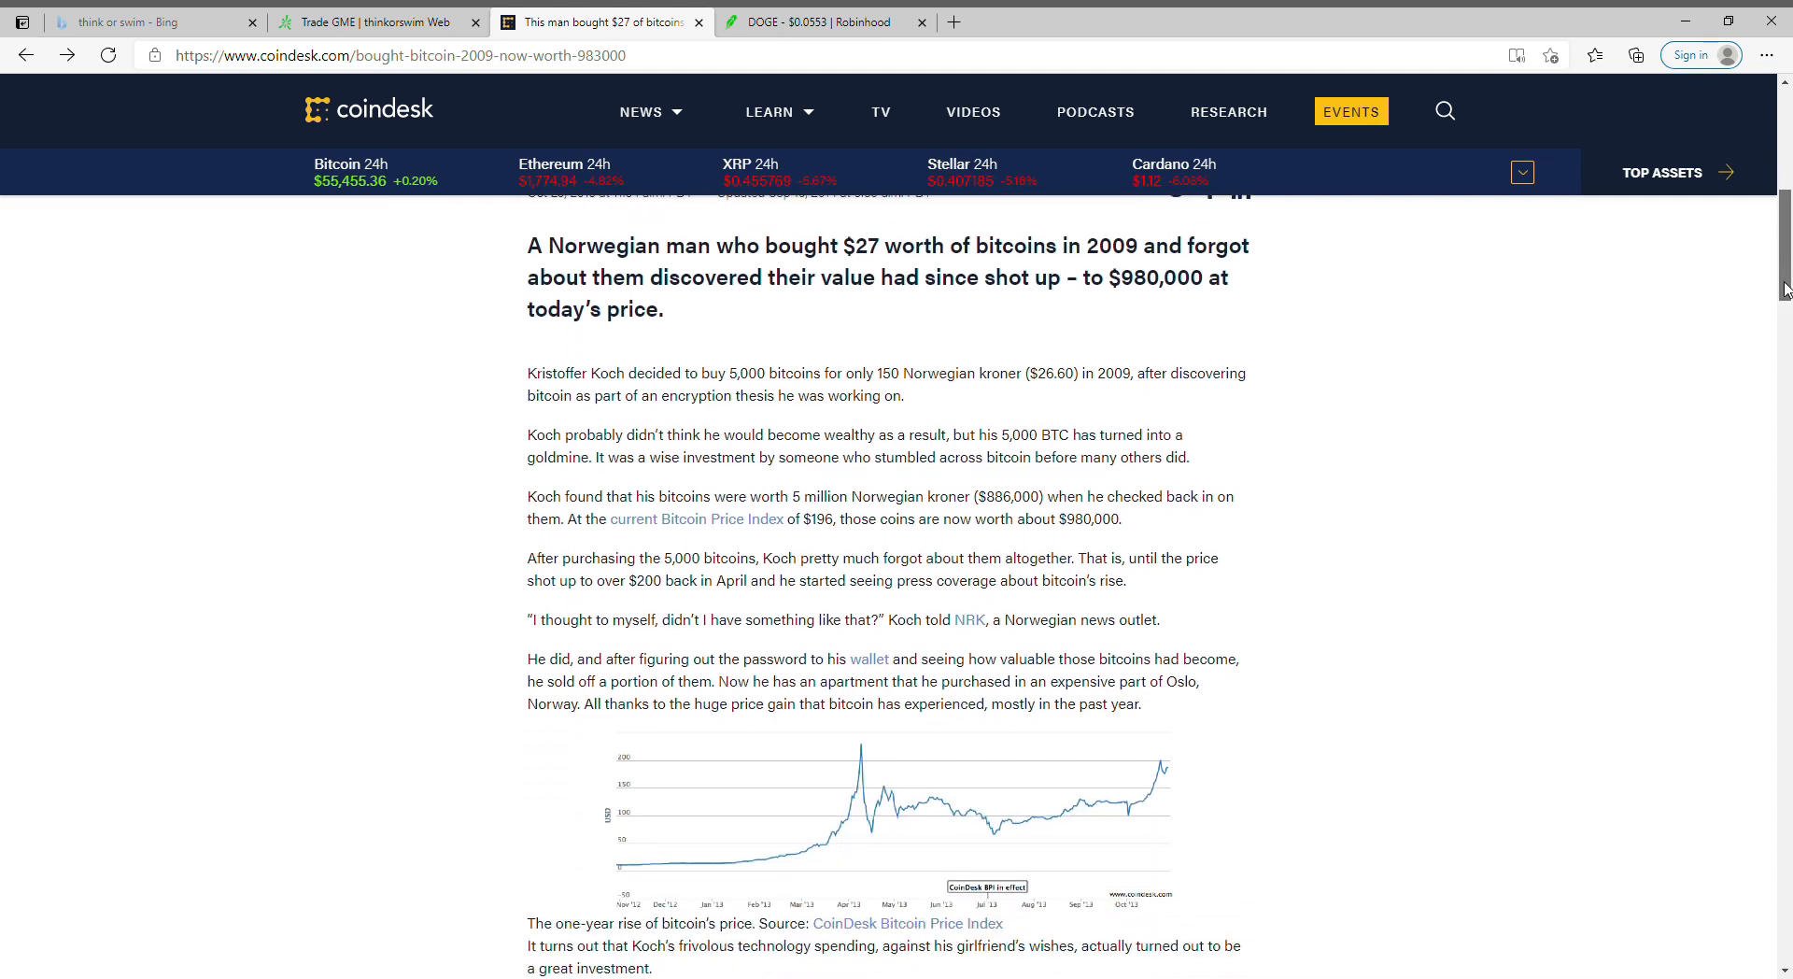
pyautogui.scroll(-3)
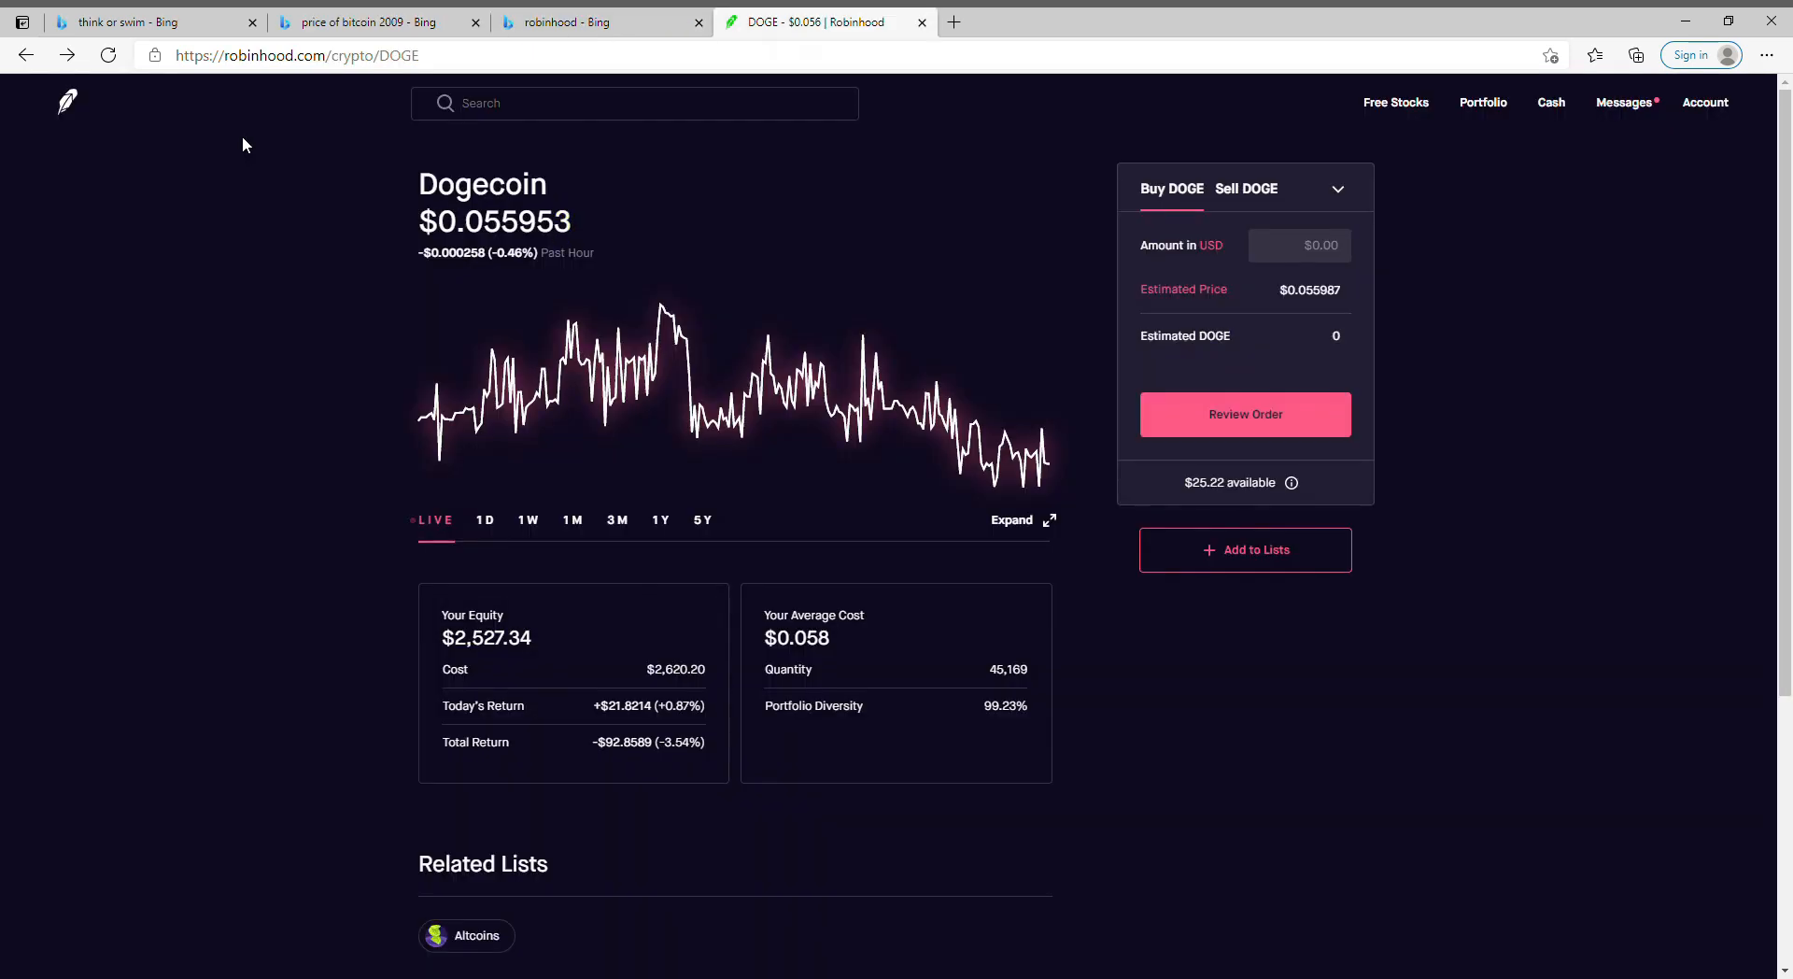
pyautogui.moveTo(594, 820)
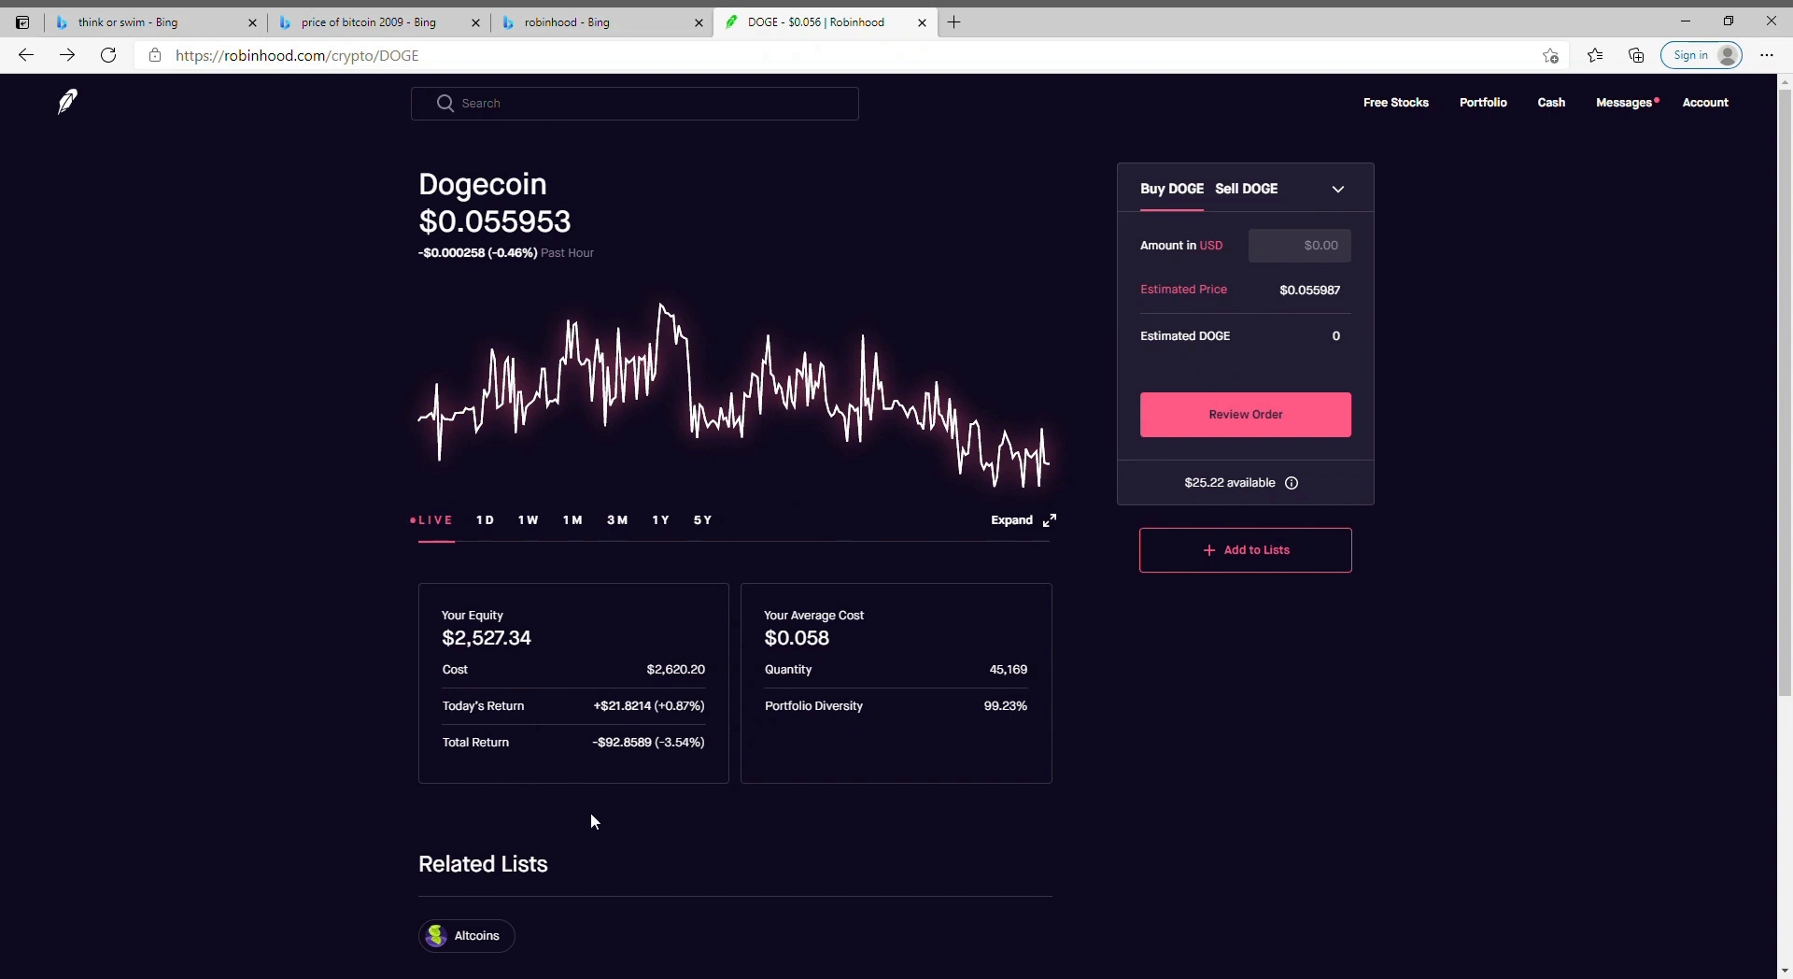
pyautogui.moveTo(566, 805)
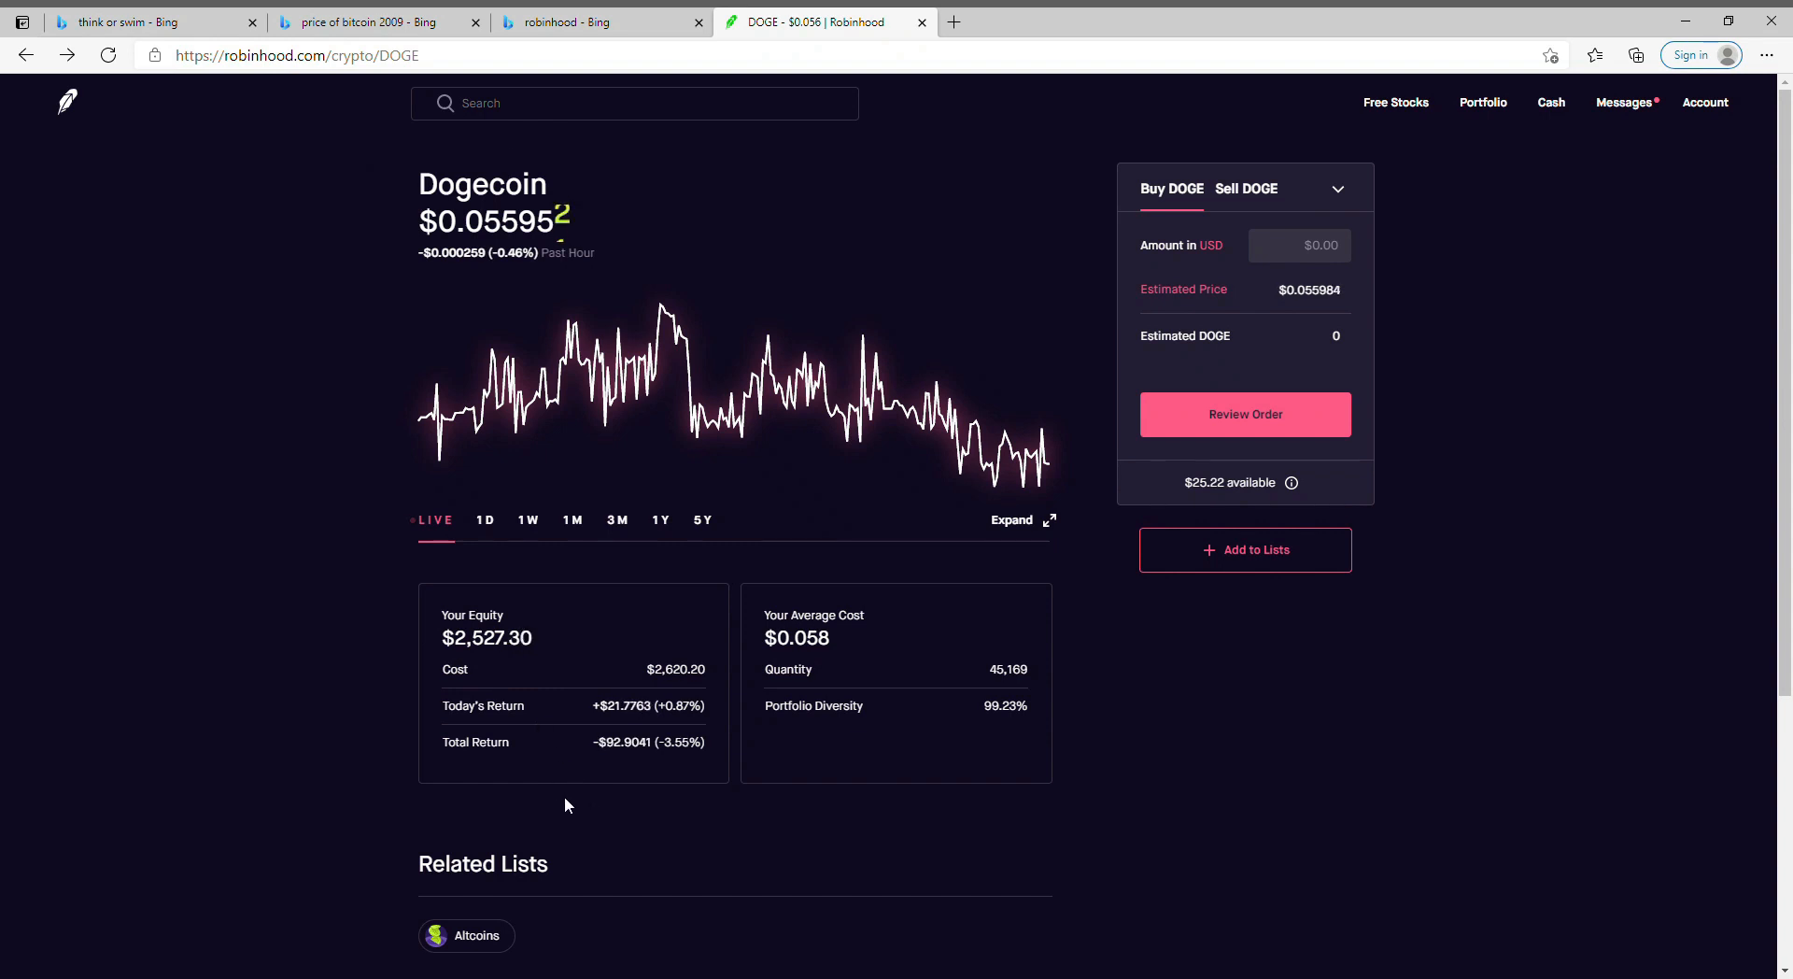
# - Enter 100 in the Buy DOGE 'Amount in USD' field, showing about 1,785 DOGE
pyautogui.click(1300, 244)
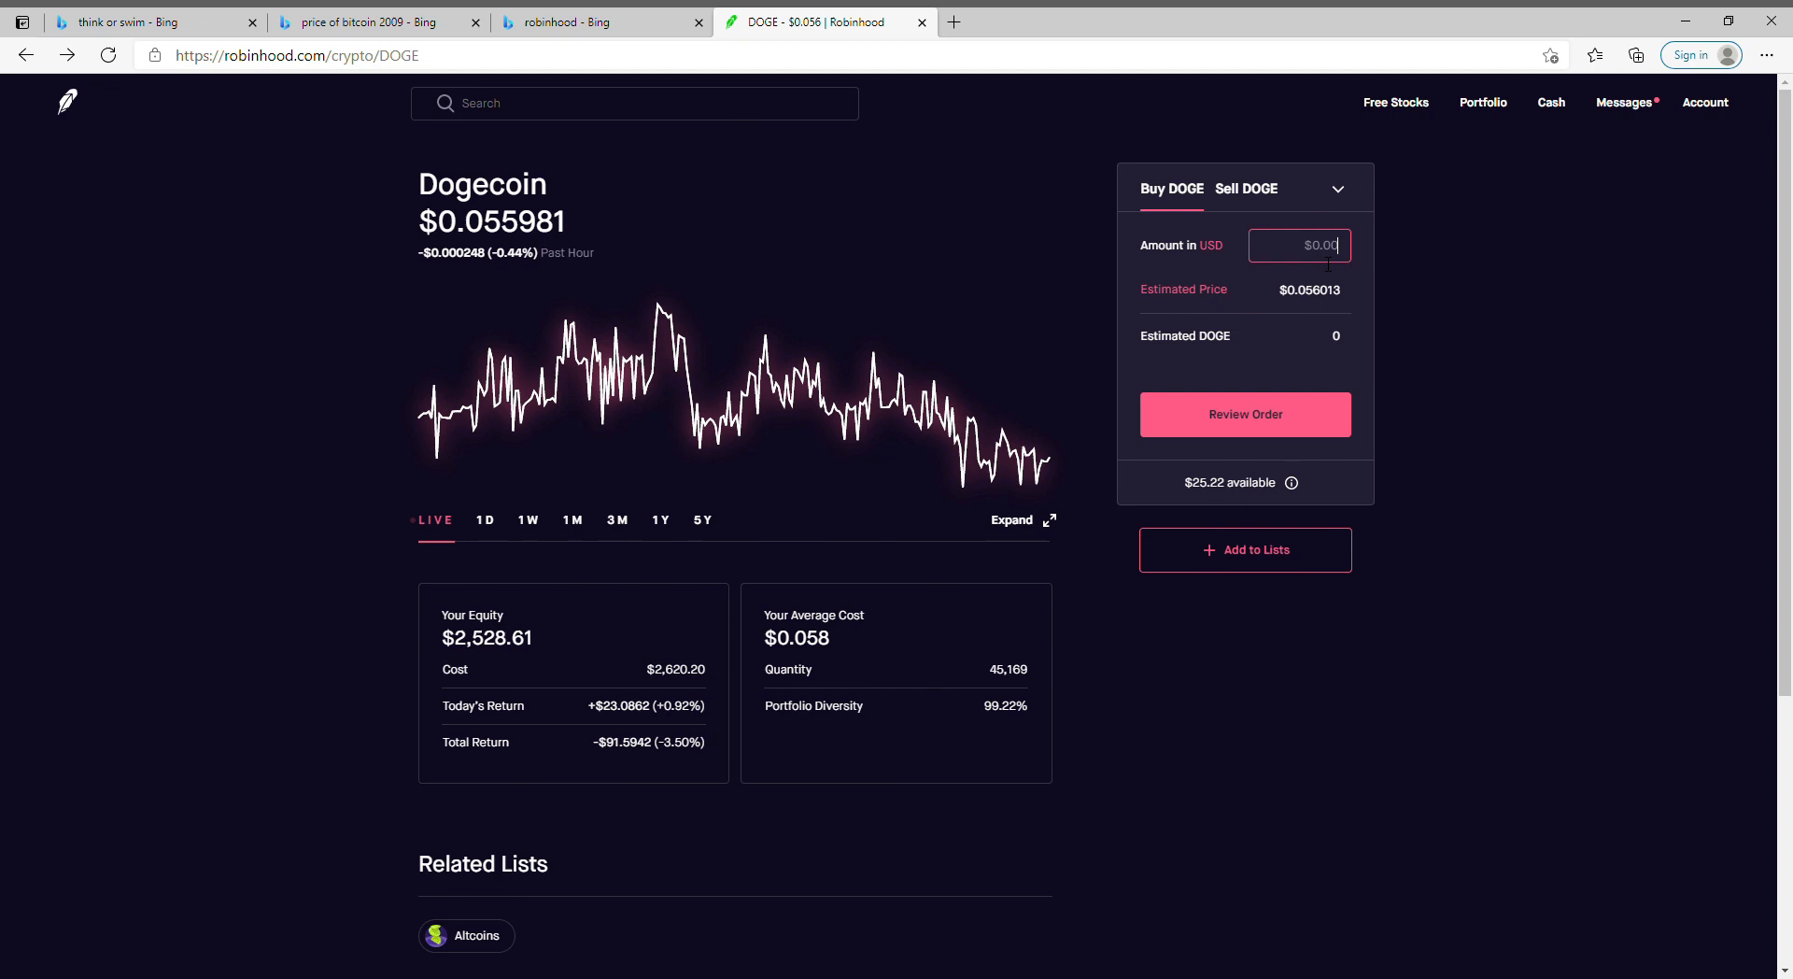
pyautogui.write('100')
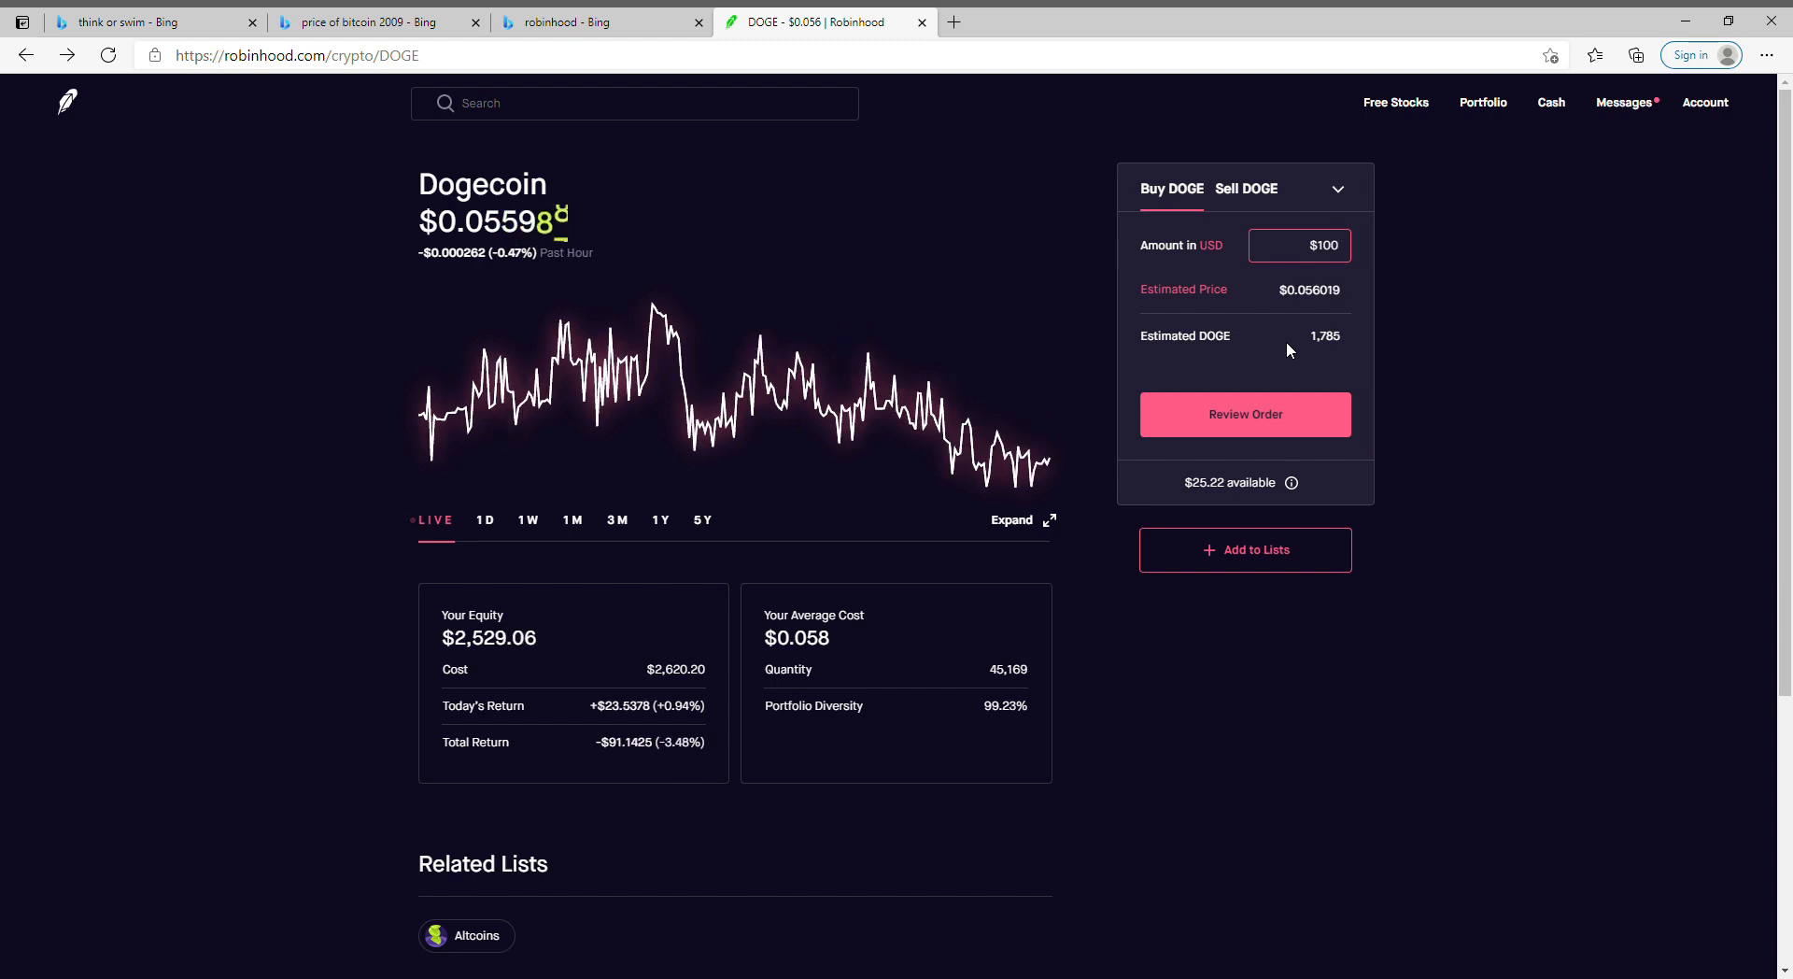
pyautogui.moveTo(1397, 191)
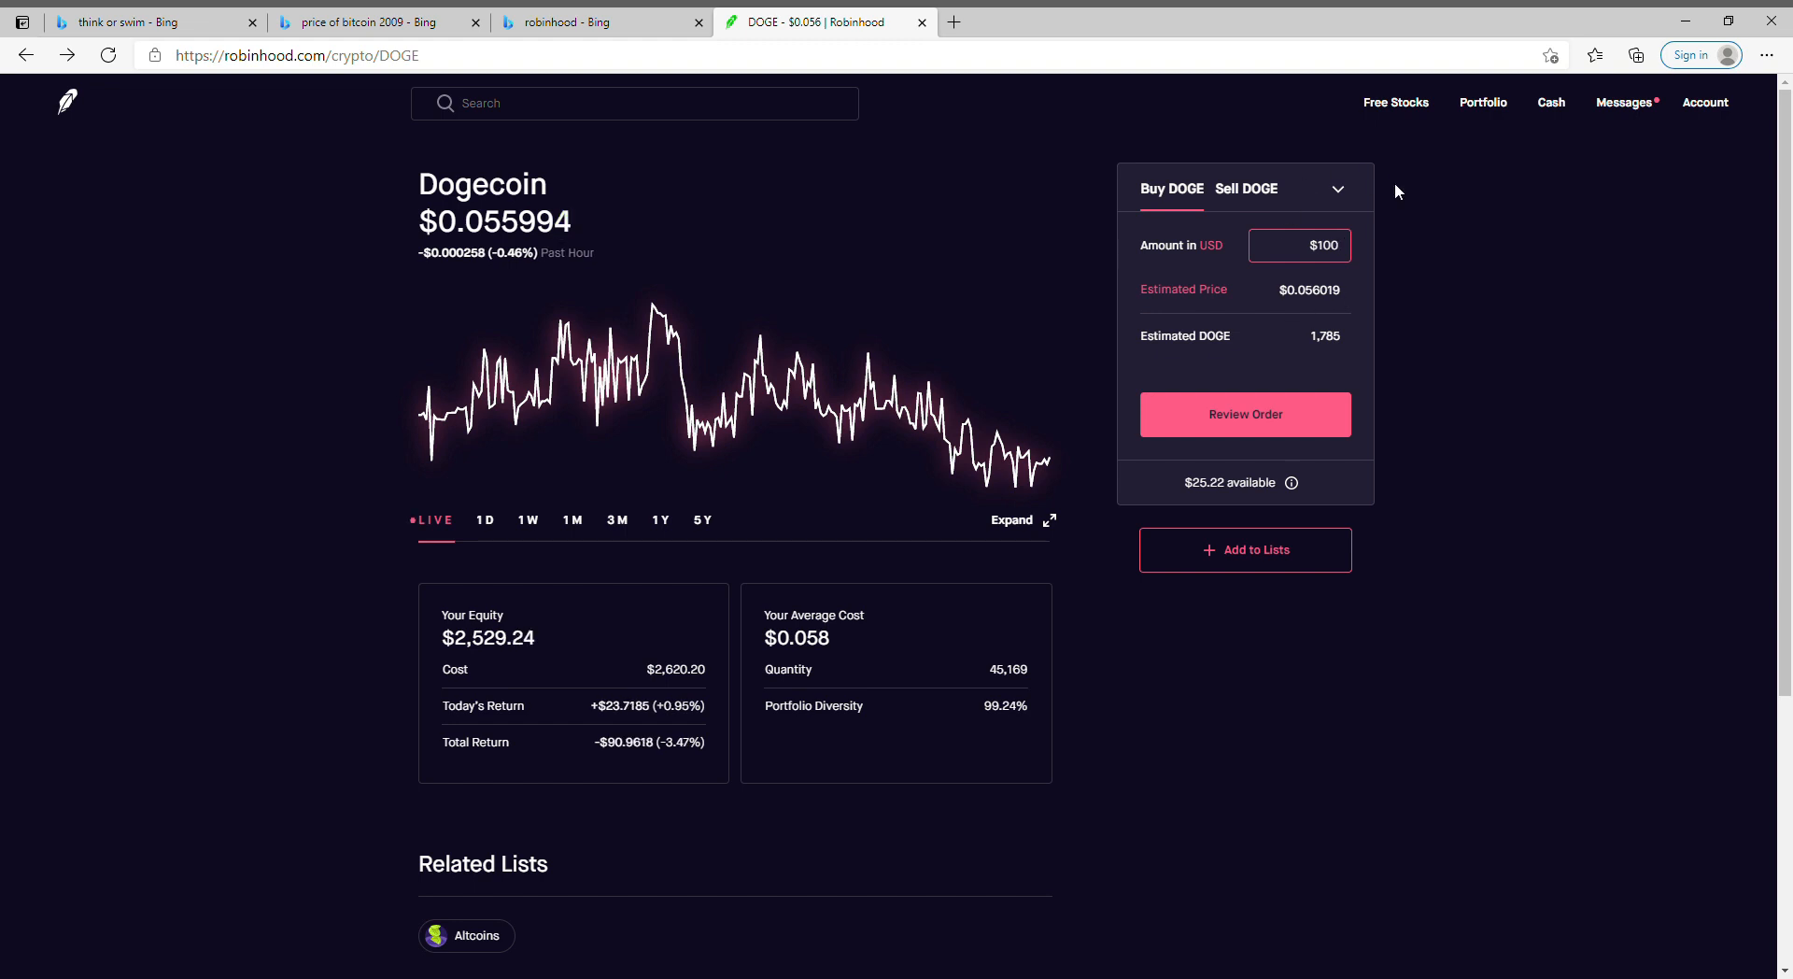